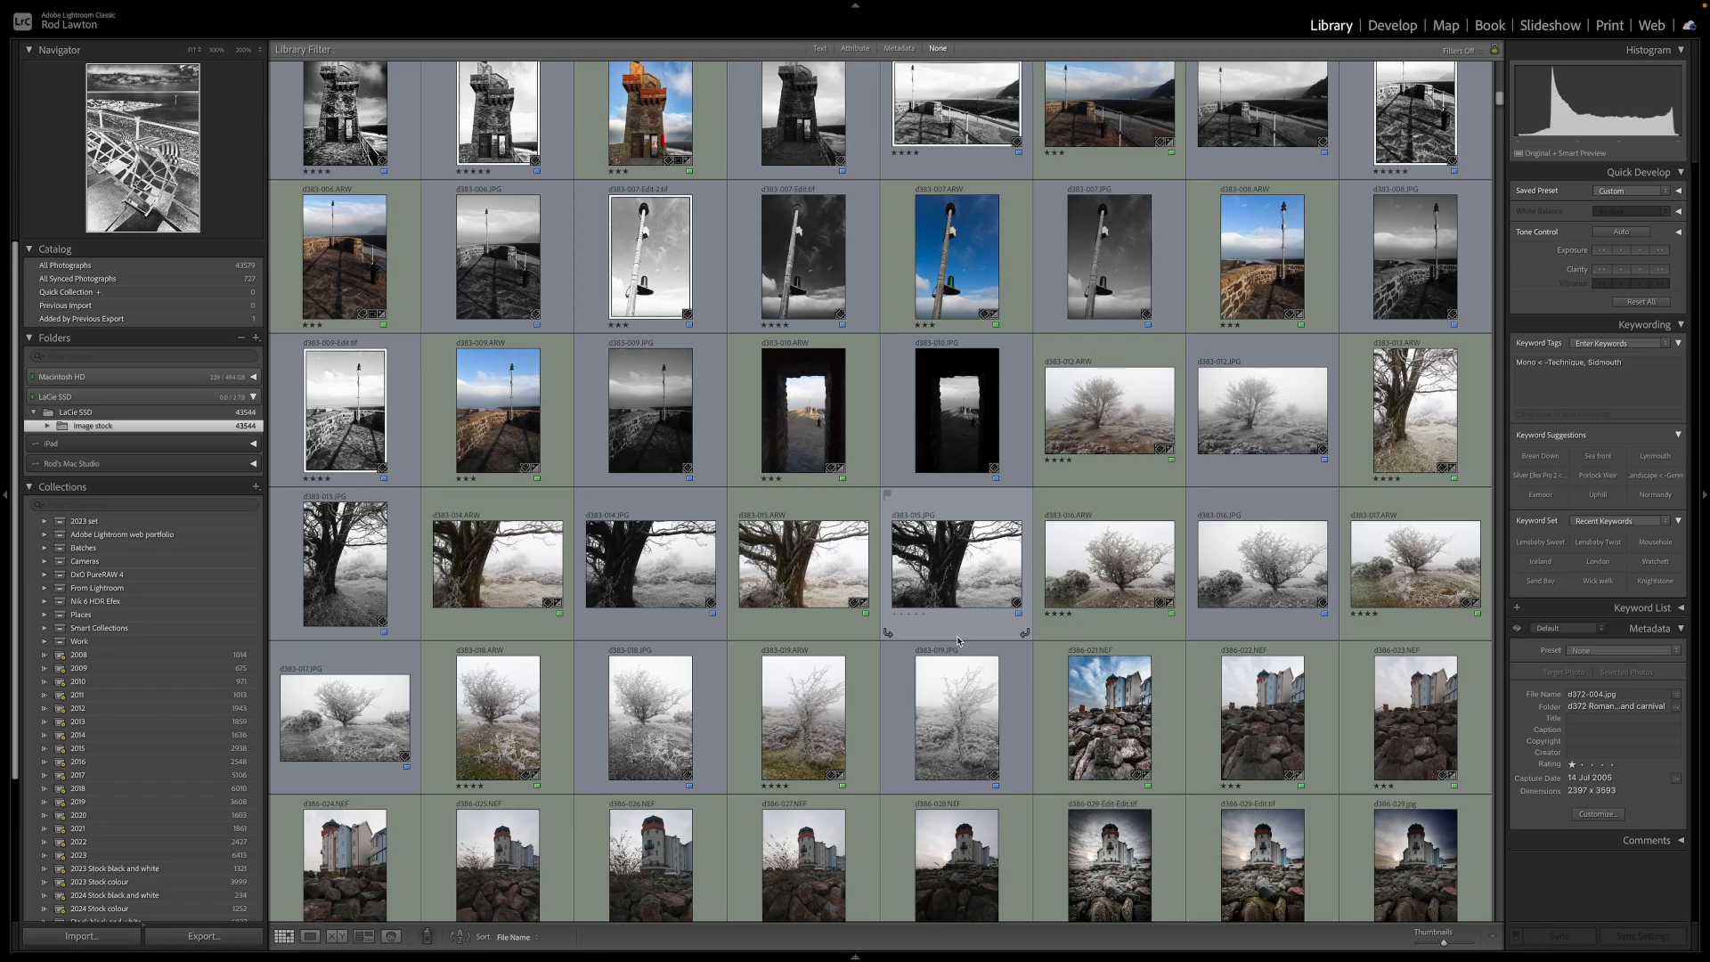
Start a brand new catalogue from the File menu.
scroll("down", 3)
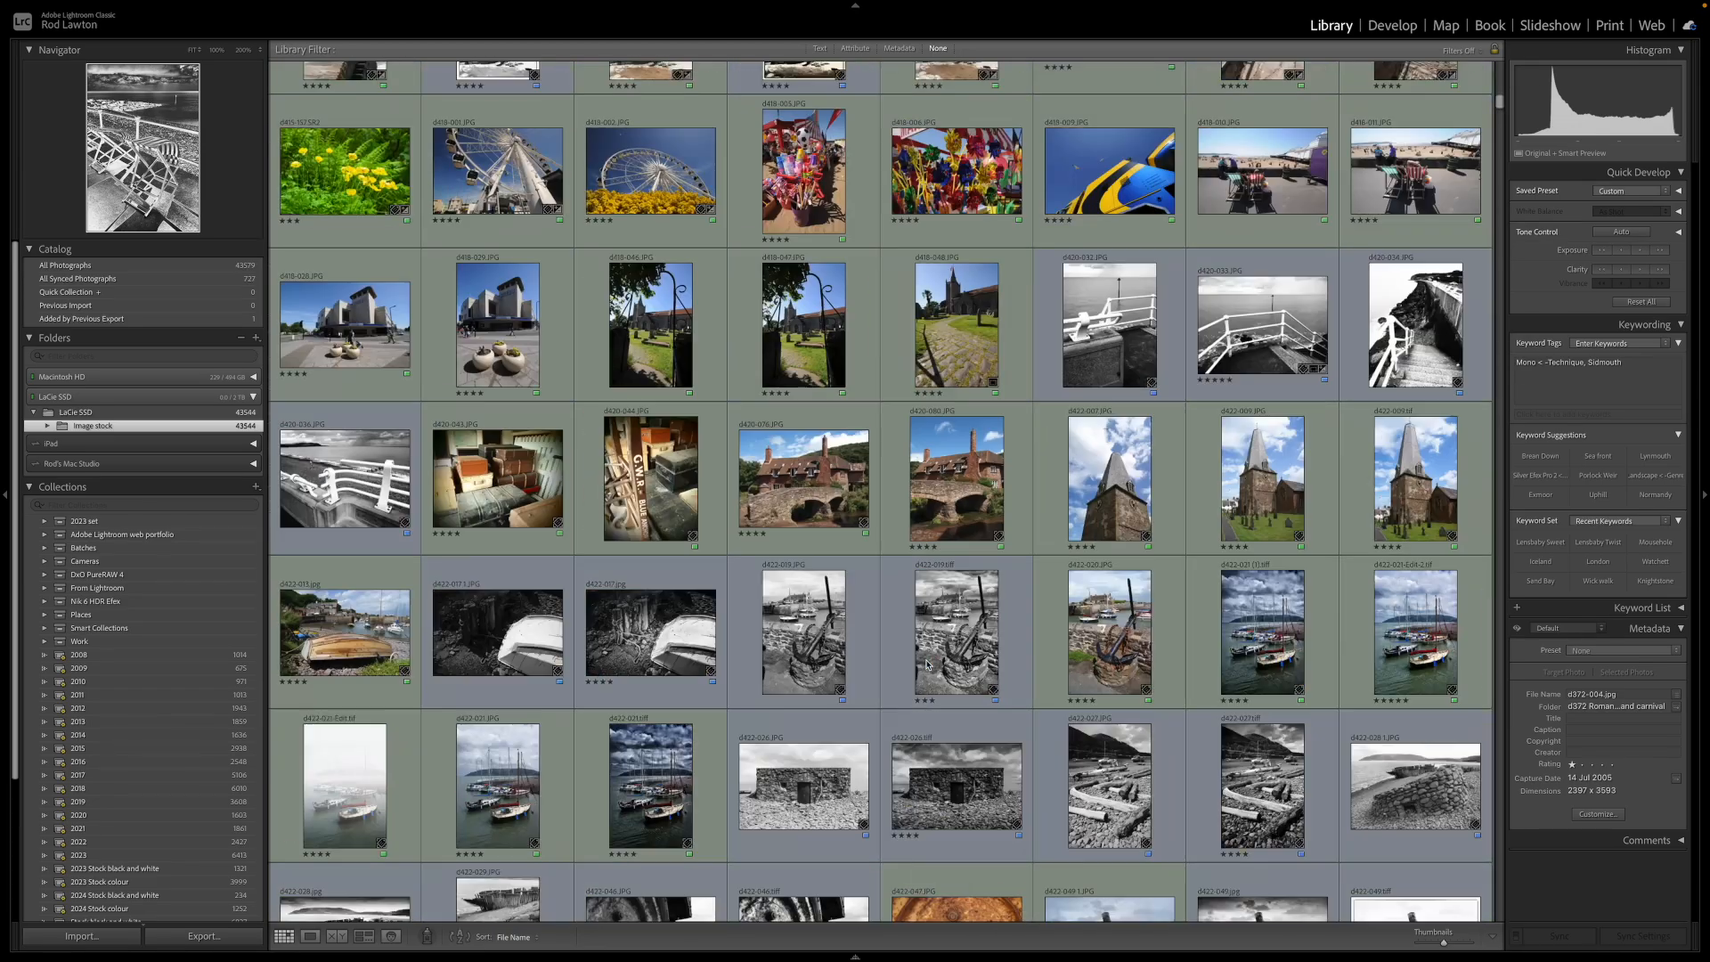
scroll("down", 3)
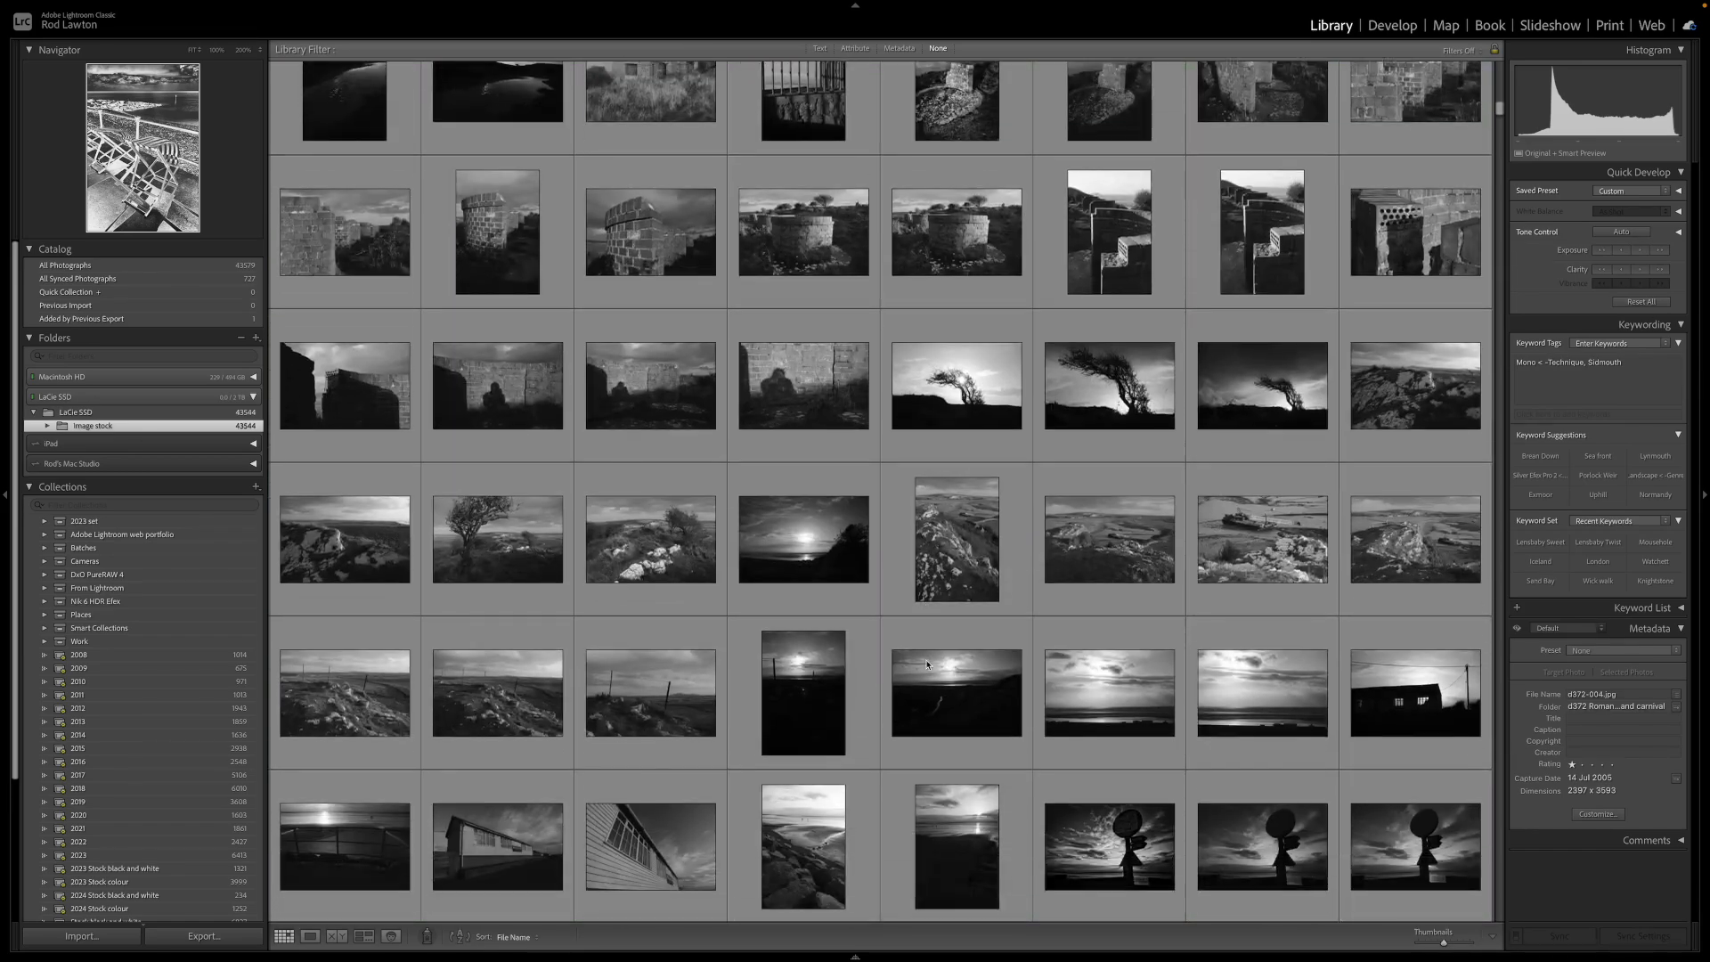
scroll("down", 3)
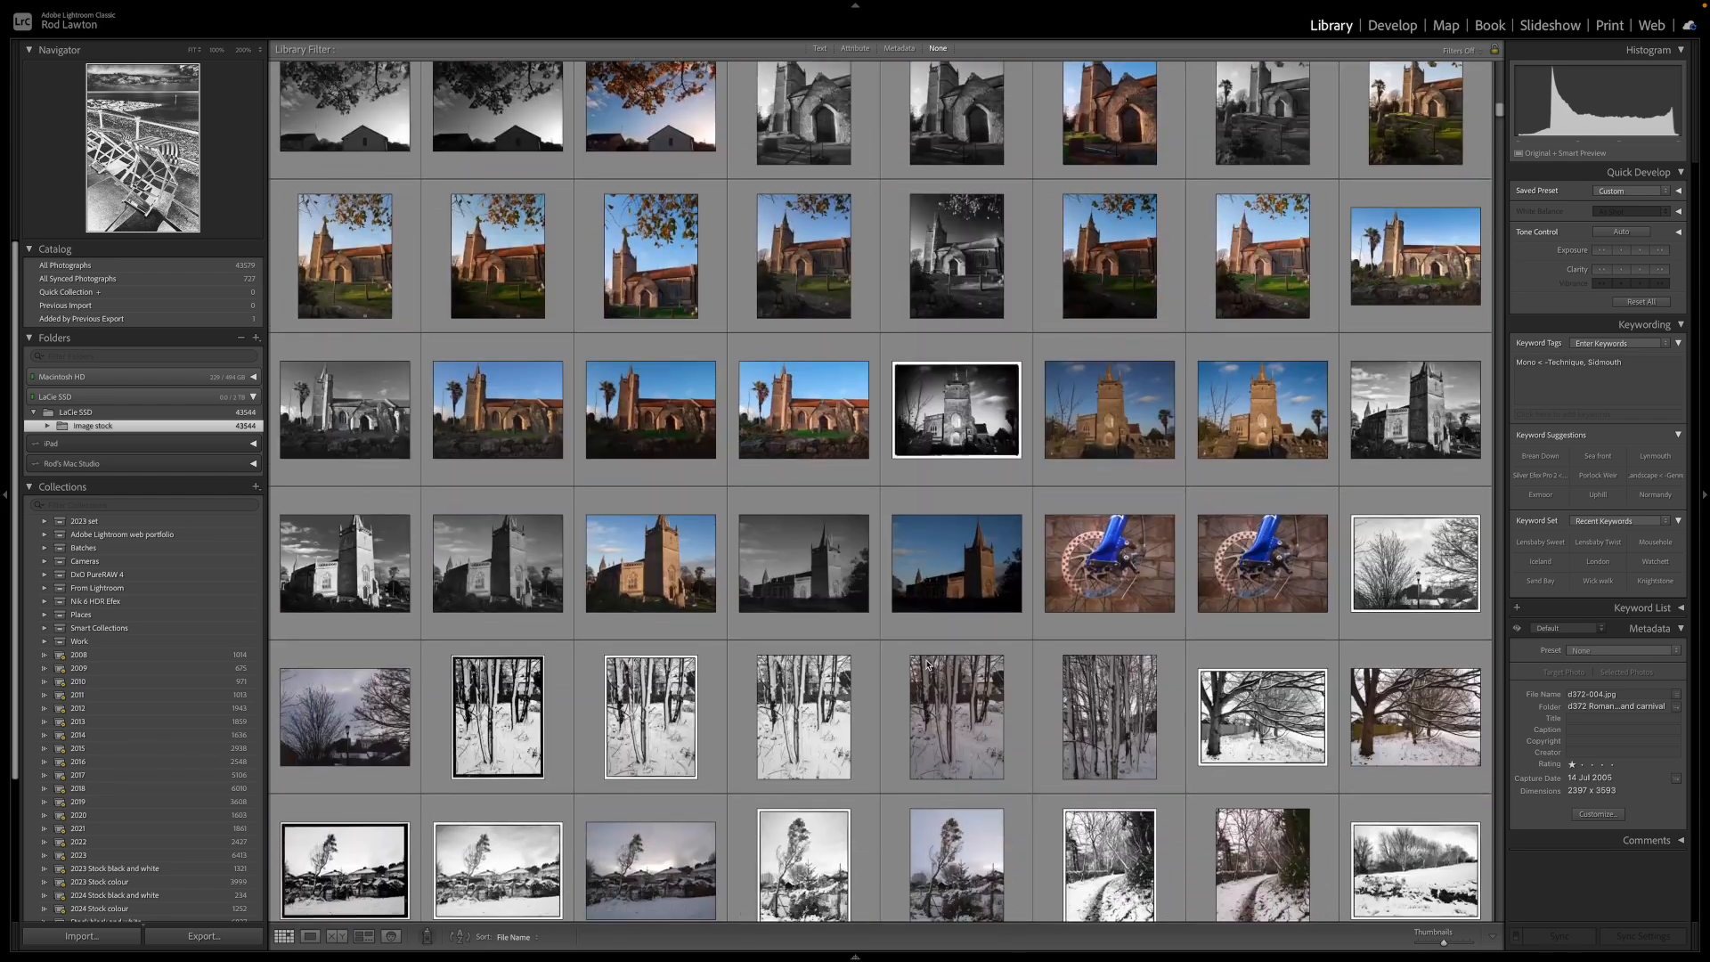
scroll("down", 3)
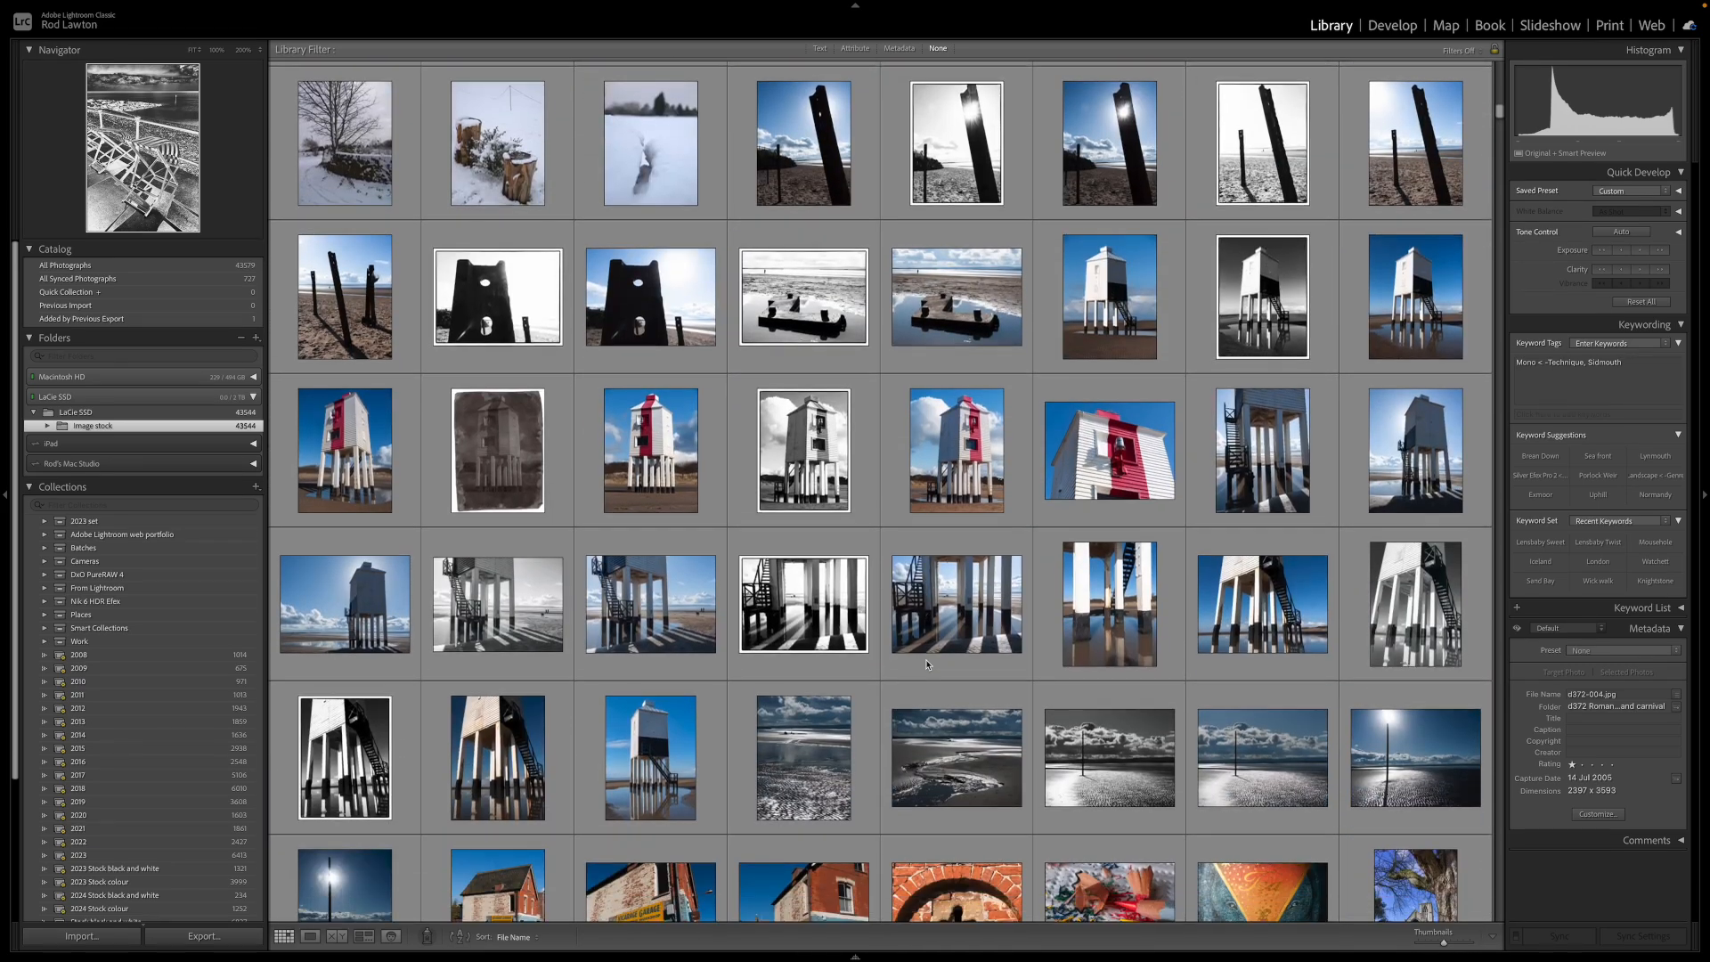
scroll("down", 3)
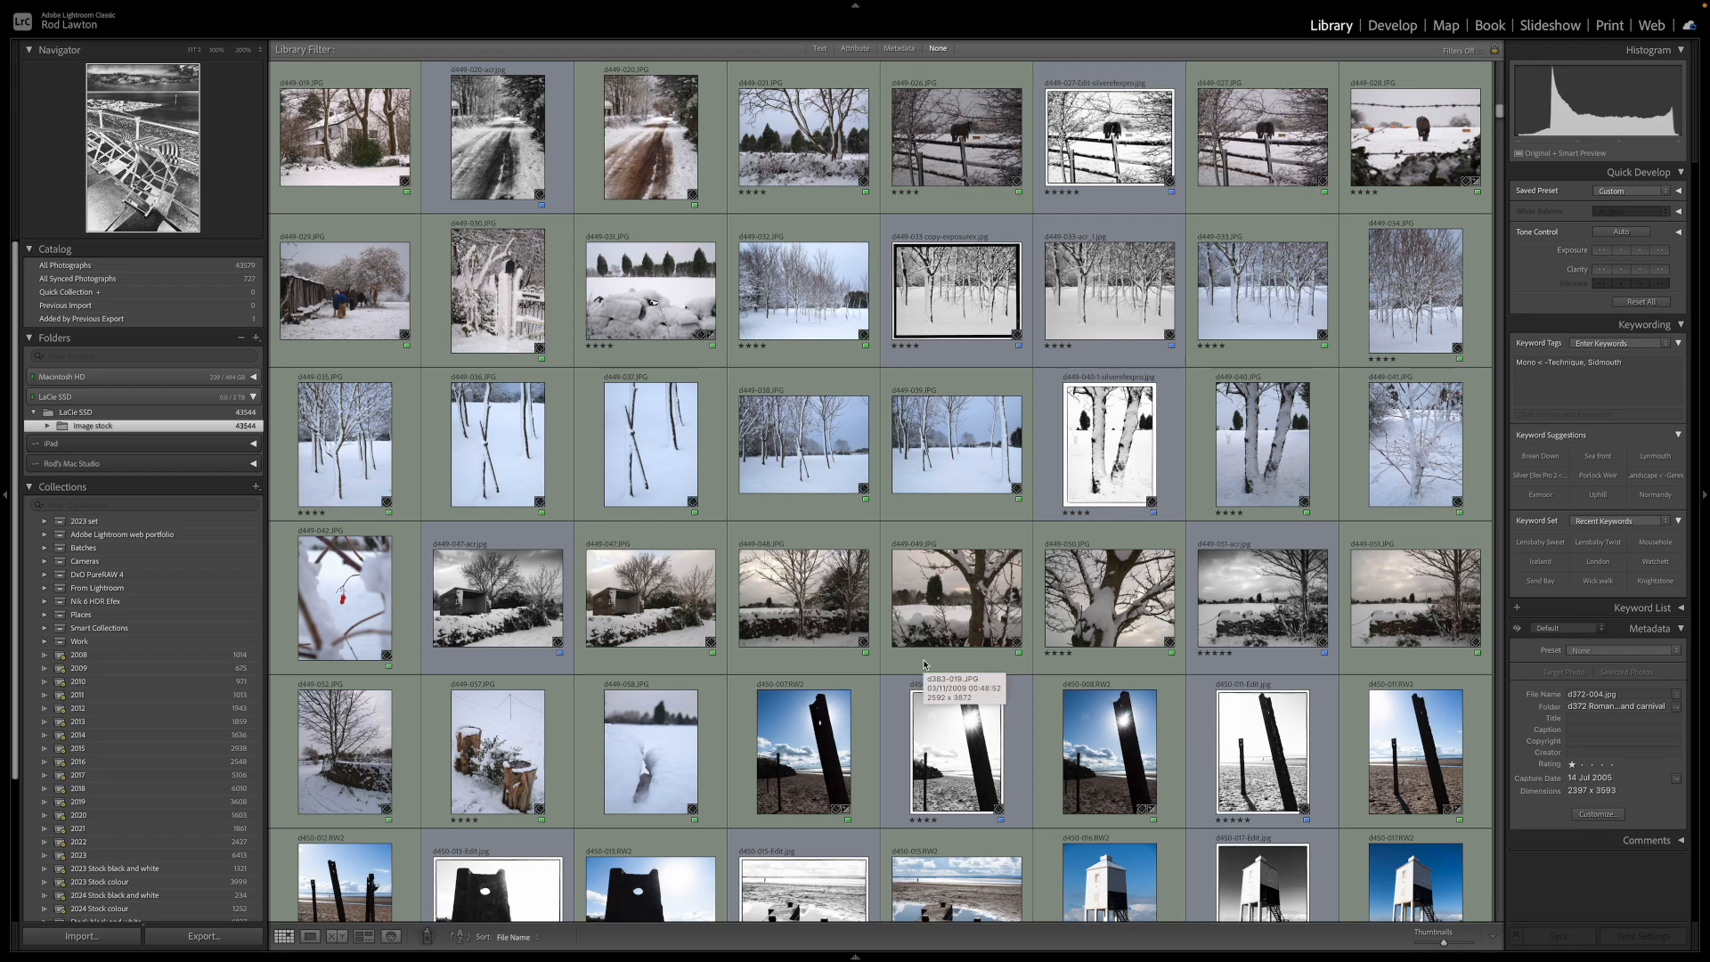
scroll("down", 3)
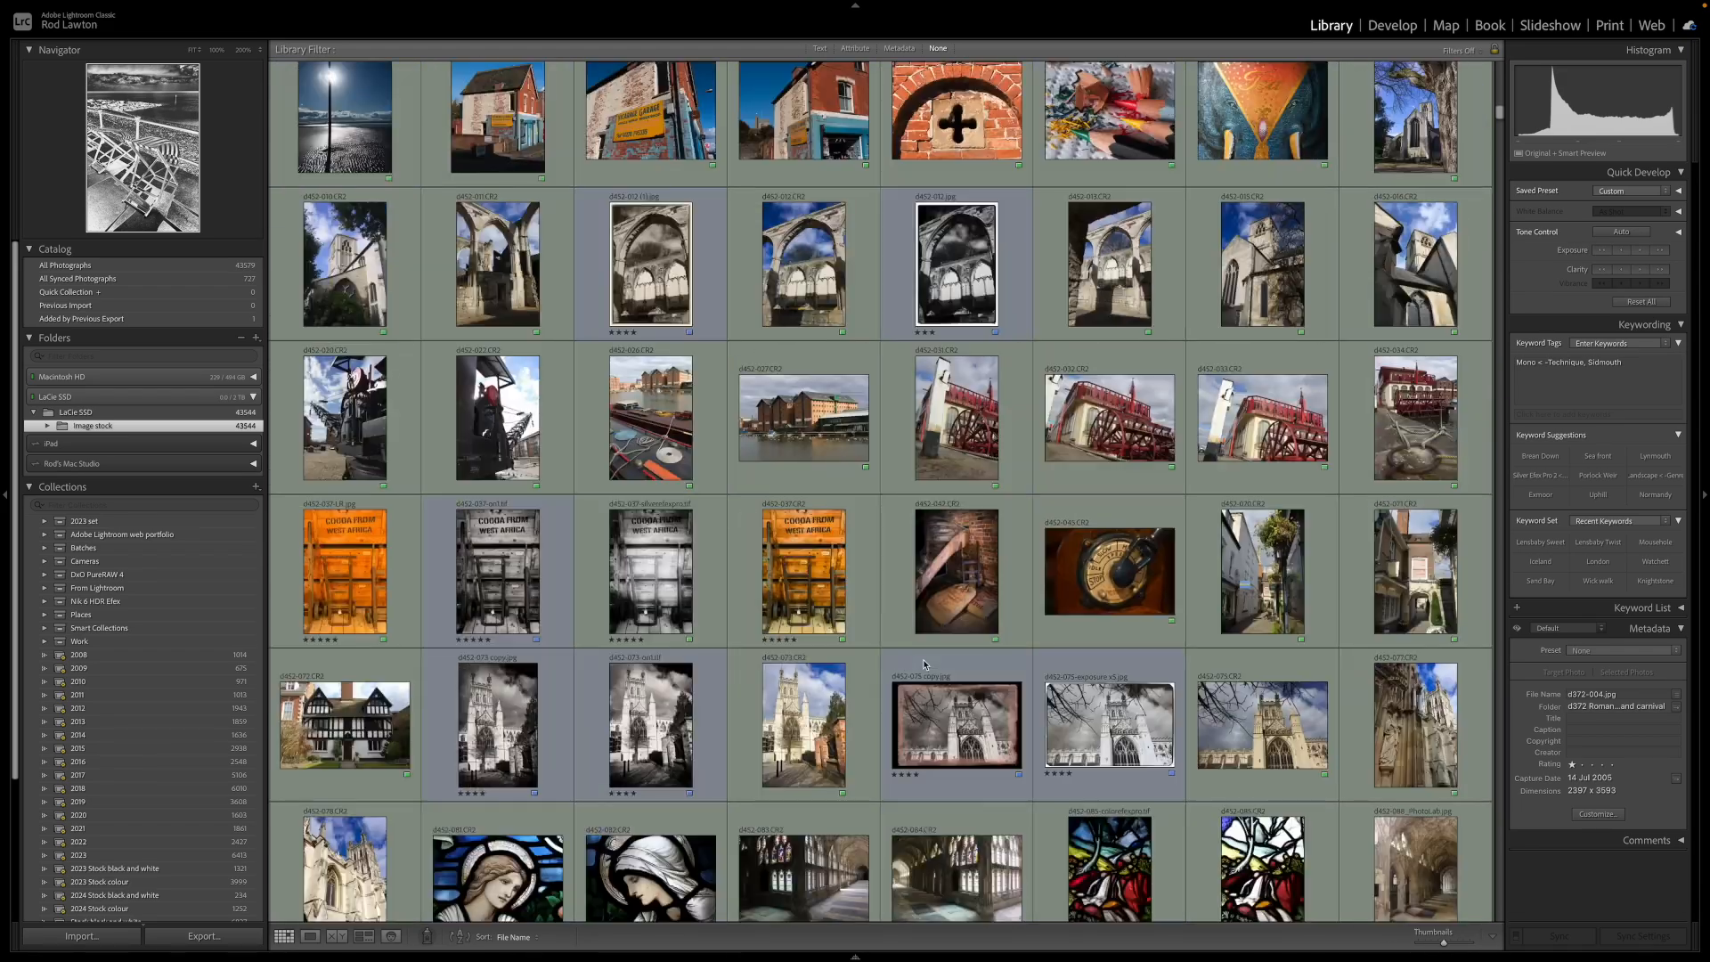
scroll("down", 3)
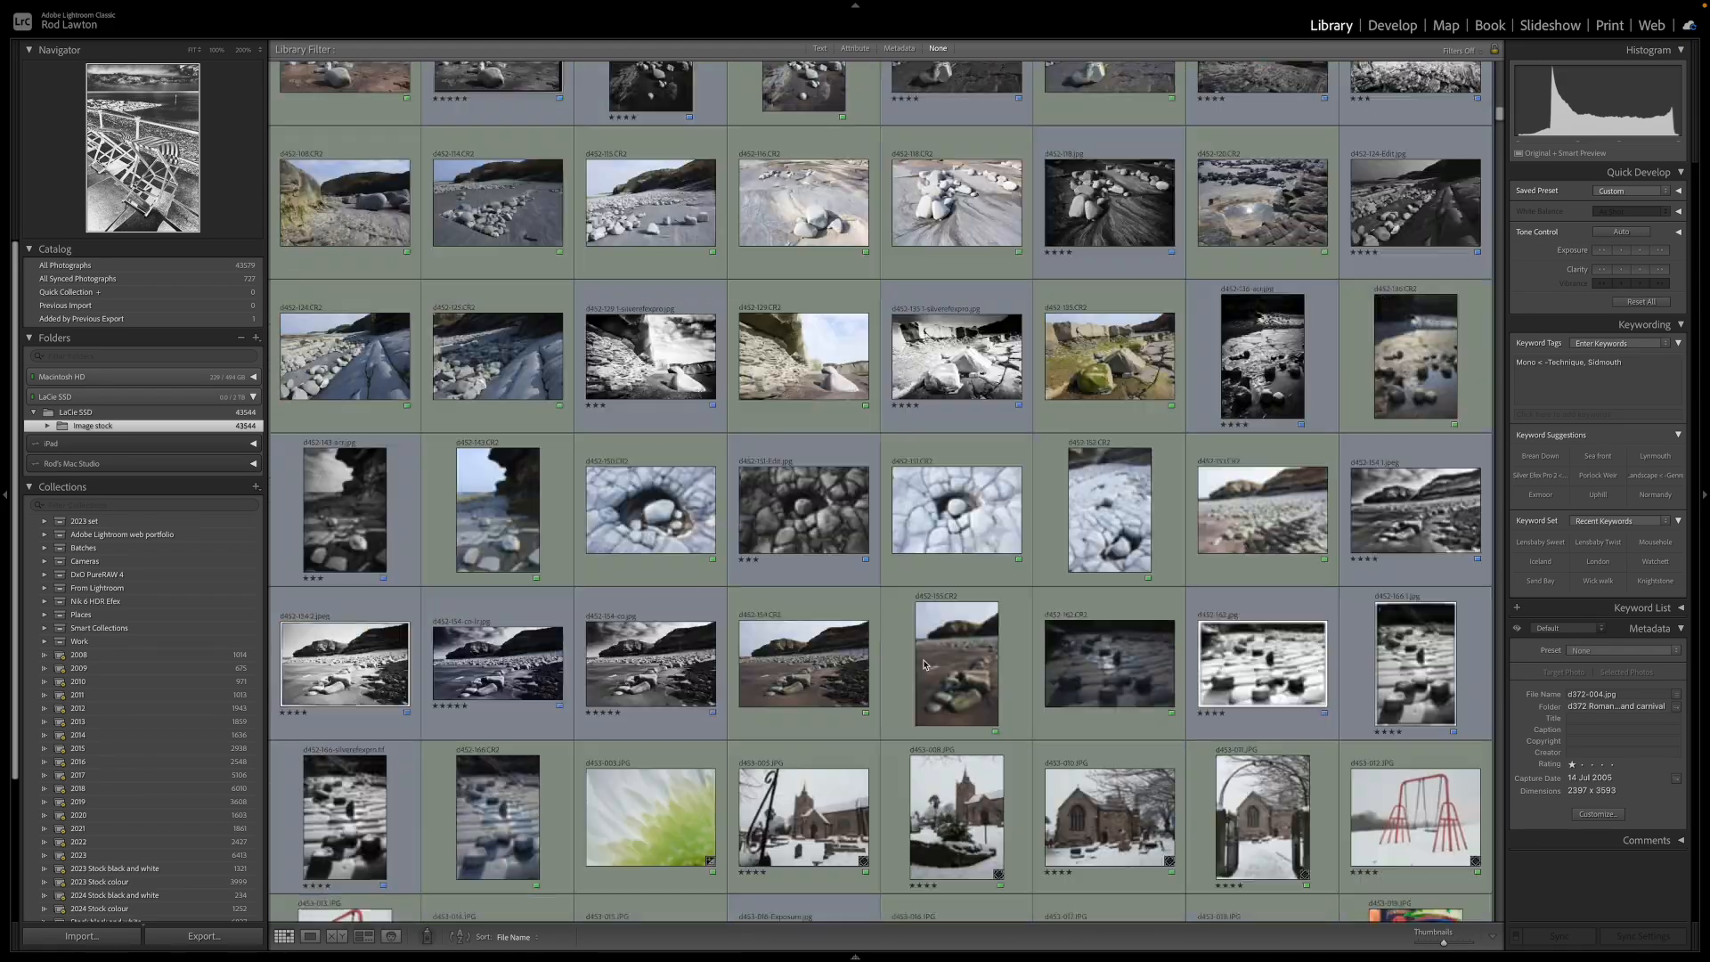
scroll("down", 3)
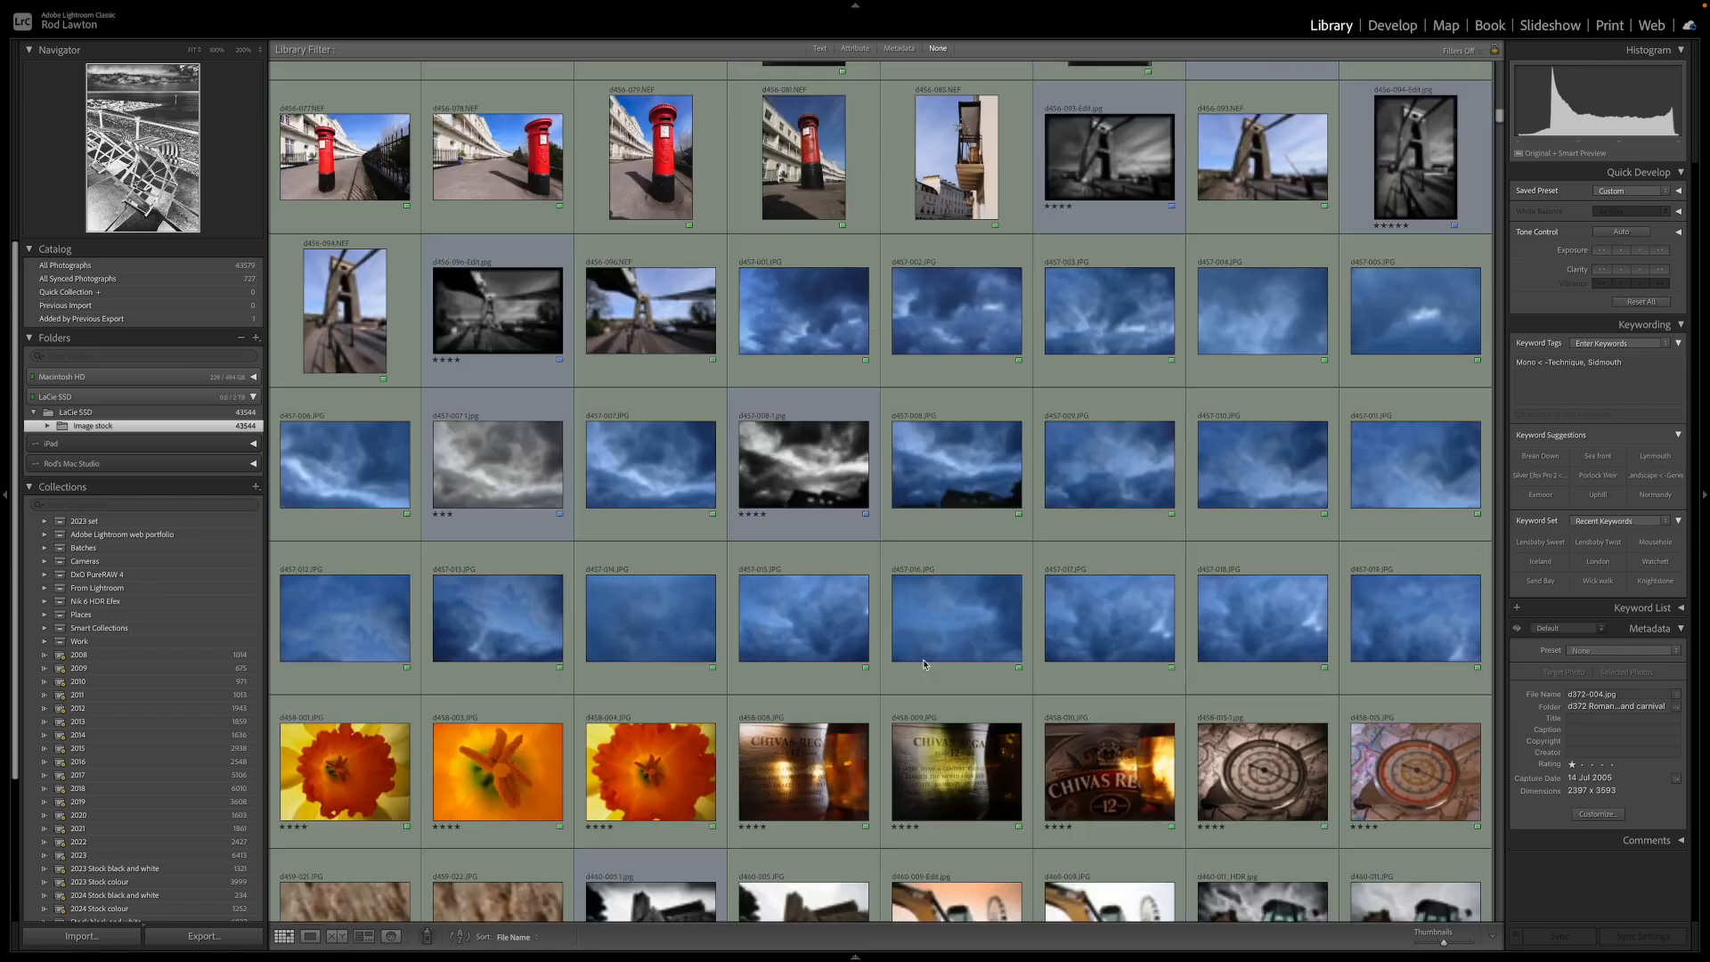
scroll("down", 3)
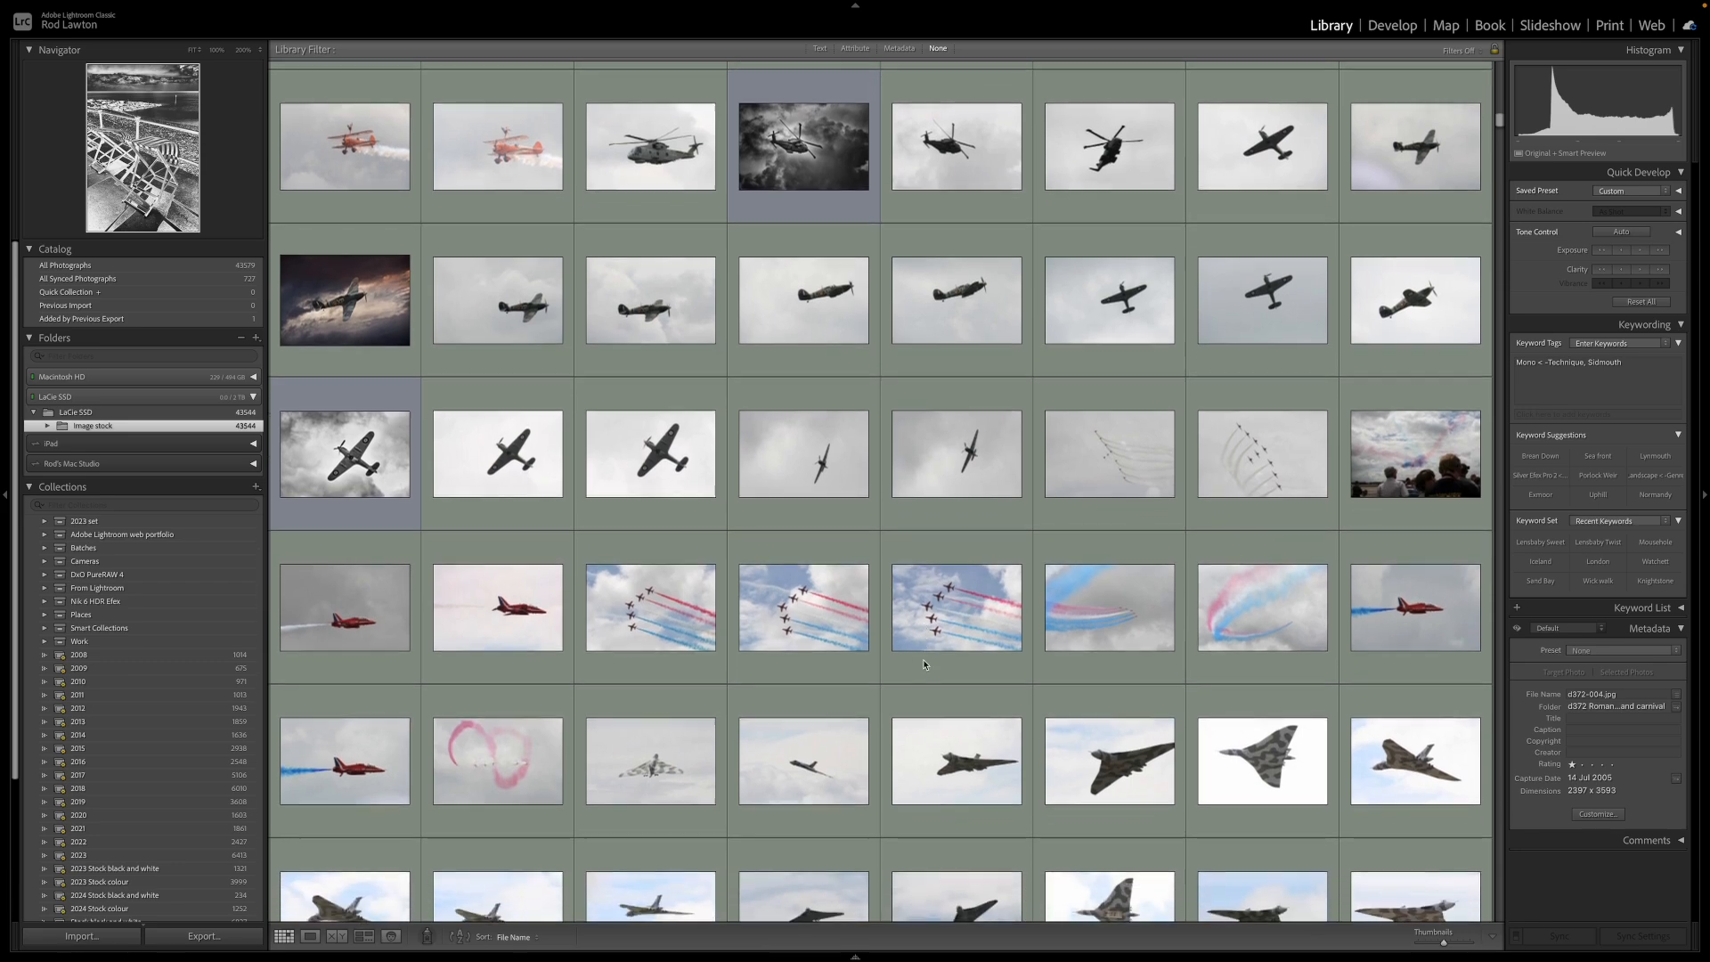
scroll("down", 3)
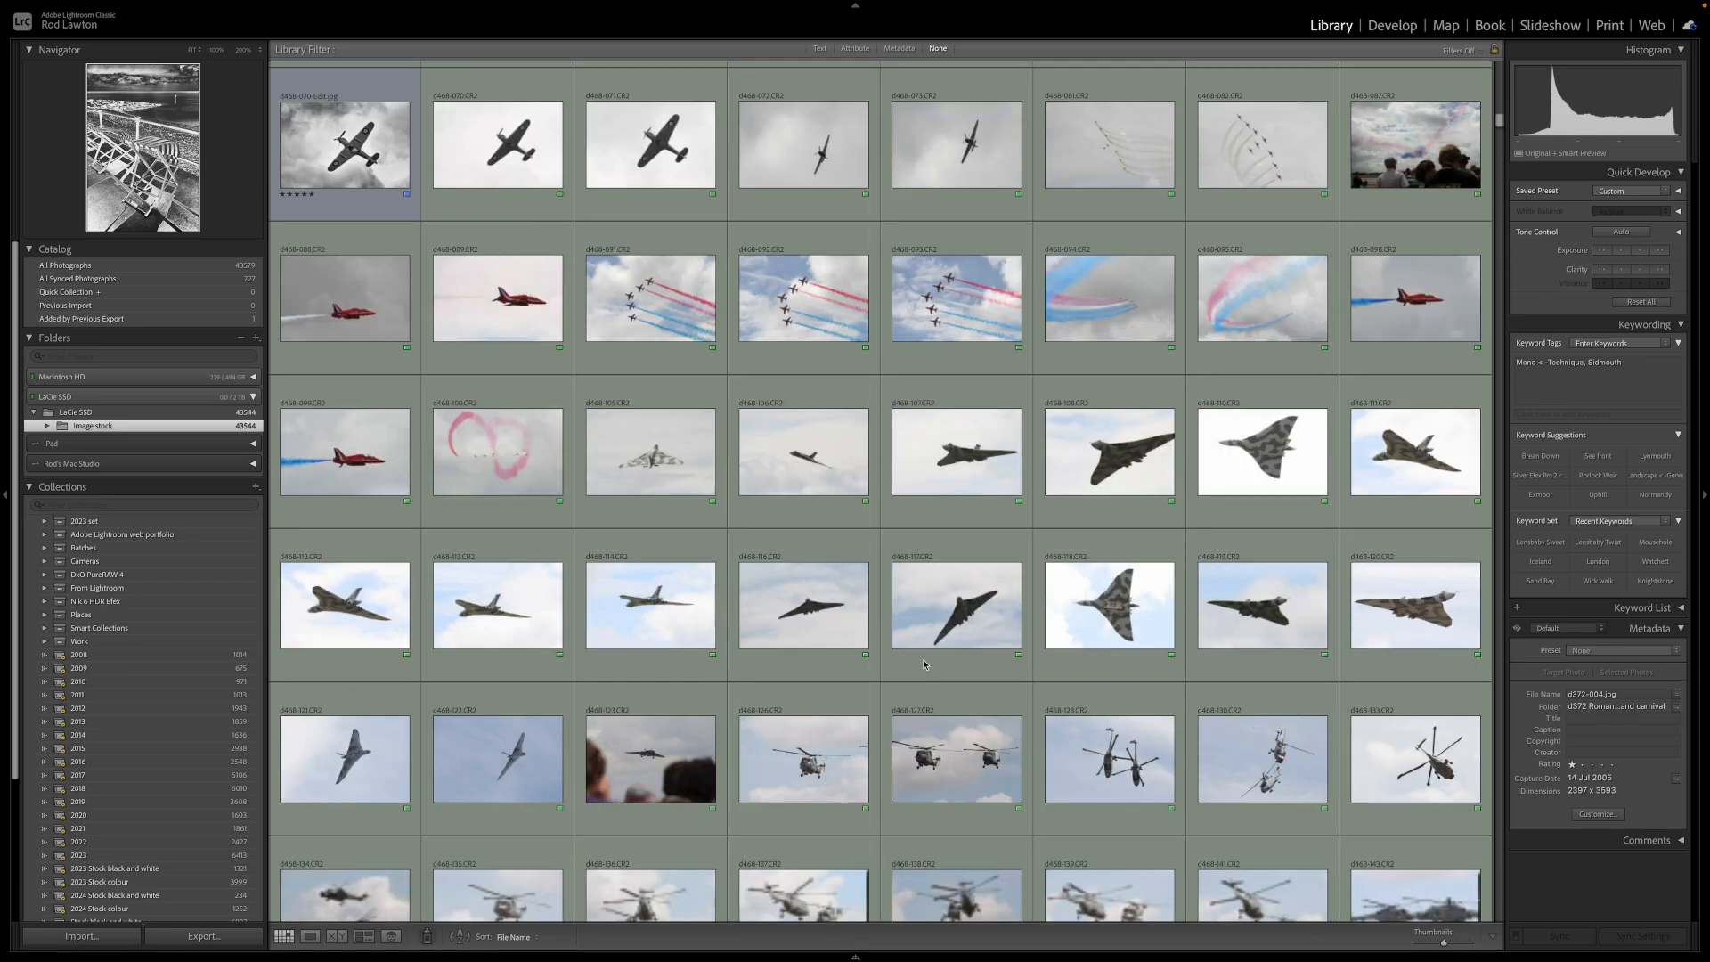
scroll("down", 3)
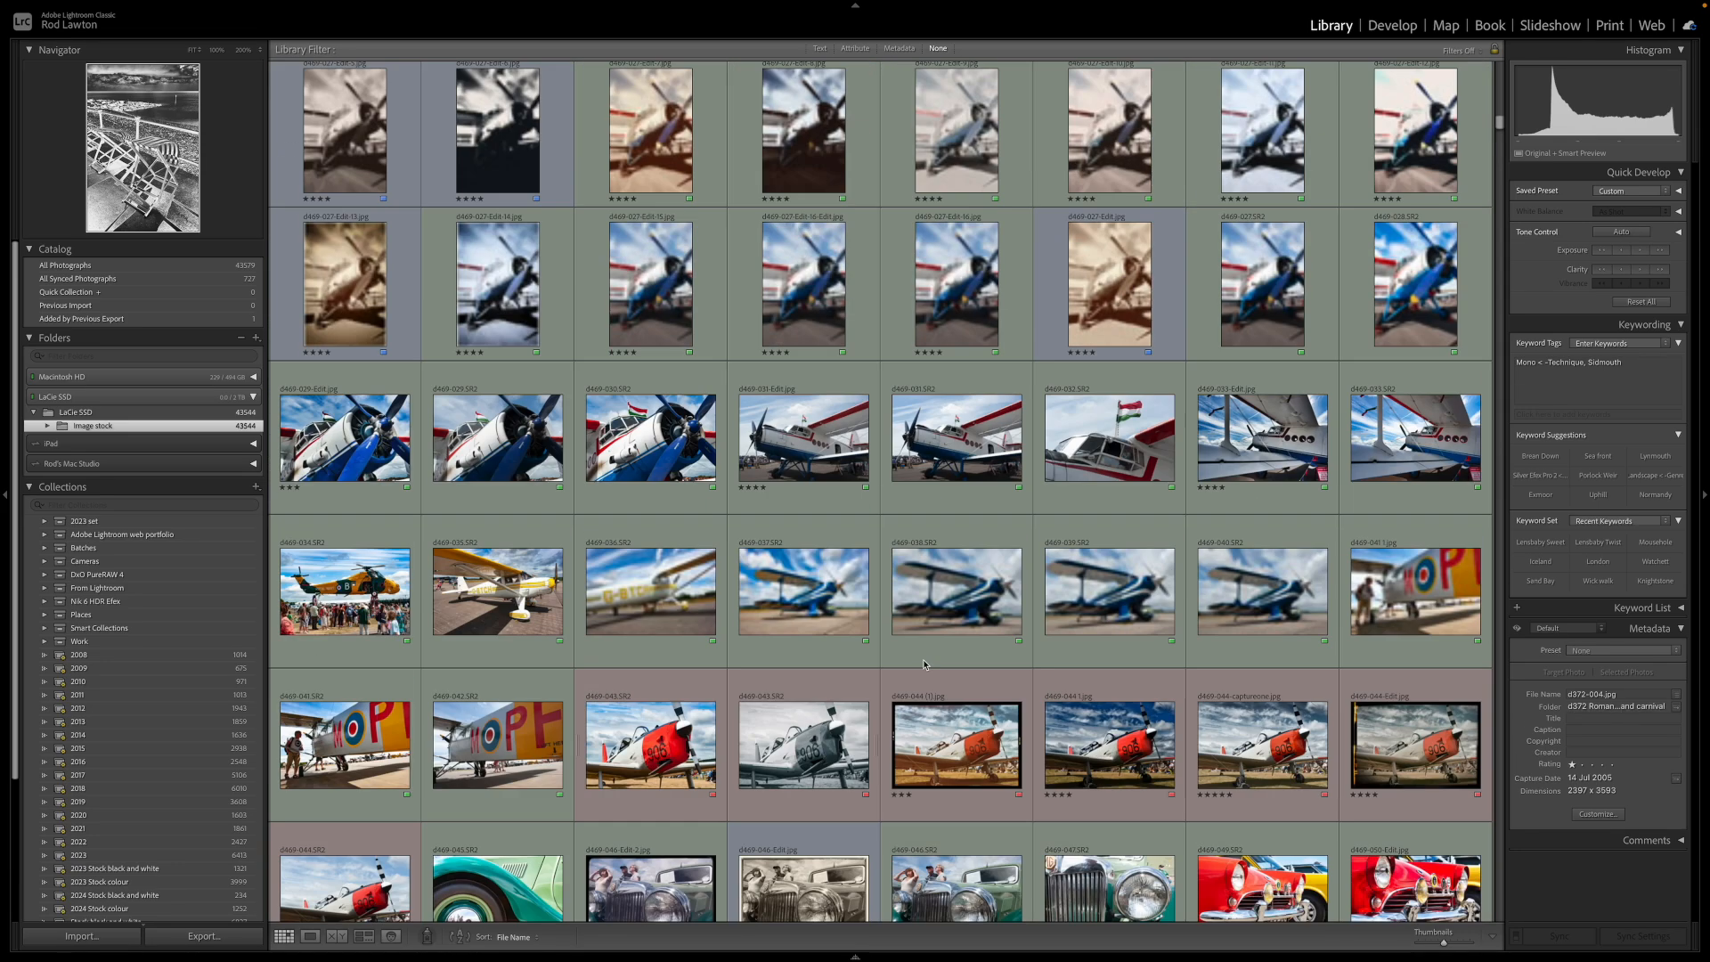
scroll("down", 3)
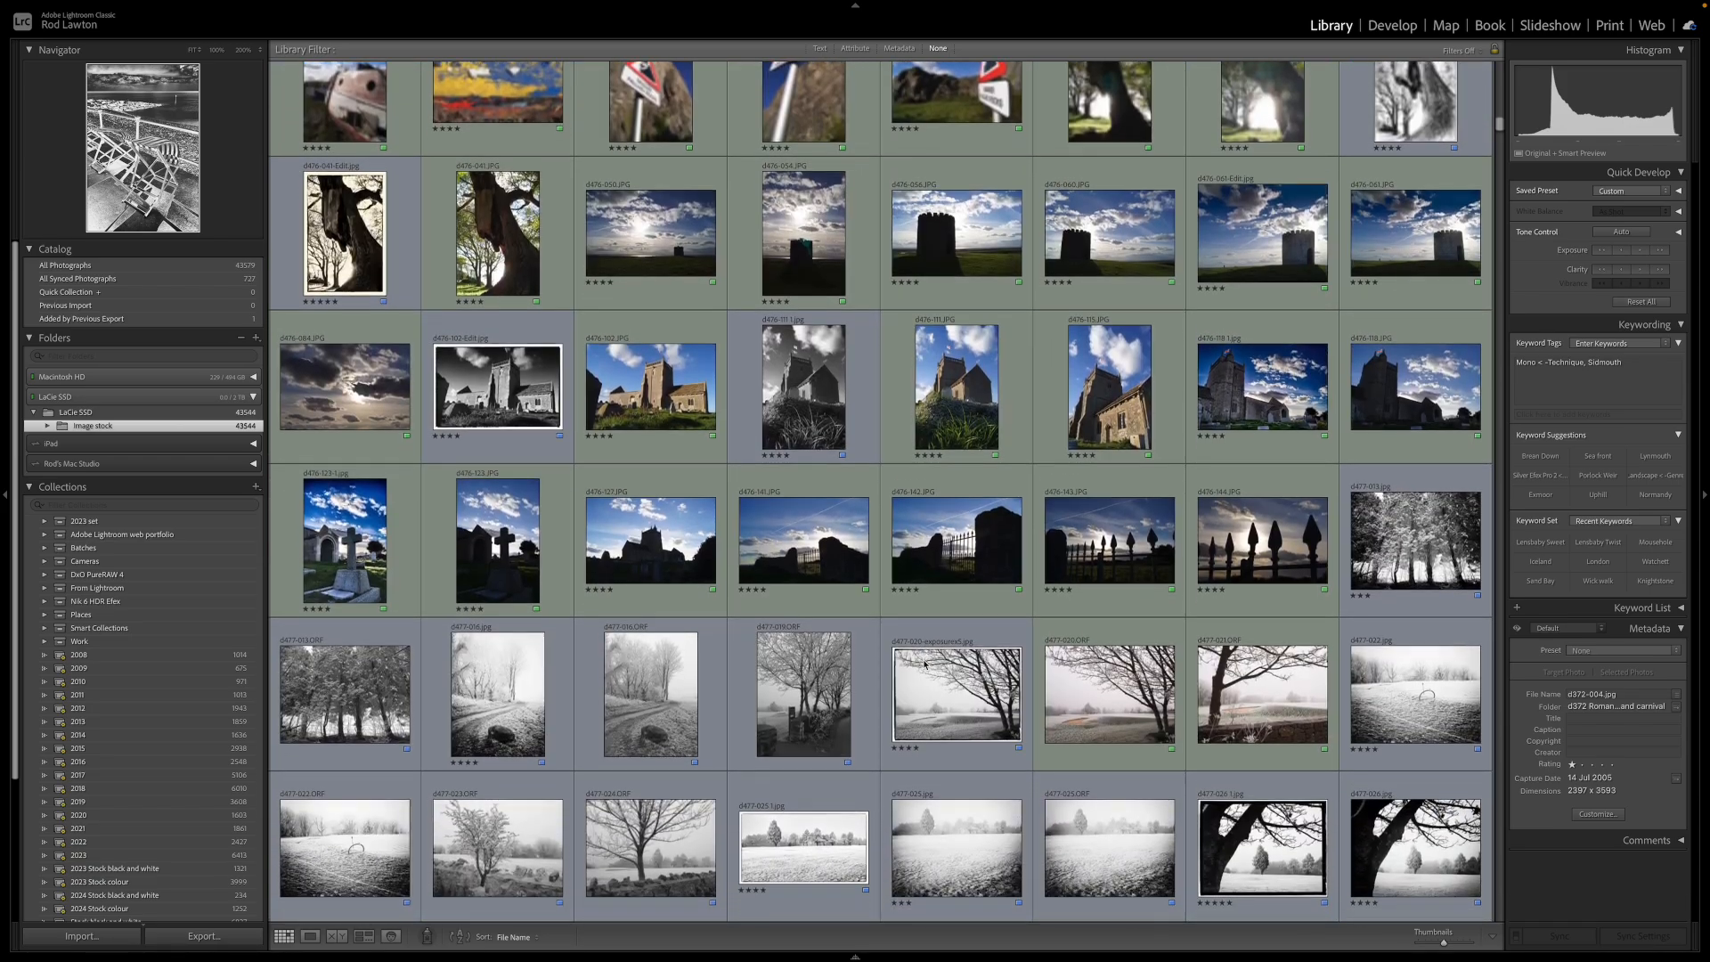
scroll("down", 3)
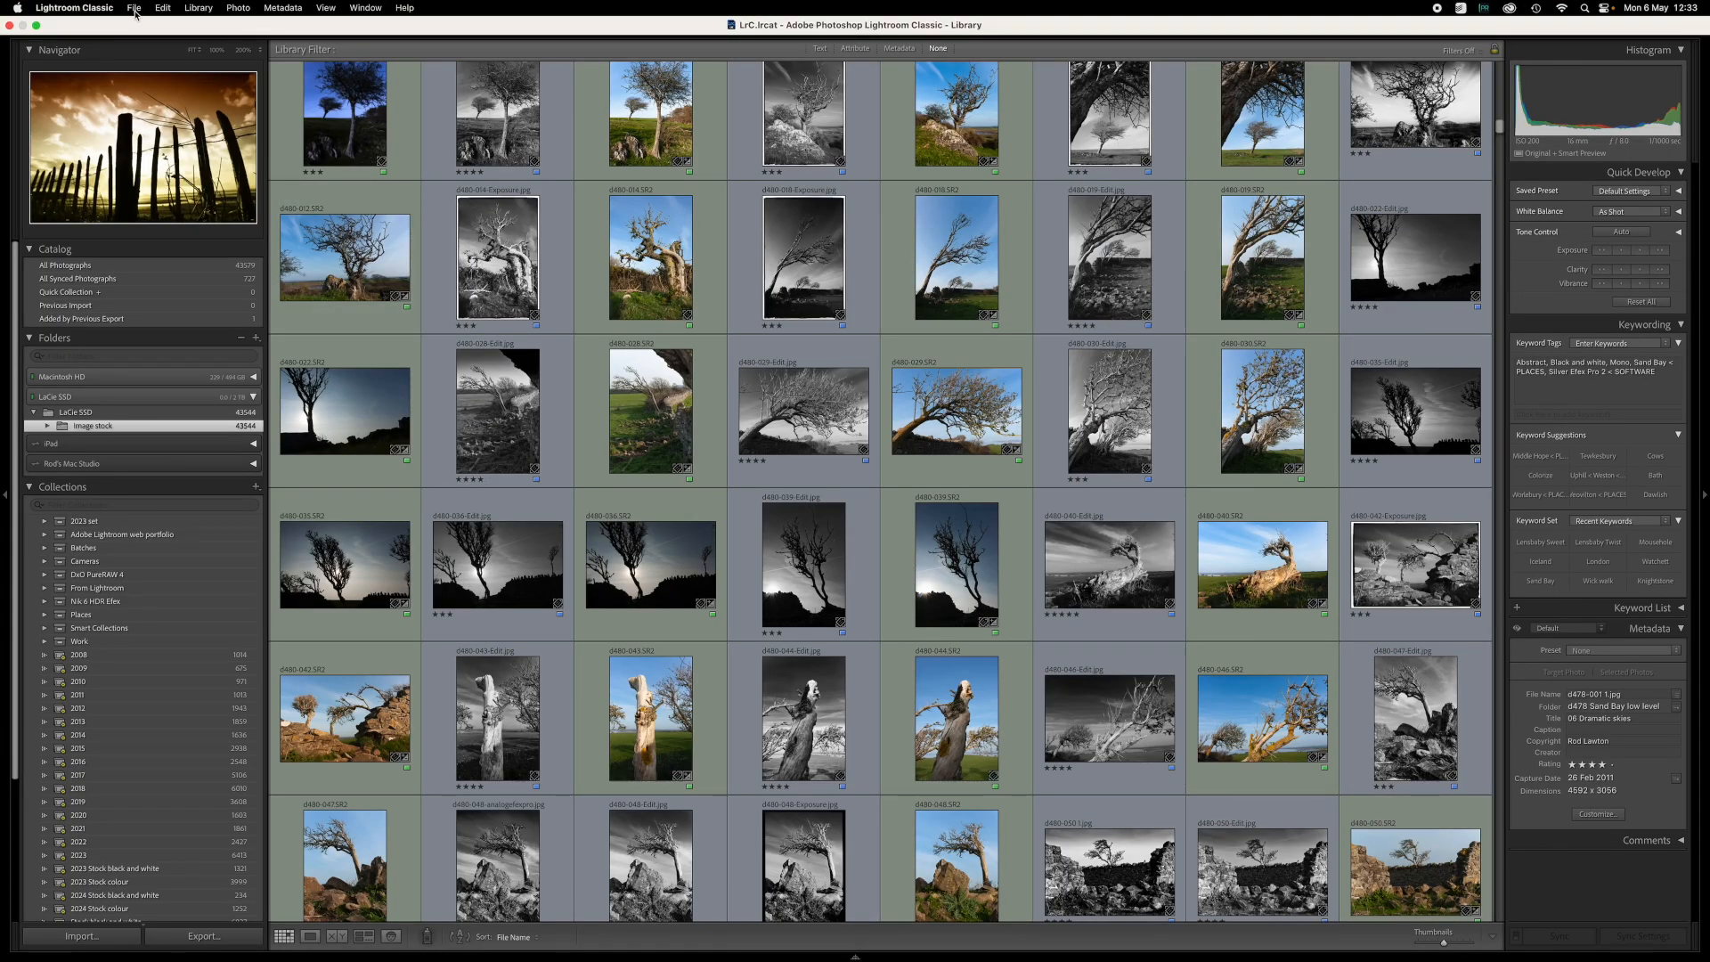
left_click(133, 8)
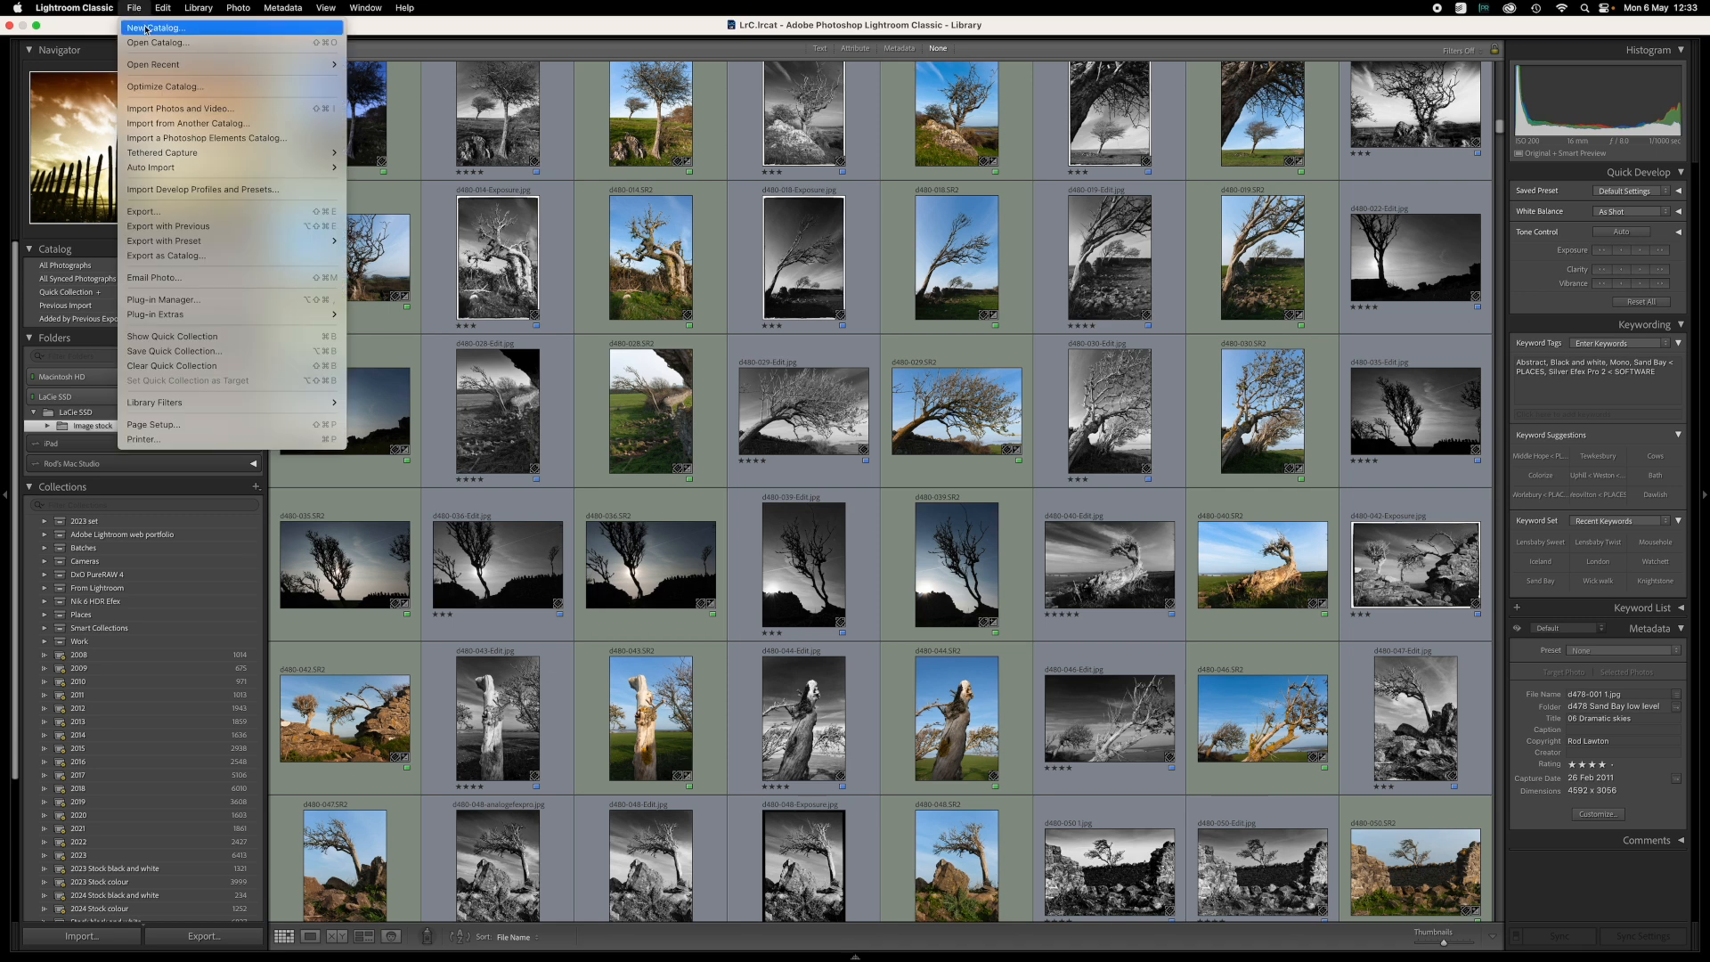
left_click(155, 28)
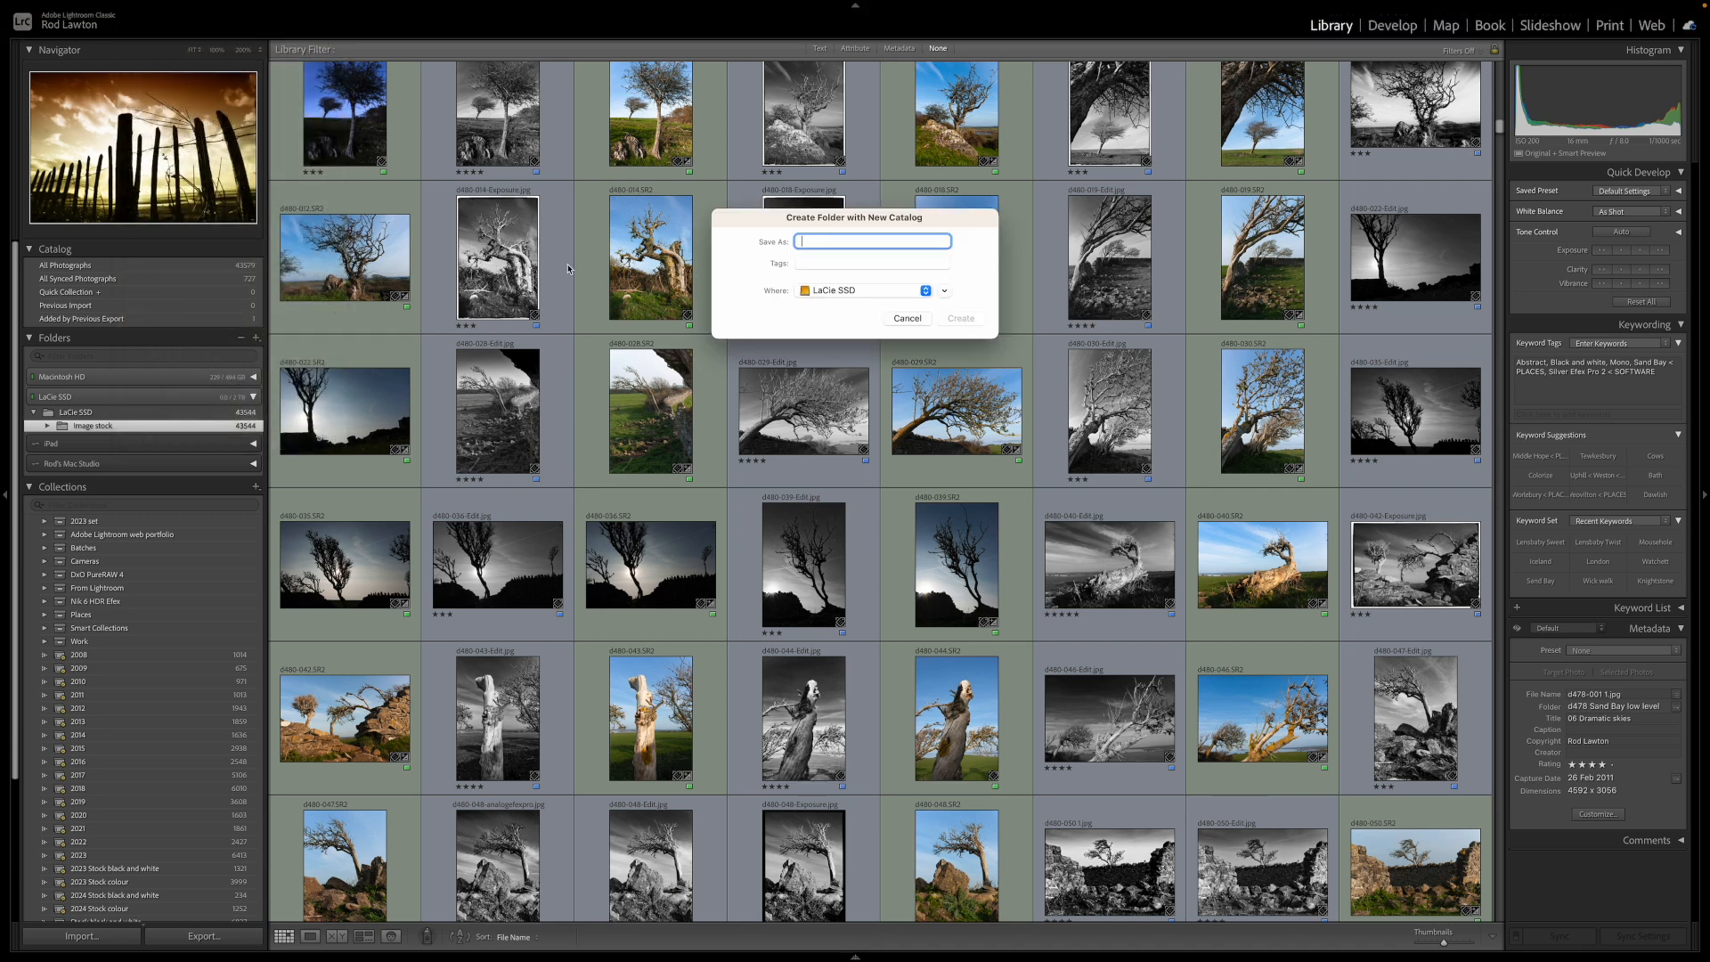
Name the catalogue 'New Lightroom catalogue' on the LaCie SSD and create it.
type("No")
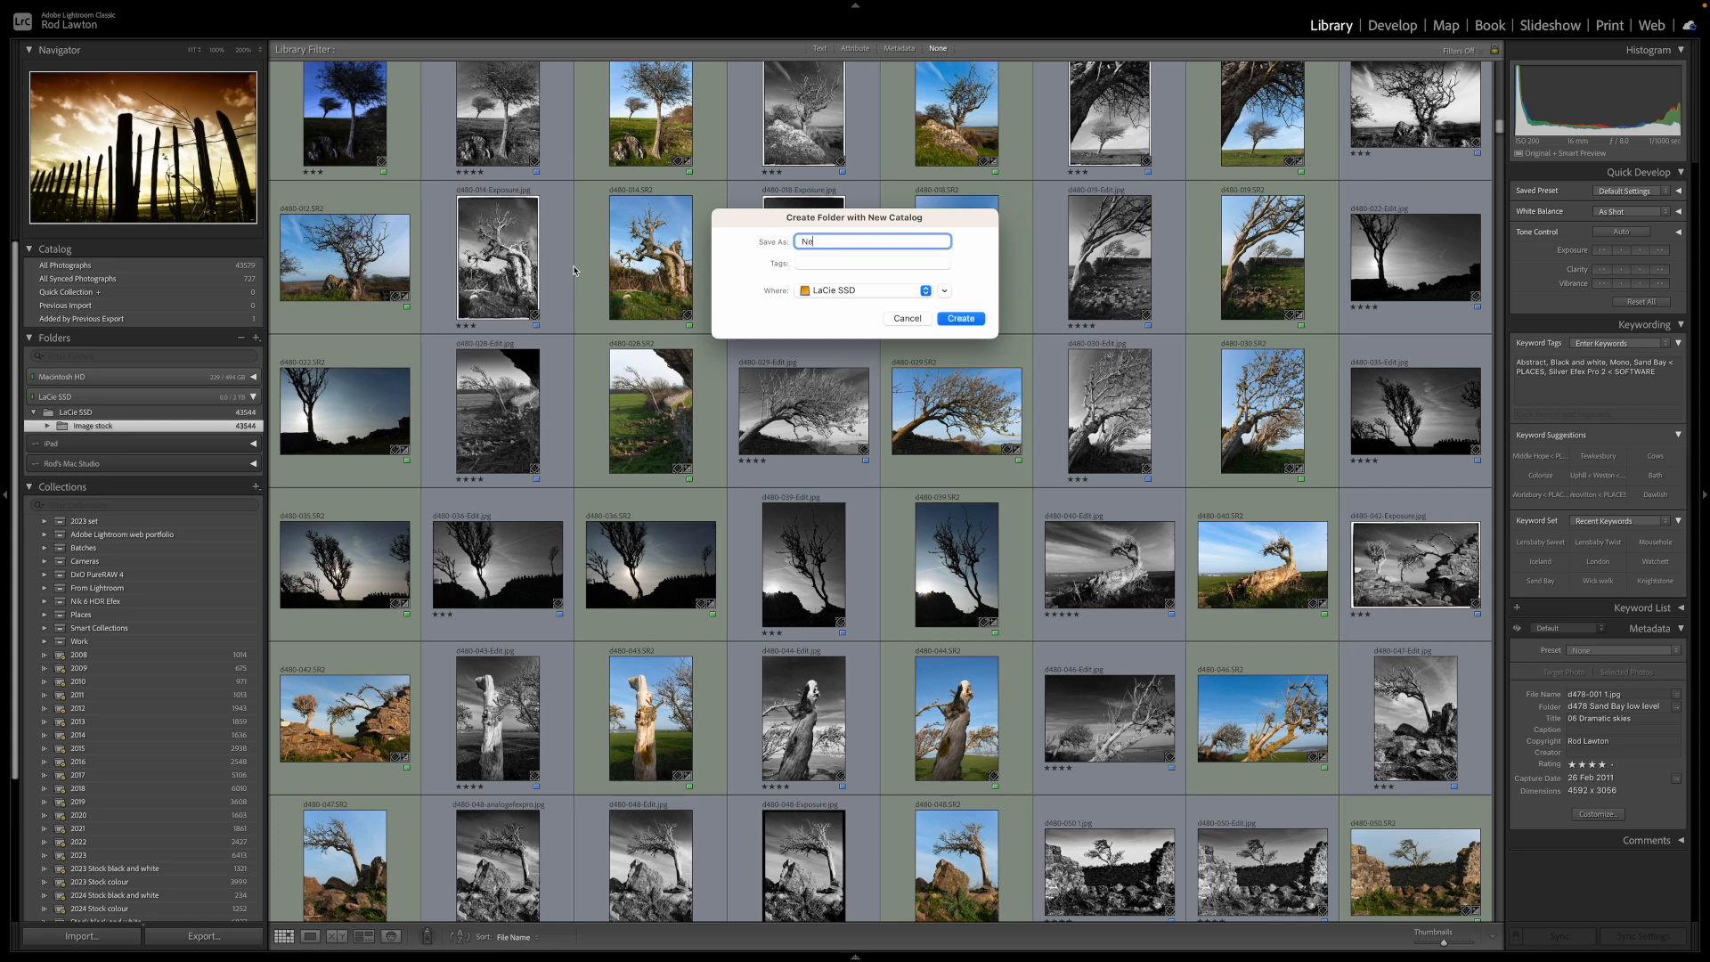
type("New Lightroom")
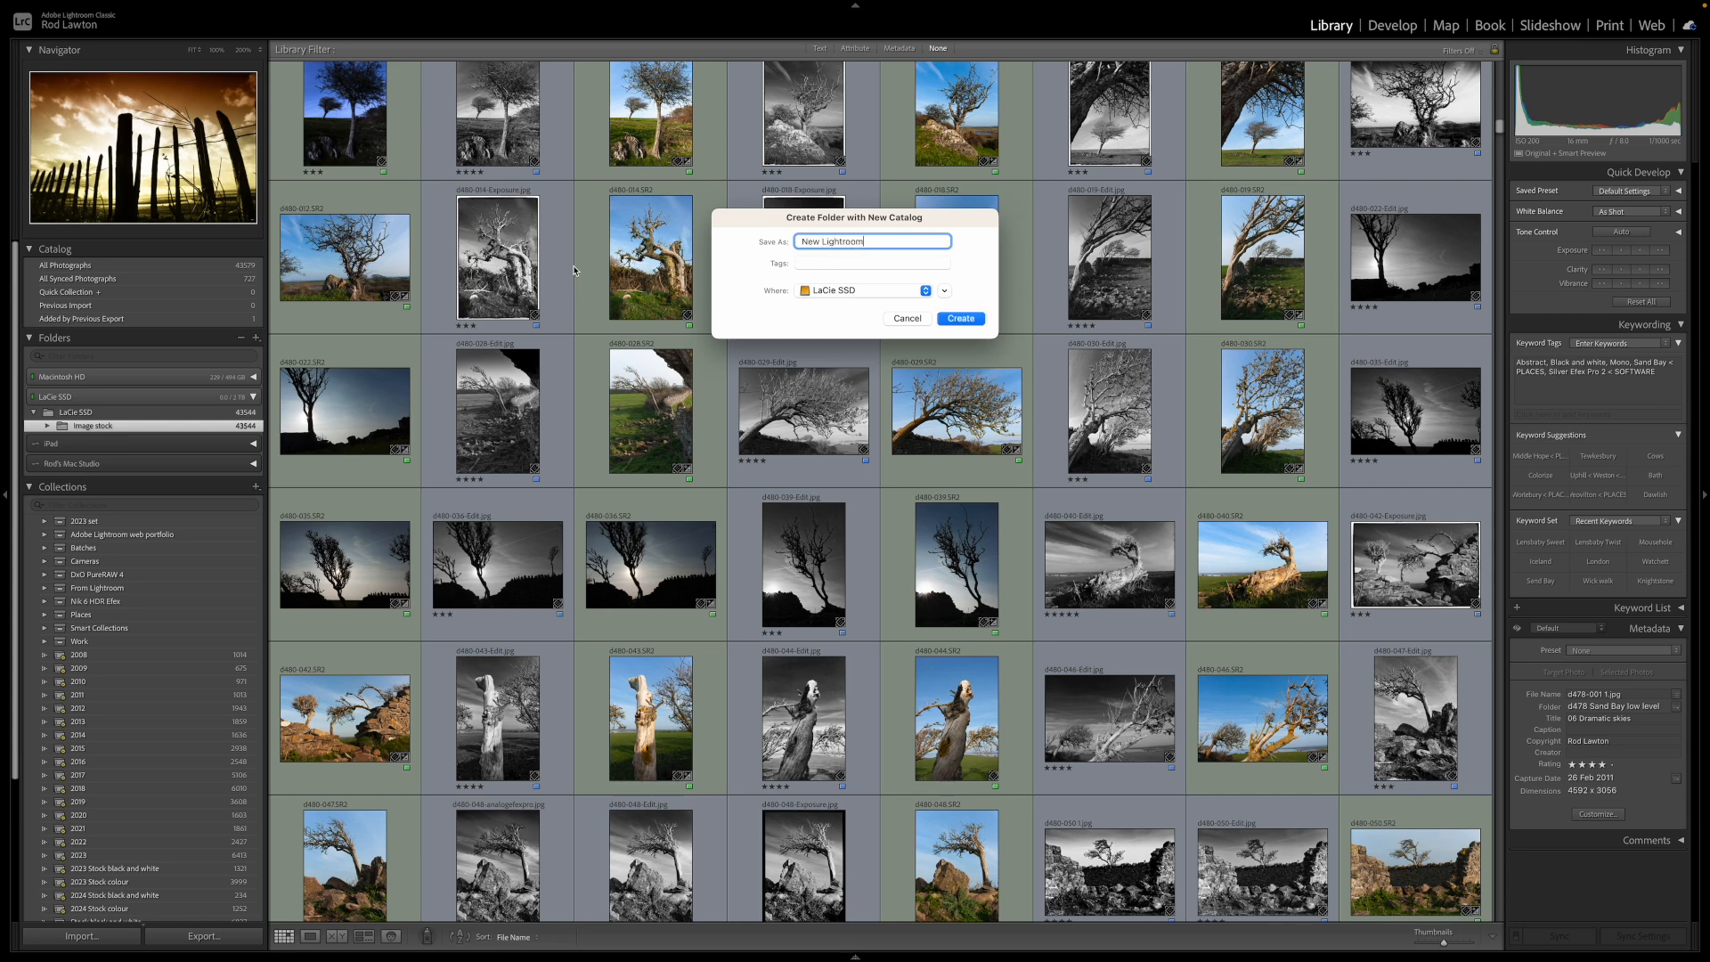
type("catalou")
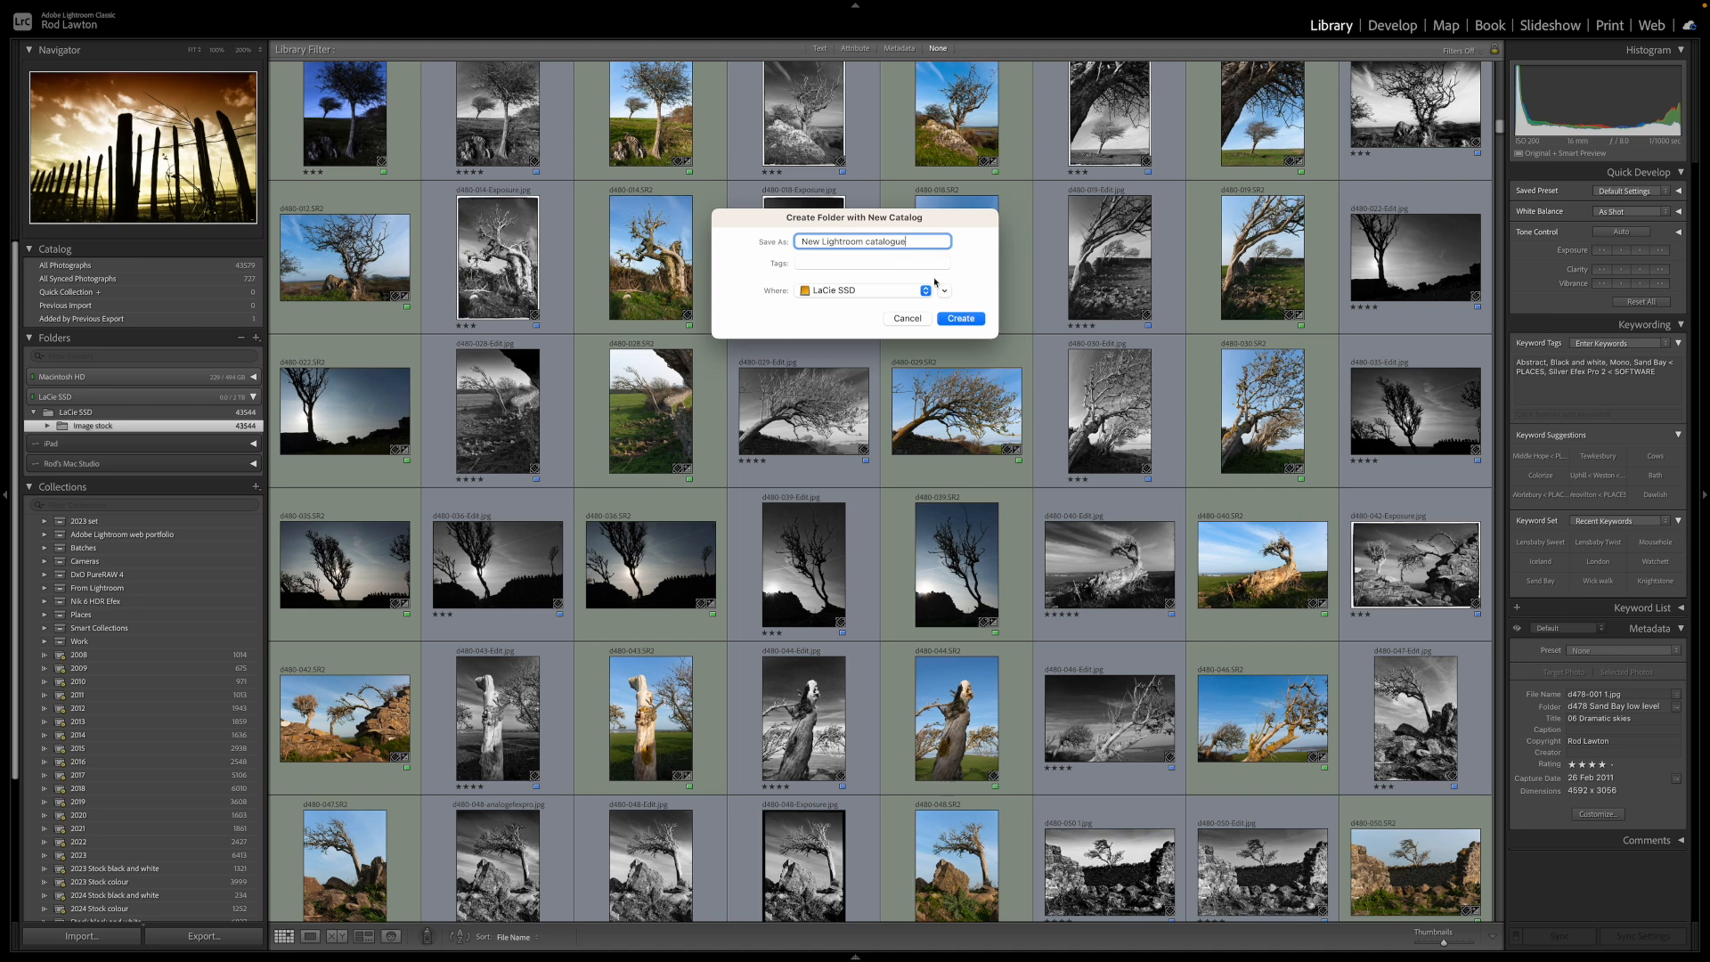
left_click(860, 289)
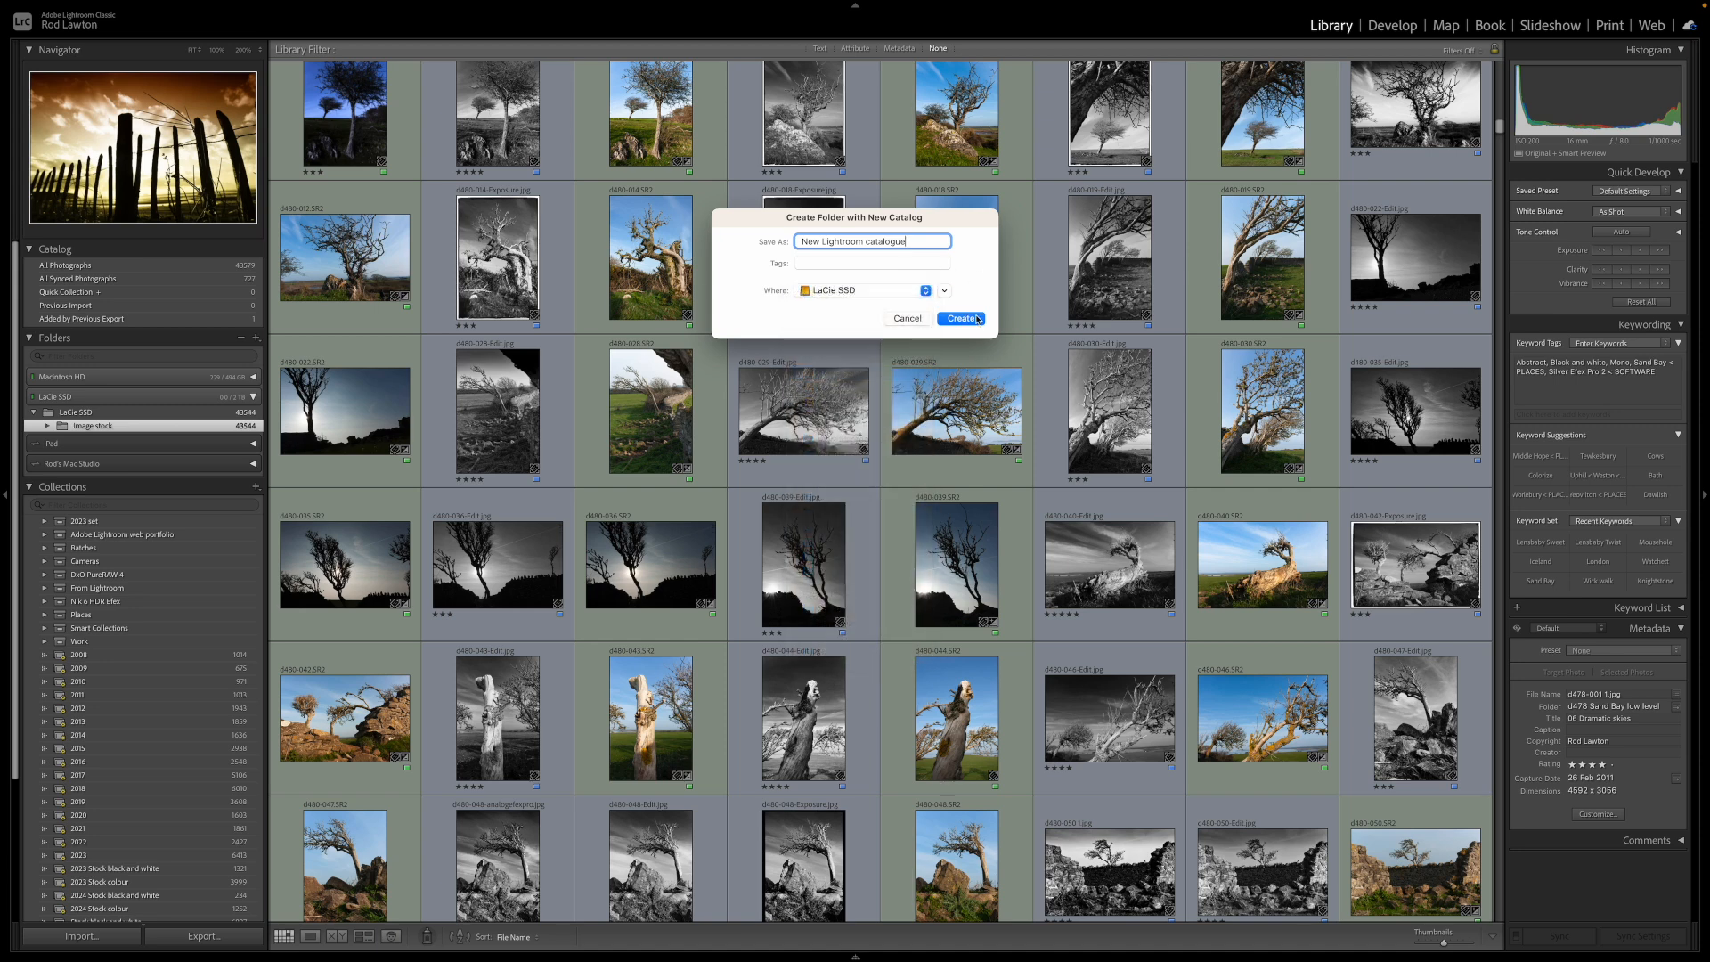
left_click(960, 317)
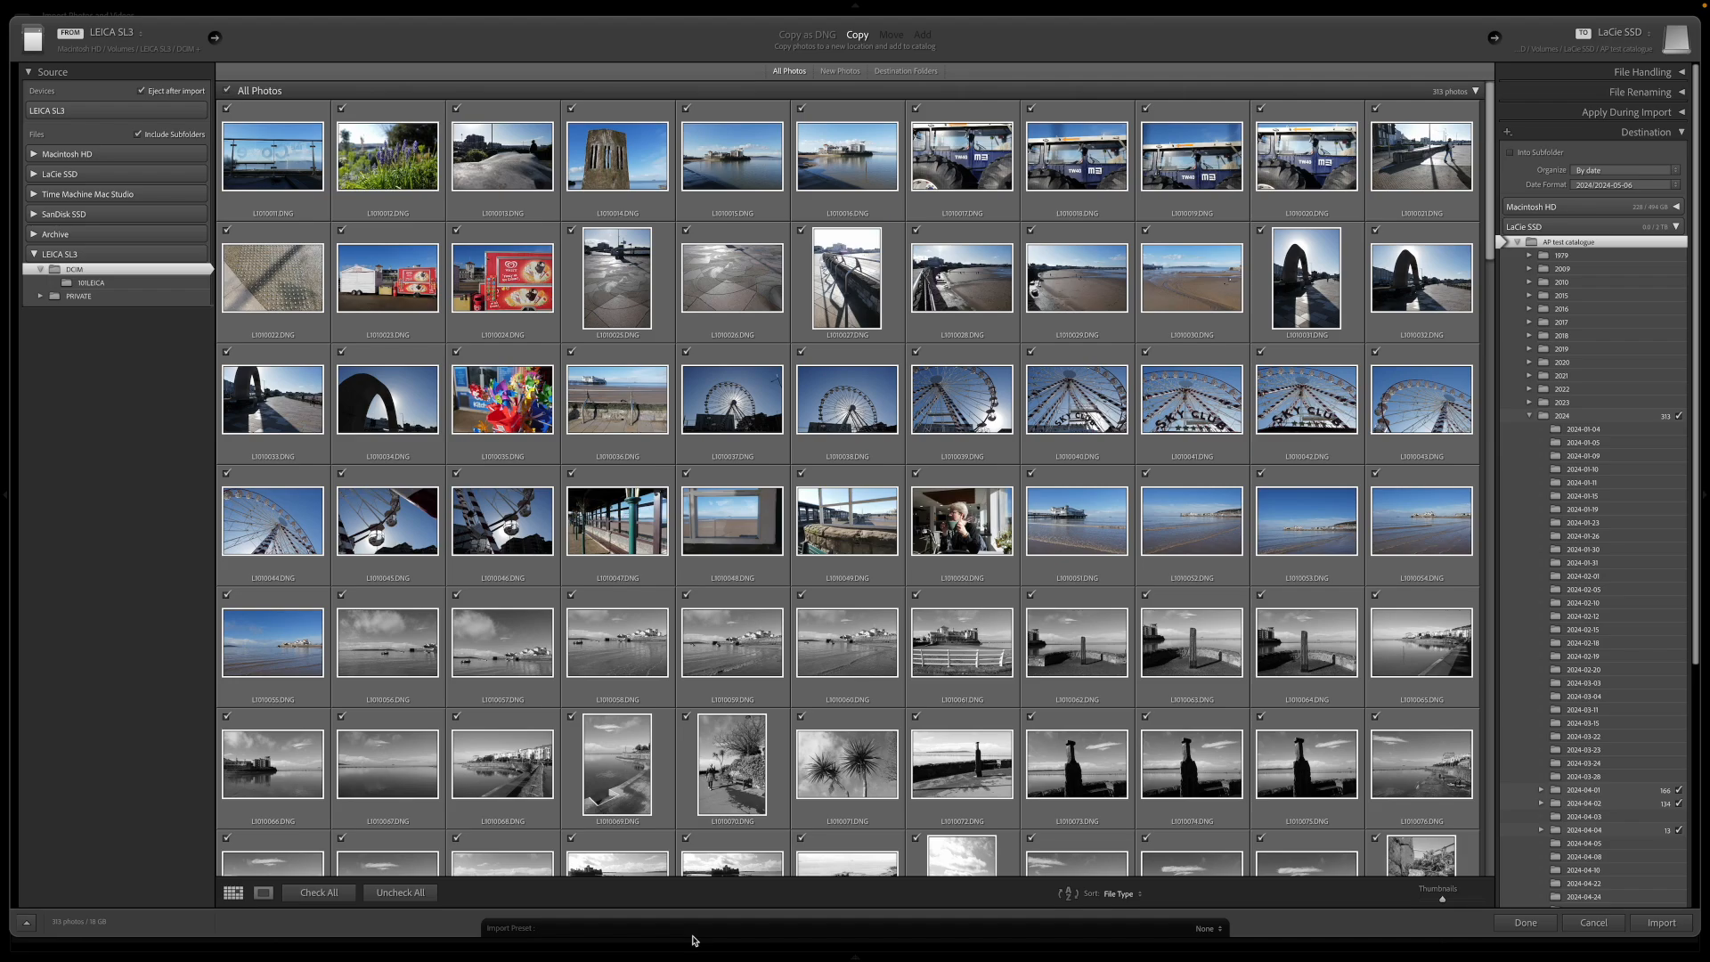
Import the LEICA SL3 card photos into the new catalogue, copied by date to the LaCie SSD.
left_click(1592, 922)
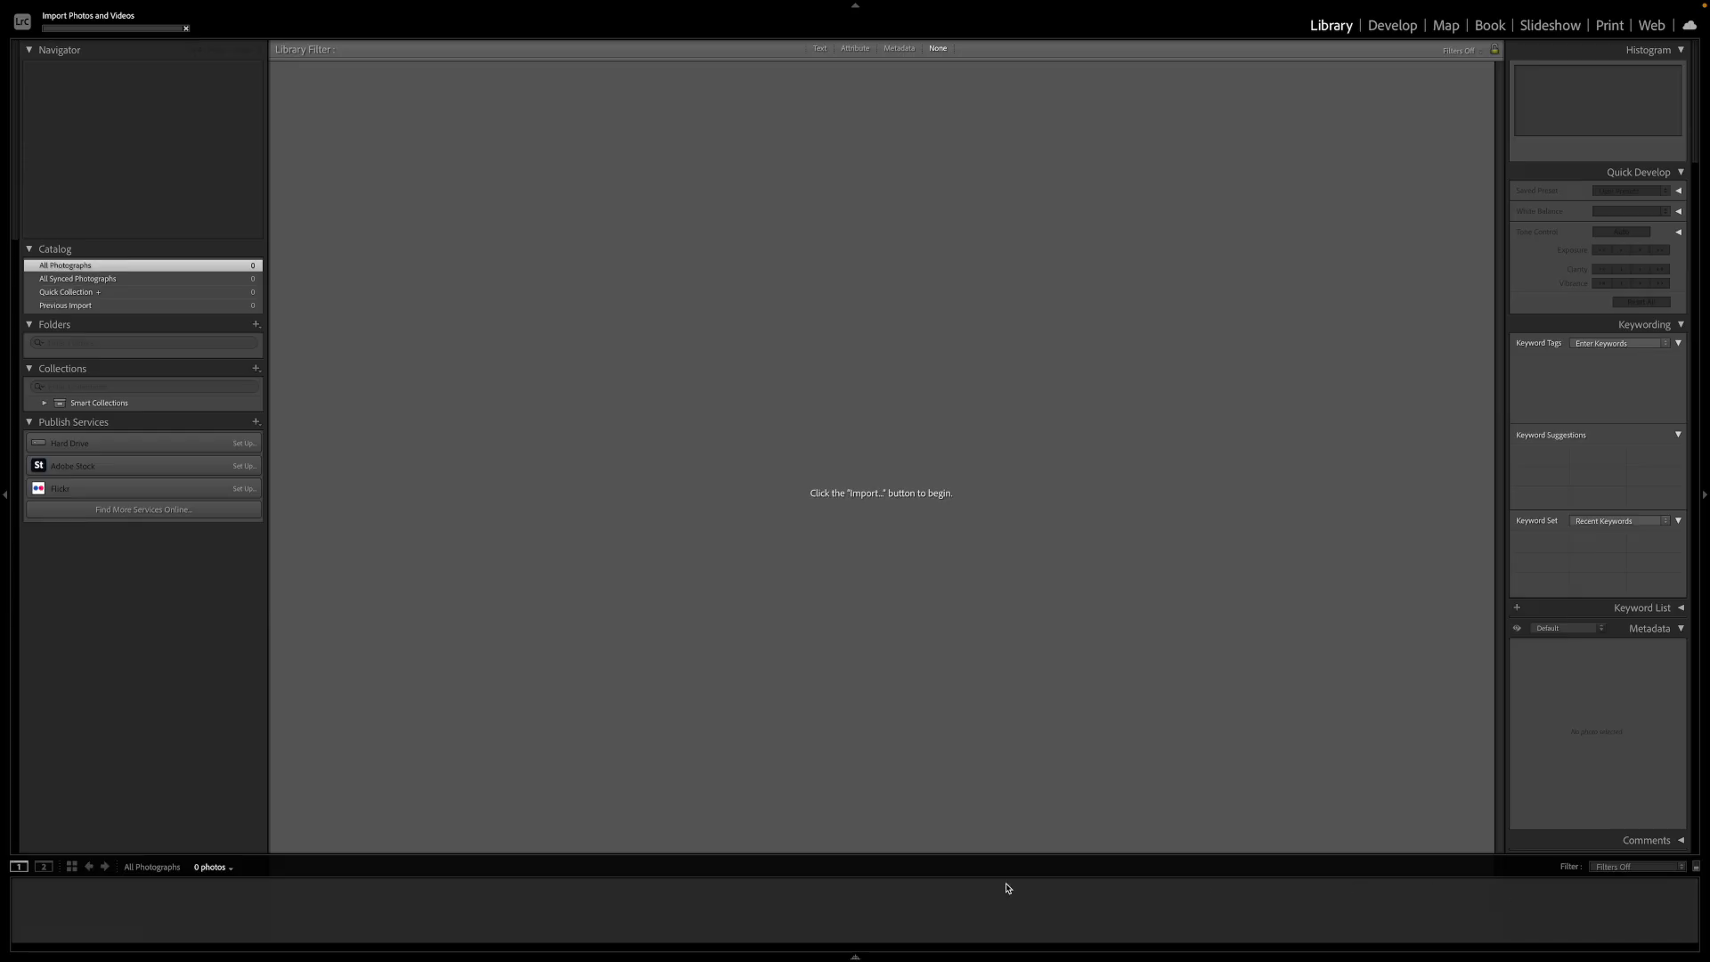
mouse_move(446, 866)
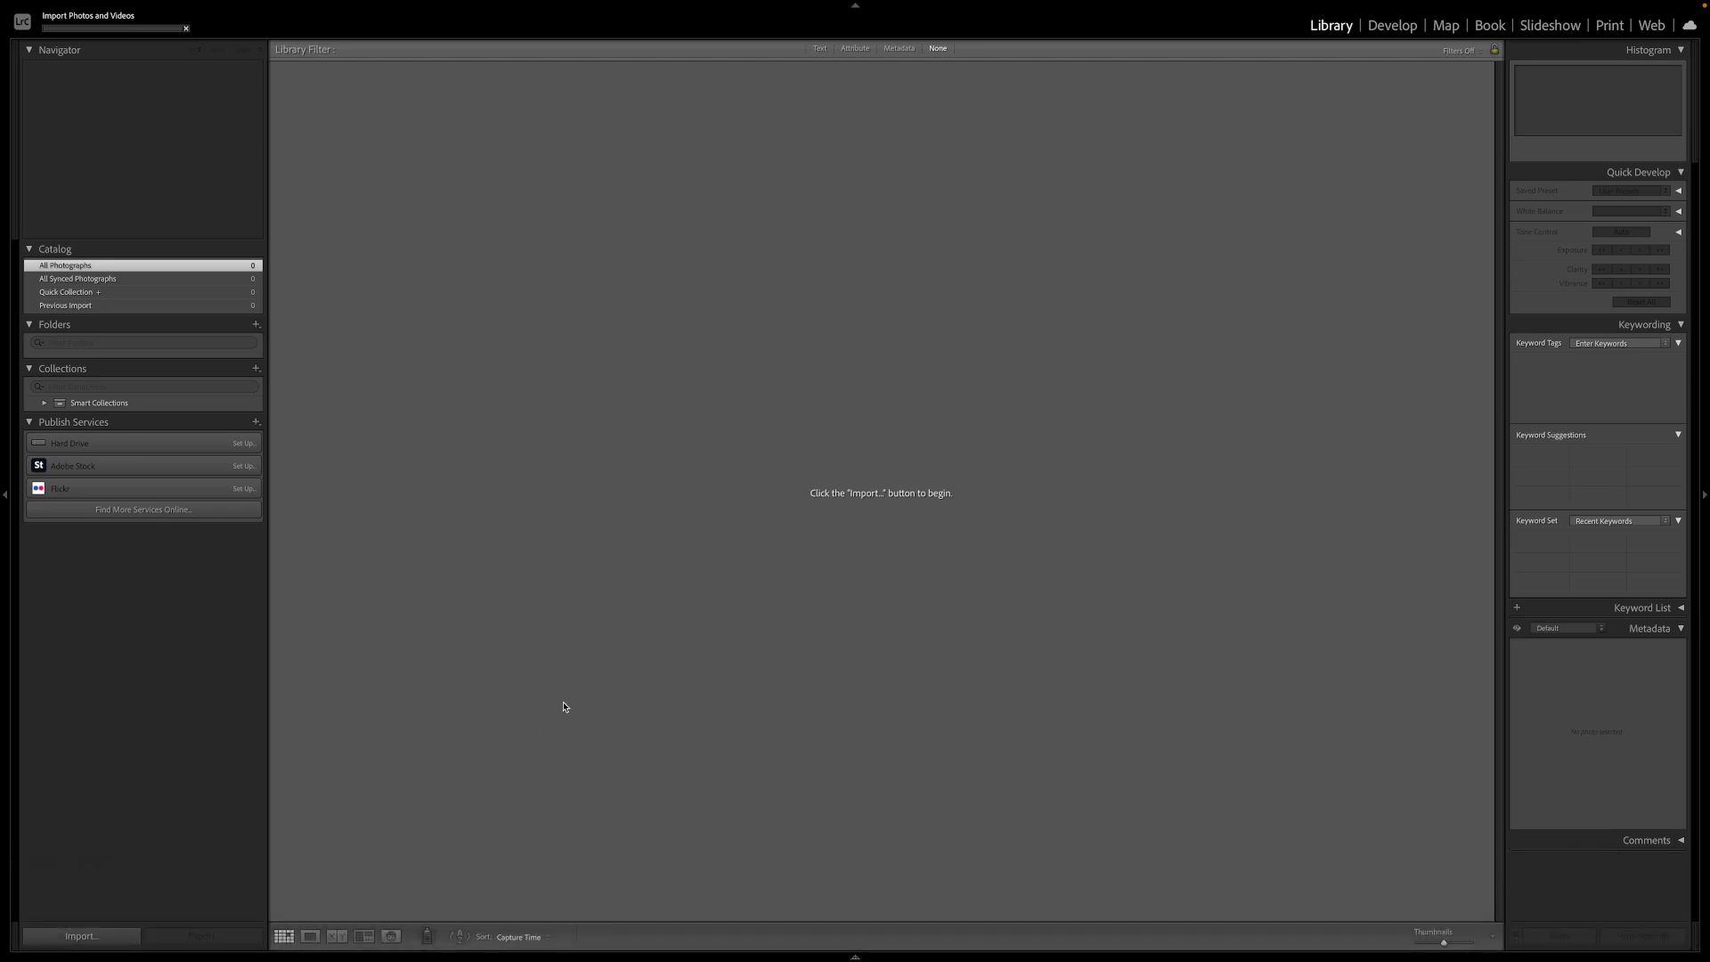
mouse_move(630, 722)
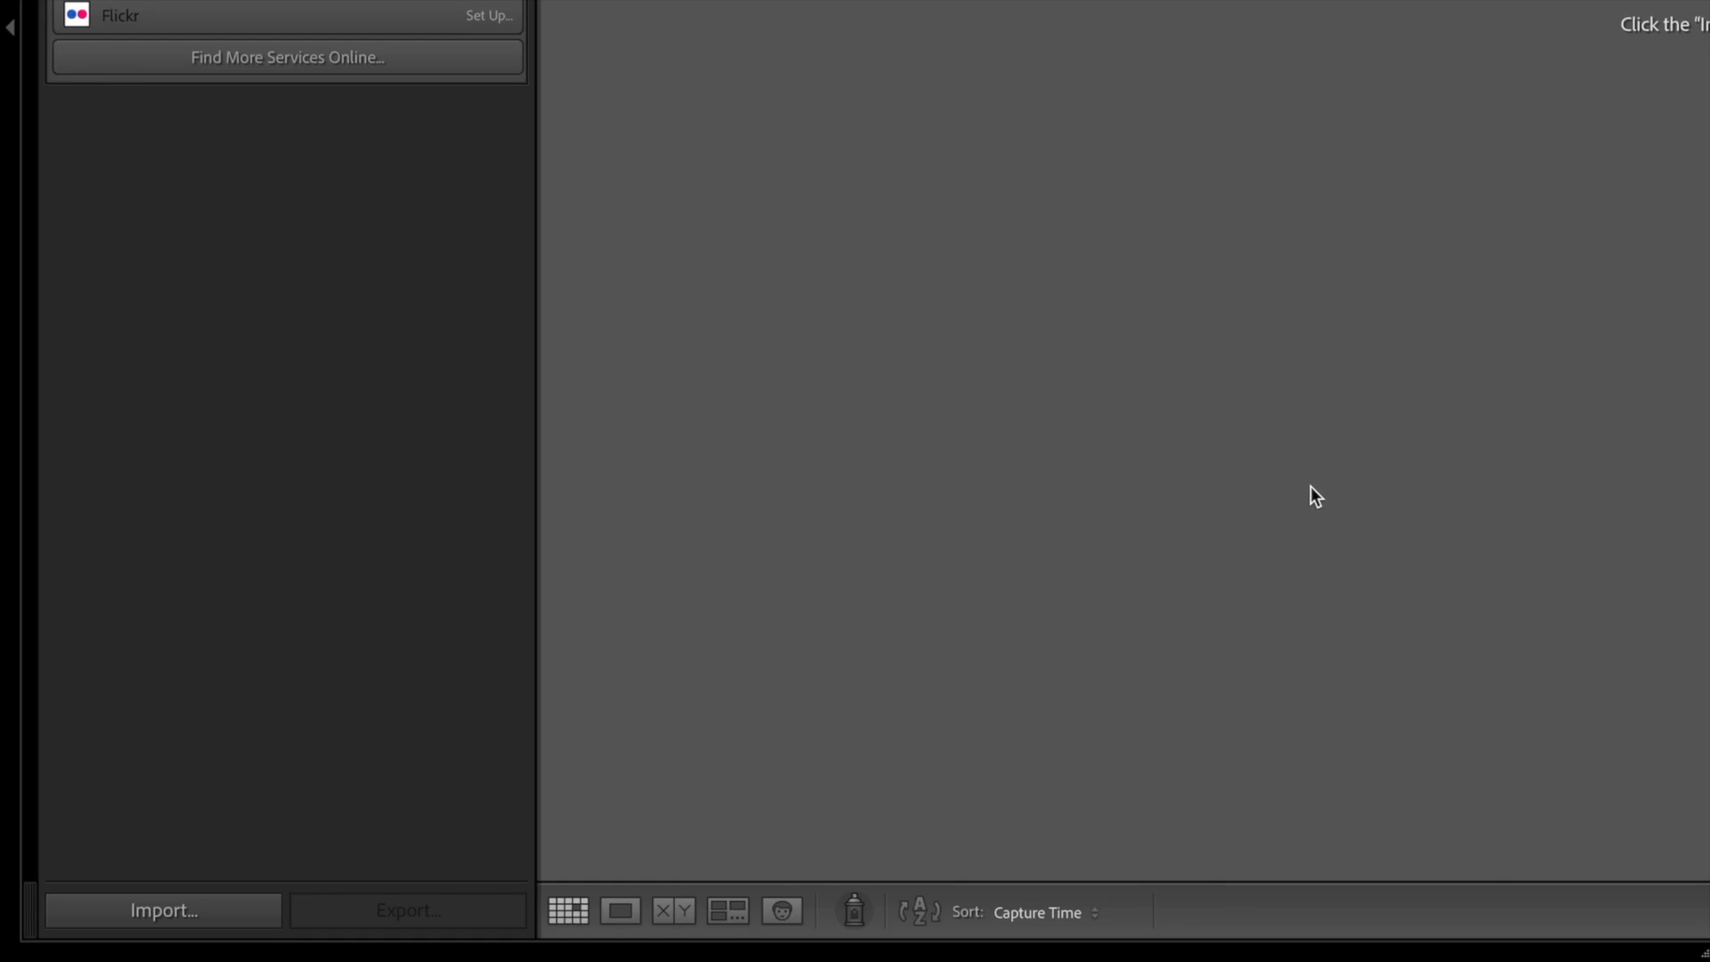
mouse_move(1283, 503)
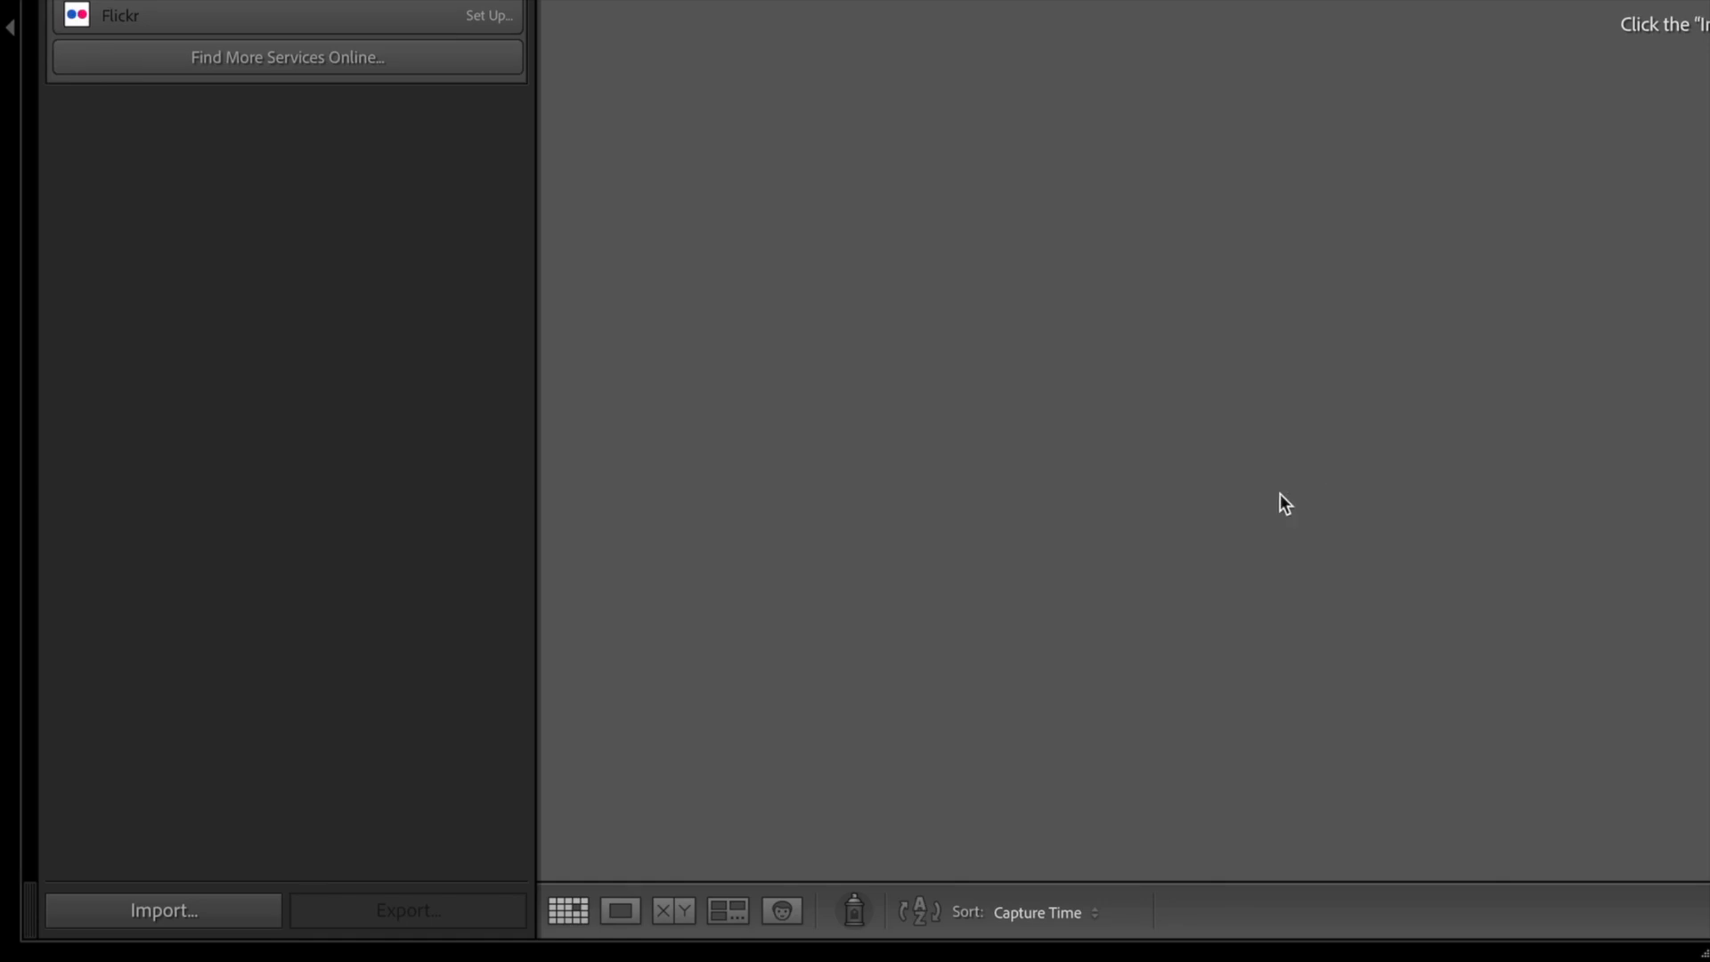
Expand the Integral drive and choose the Press Pack Giulia 2017 folder as source.
left_click(162, 910)
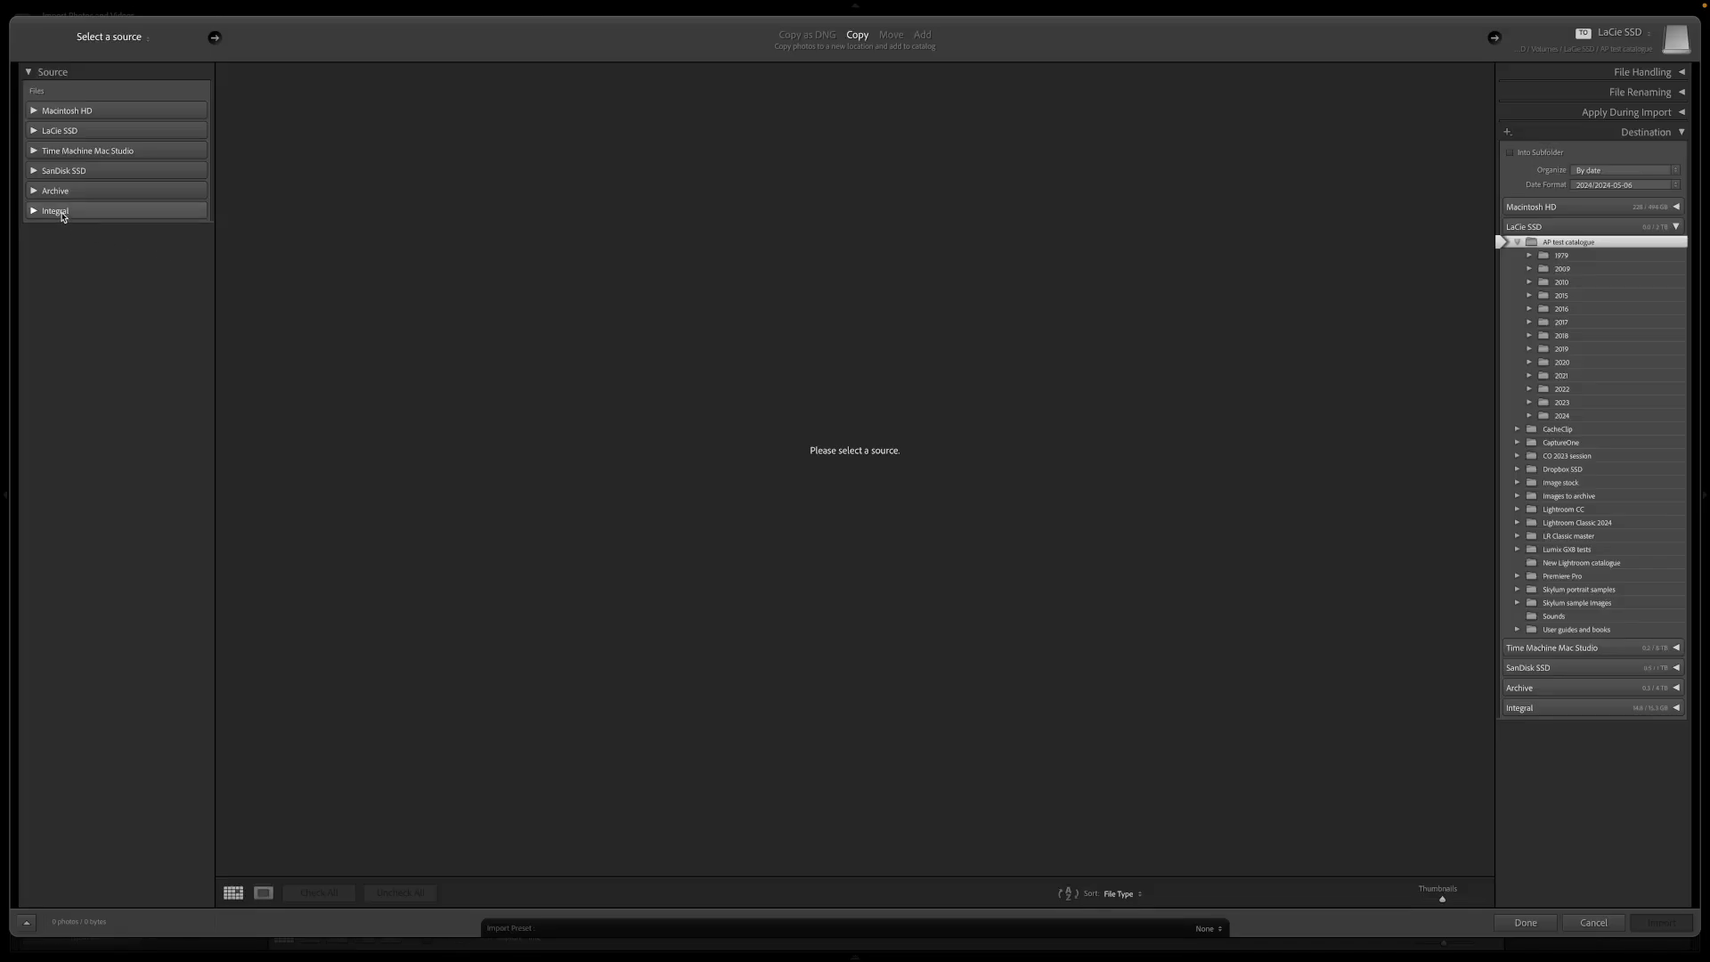
left_click(33, 210)
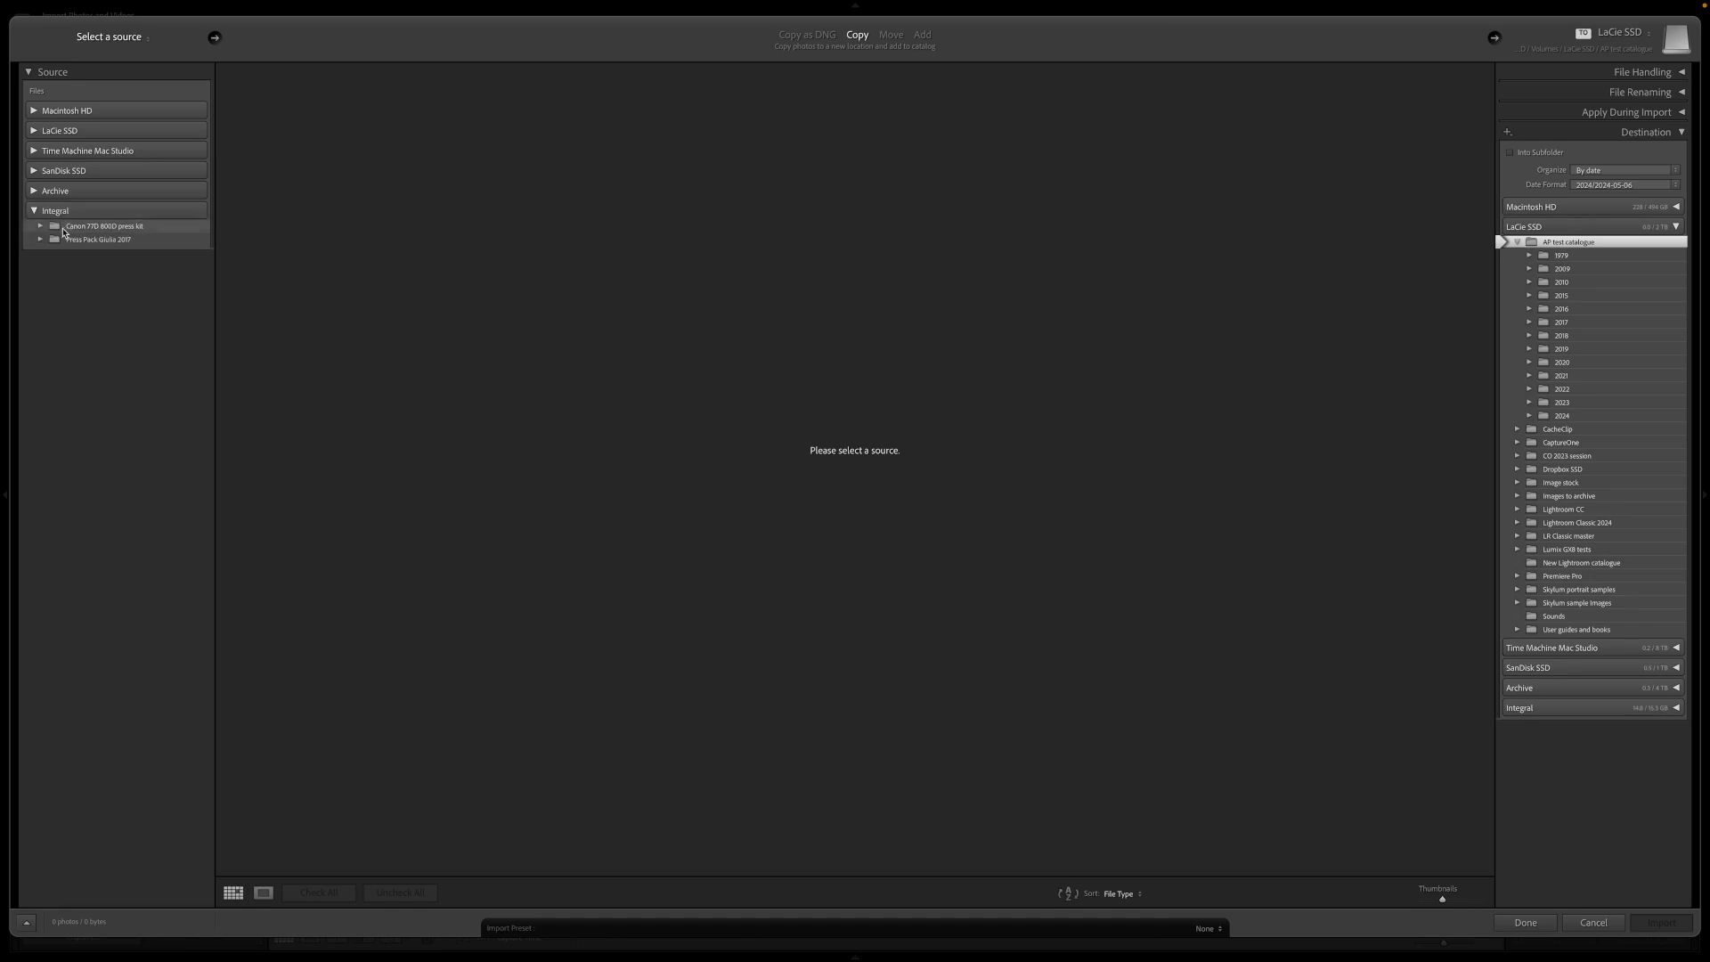
left_click(98, 239)
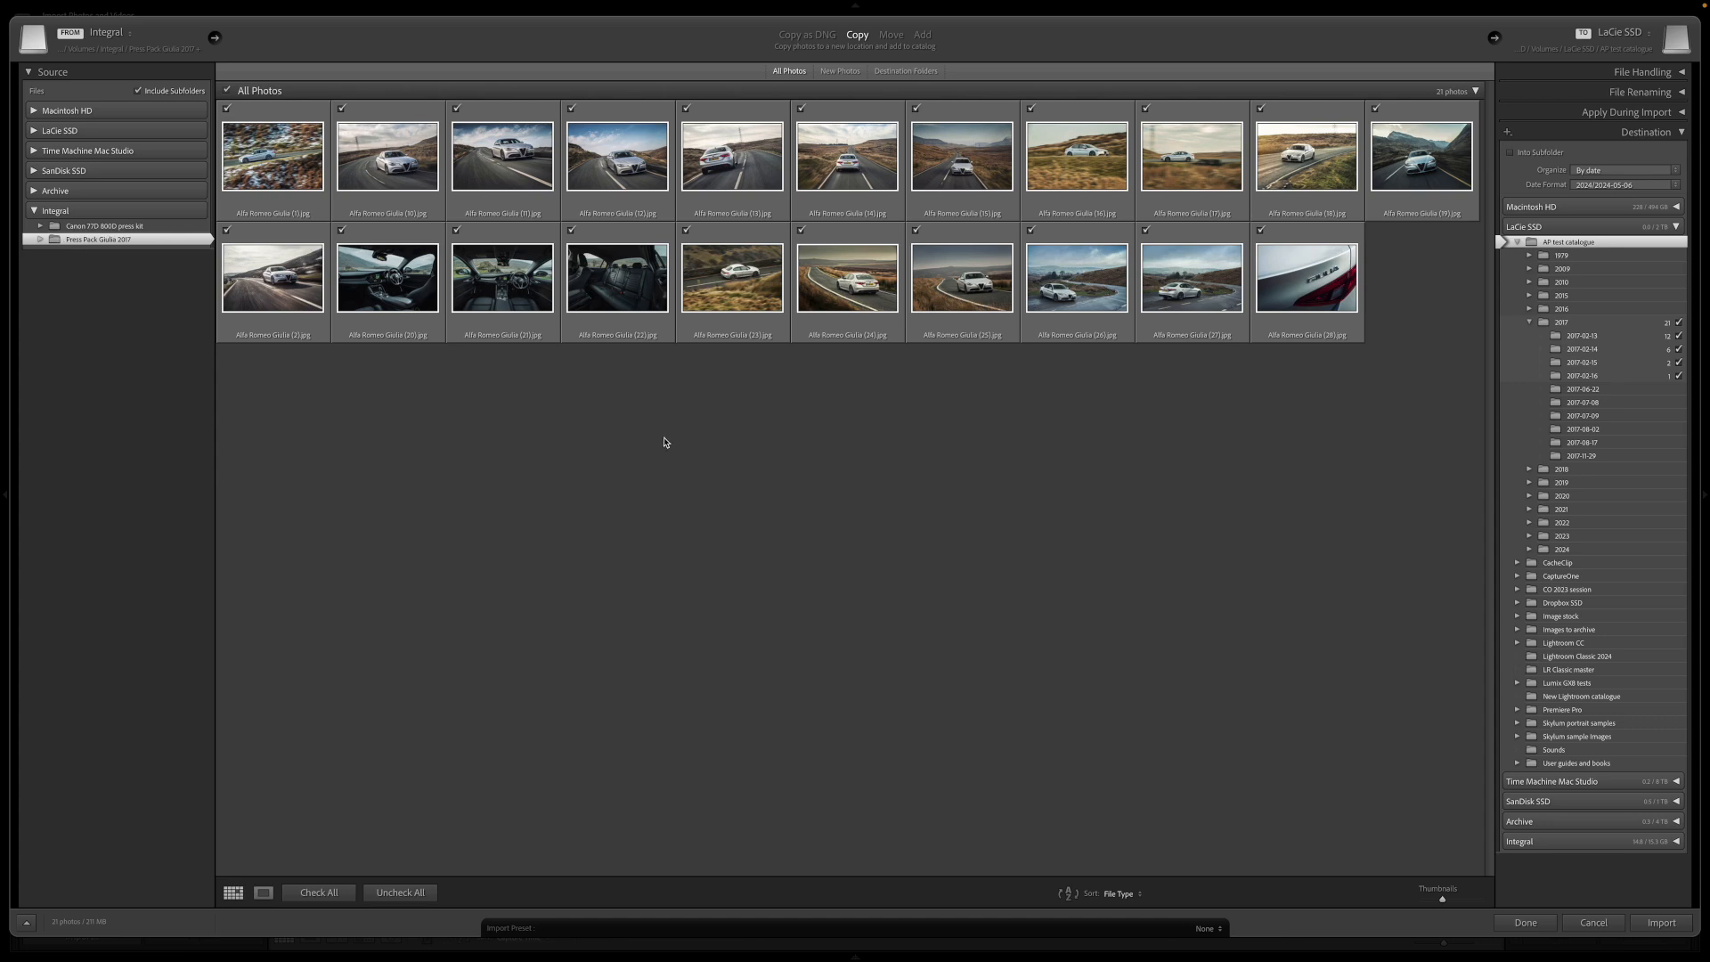
Try the whole Integral drive as source, accept the subfolders notice, and return to Press Pack Giulia 2017.
left_click(103, 225)
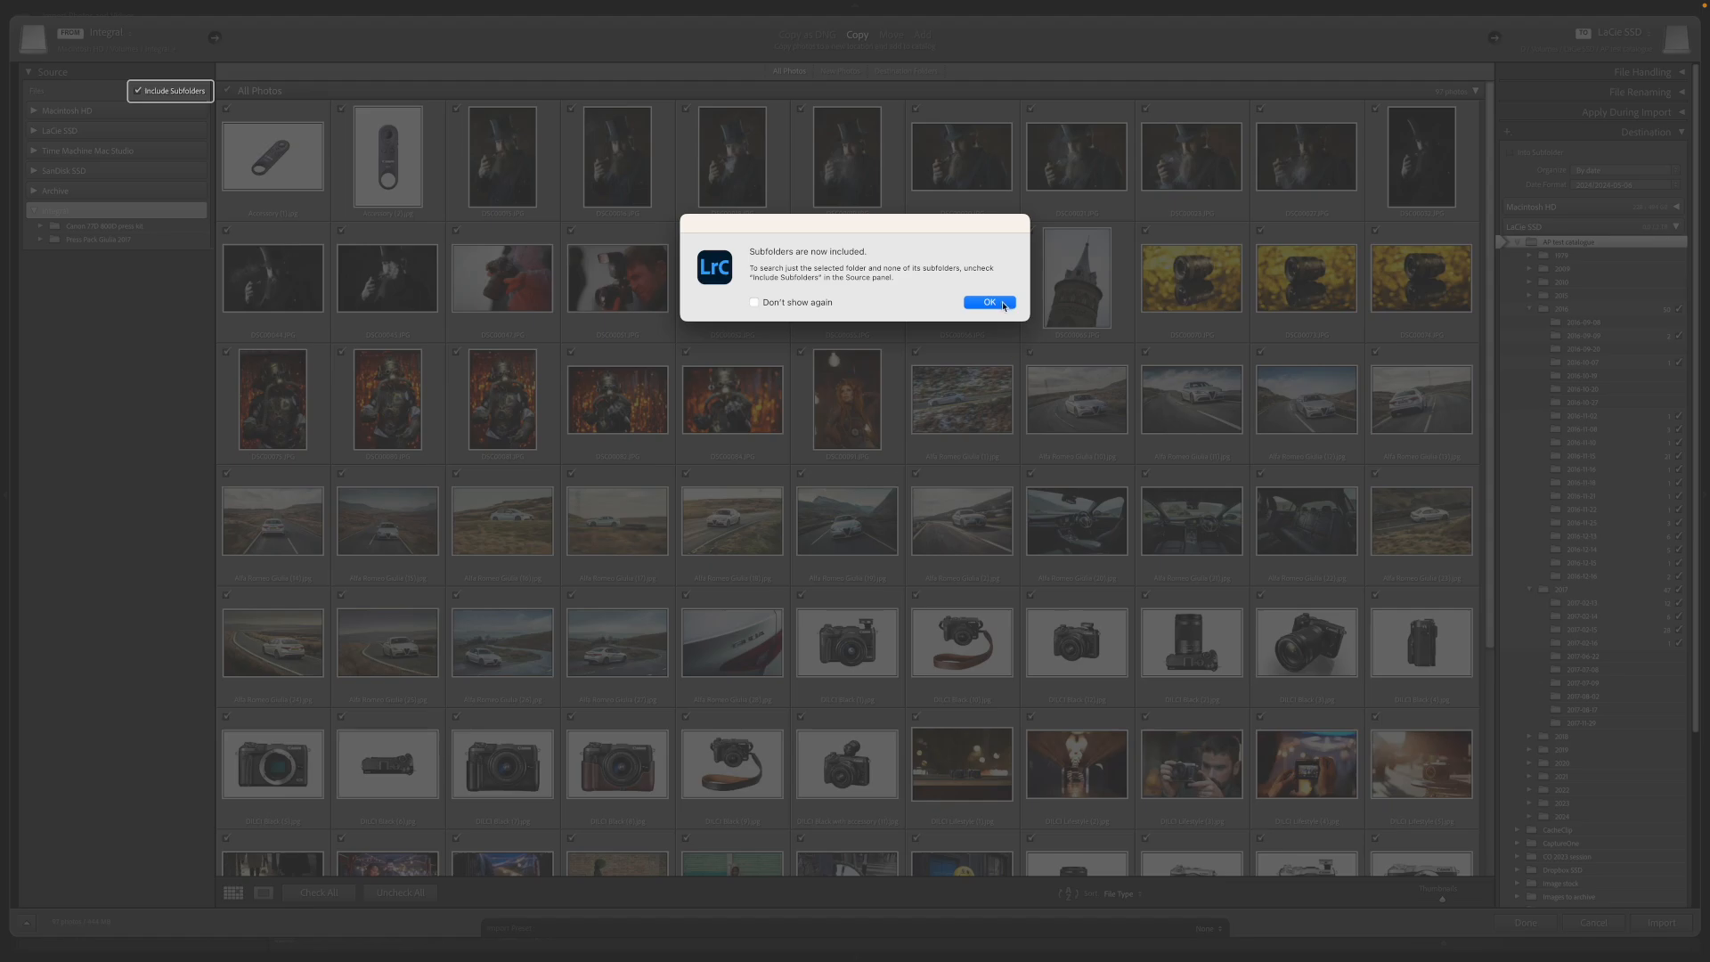
left_click(987, 302)
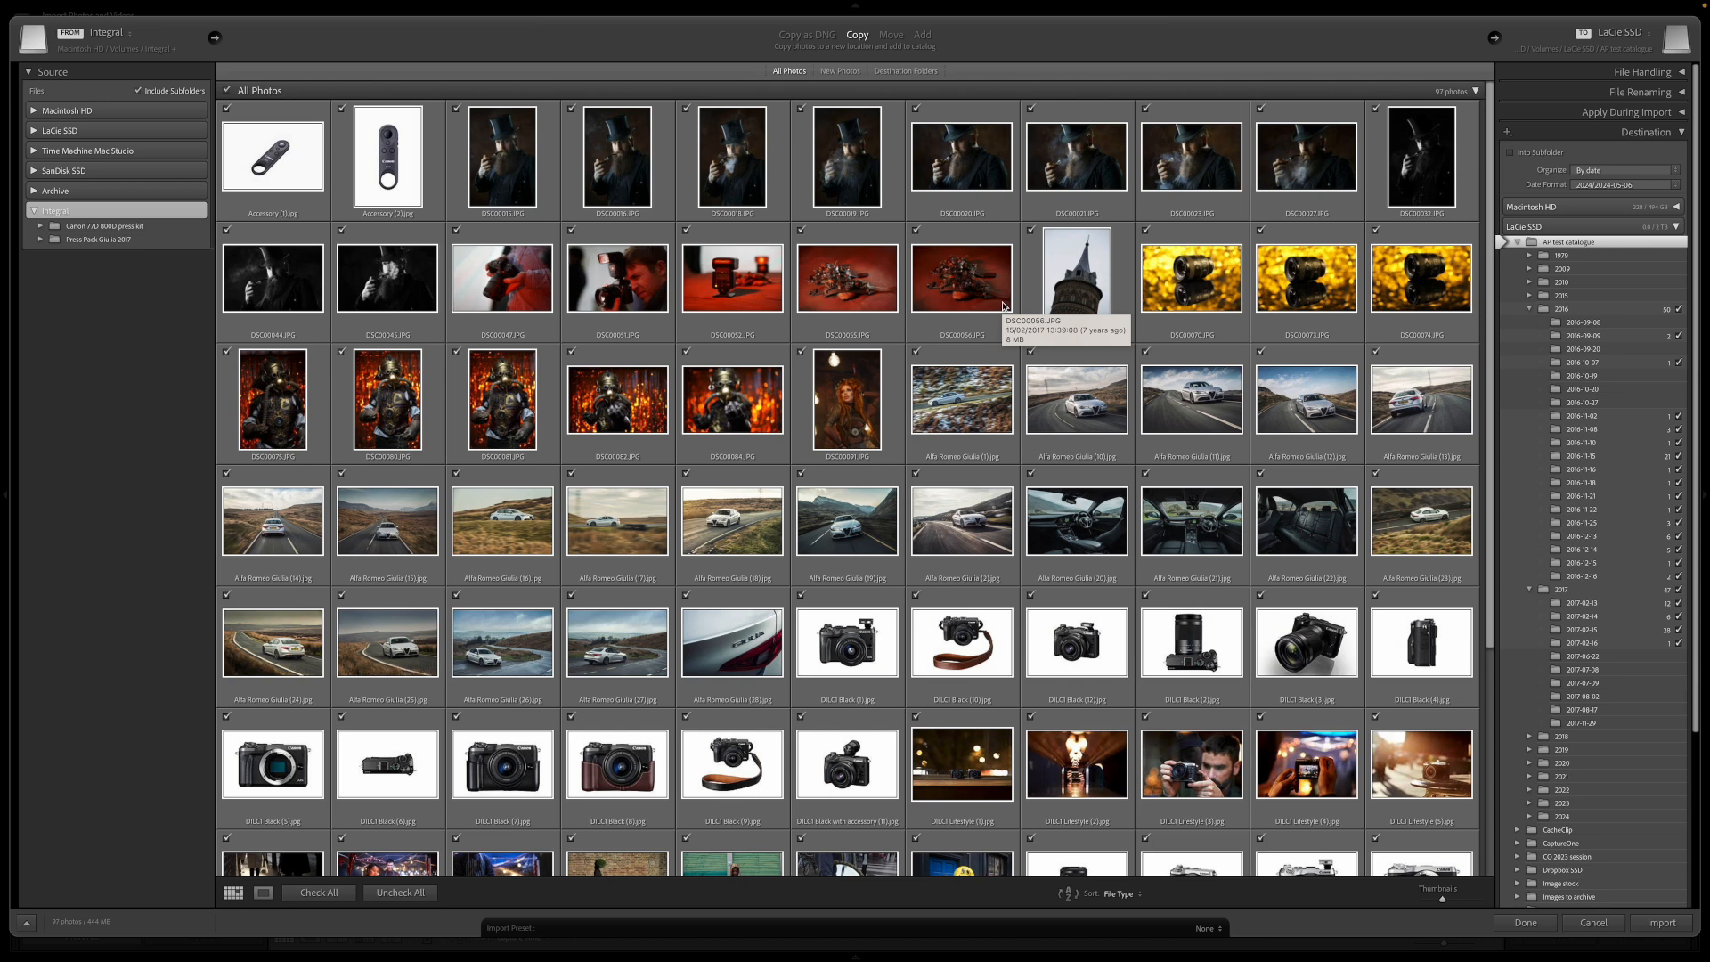
left_click(96, 238)
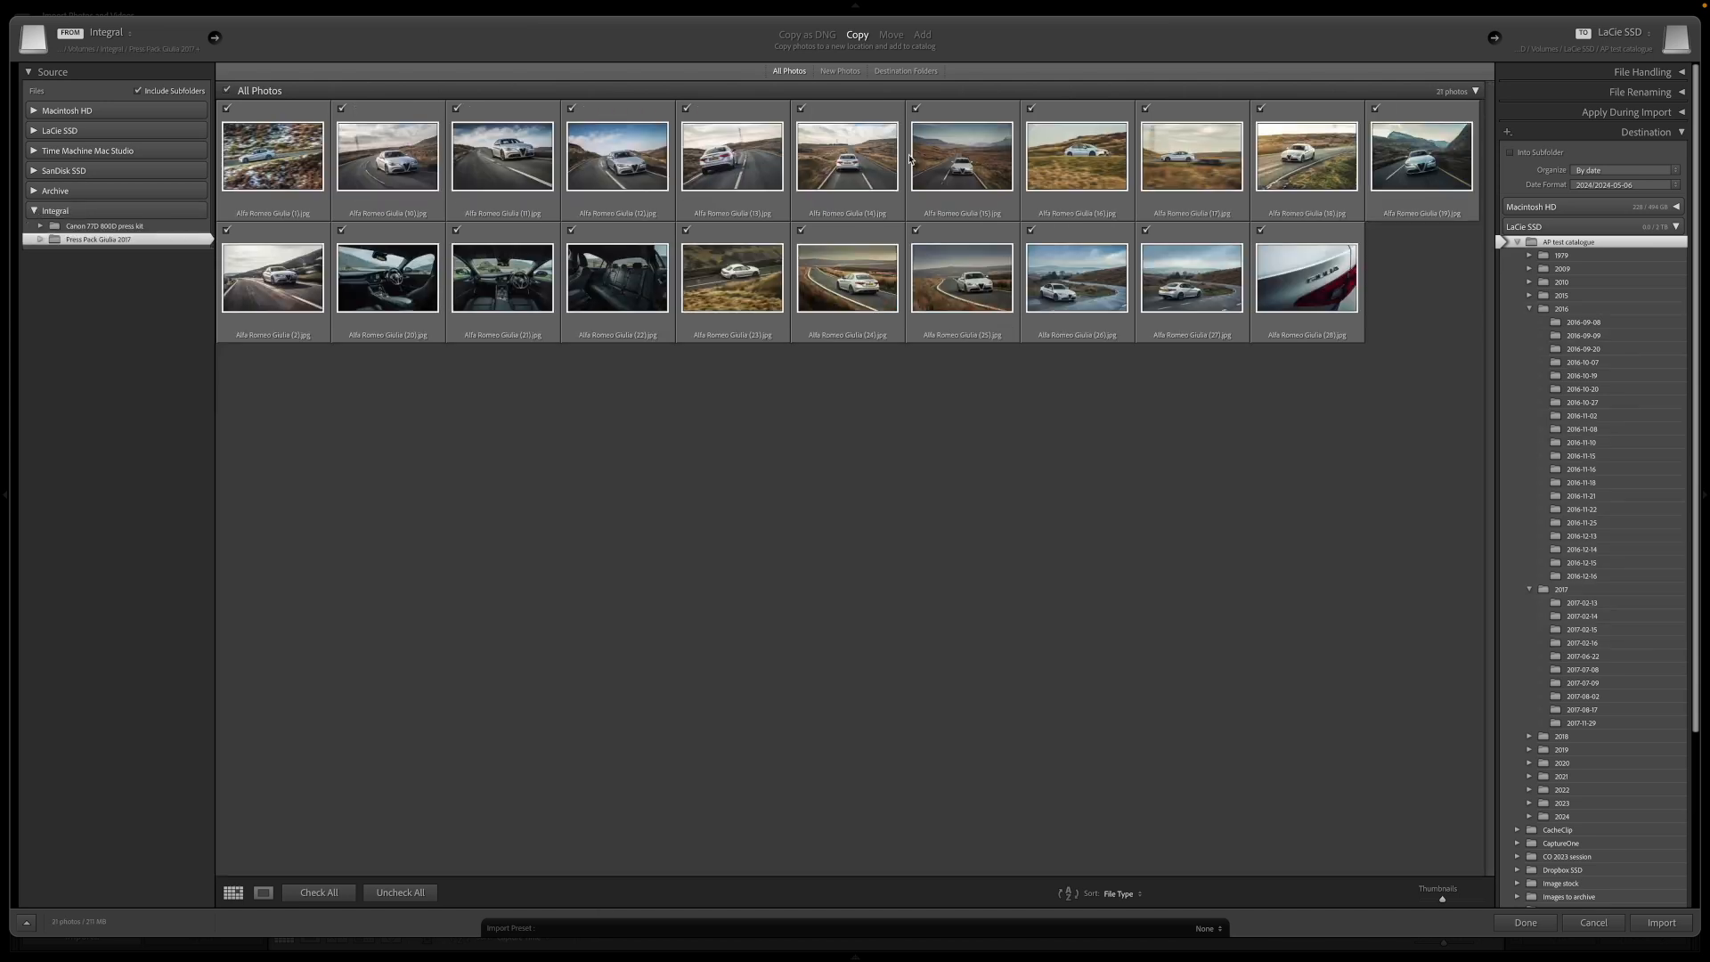
Compare Copy as DNG, Copy and Move import modes, settling on Copy for the 21 Giulia photos.
left_click(807, 34)
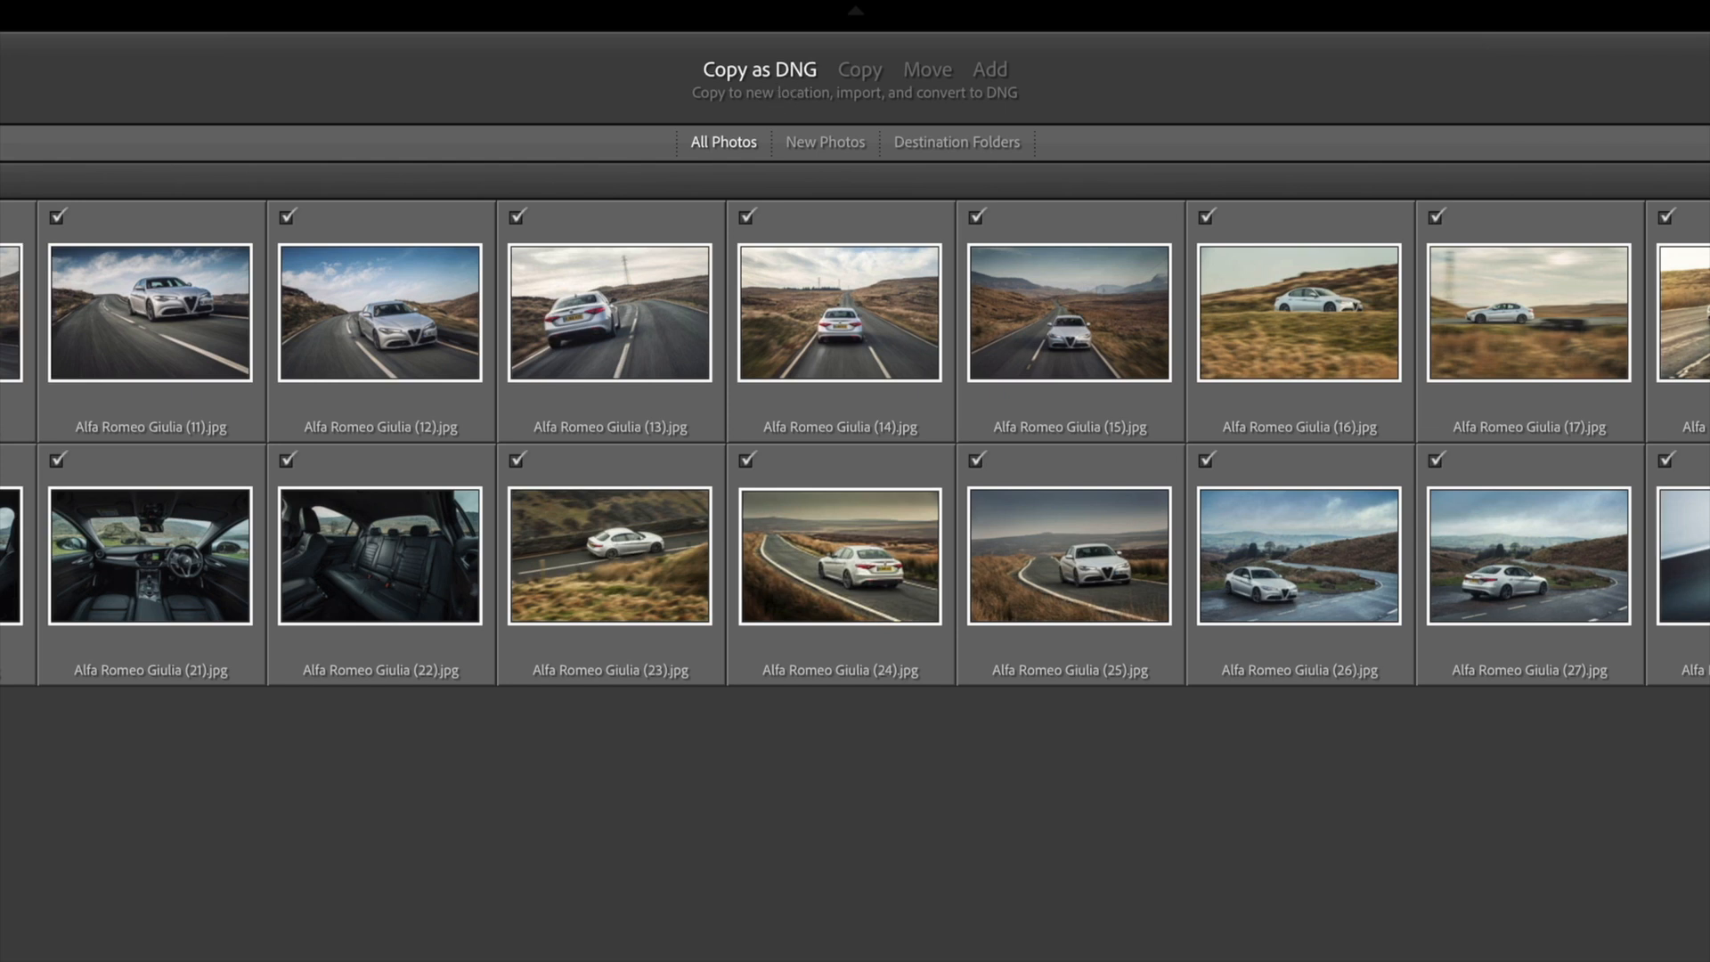
left_click(859, 68)
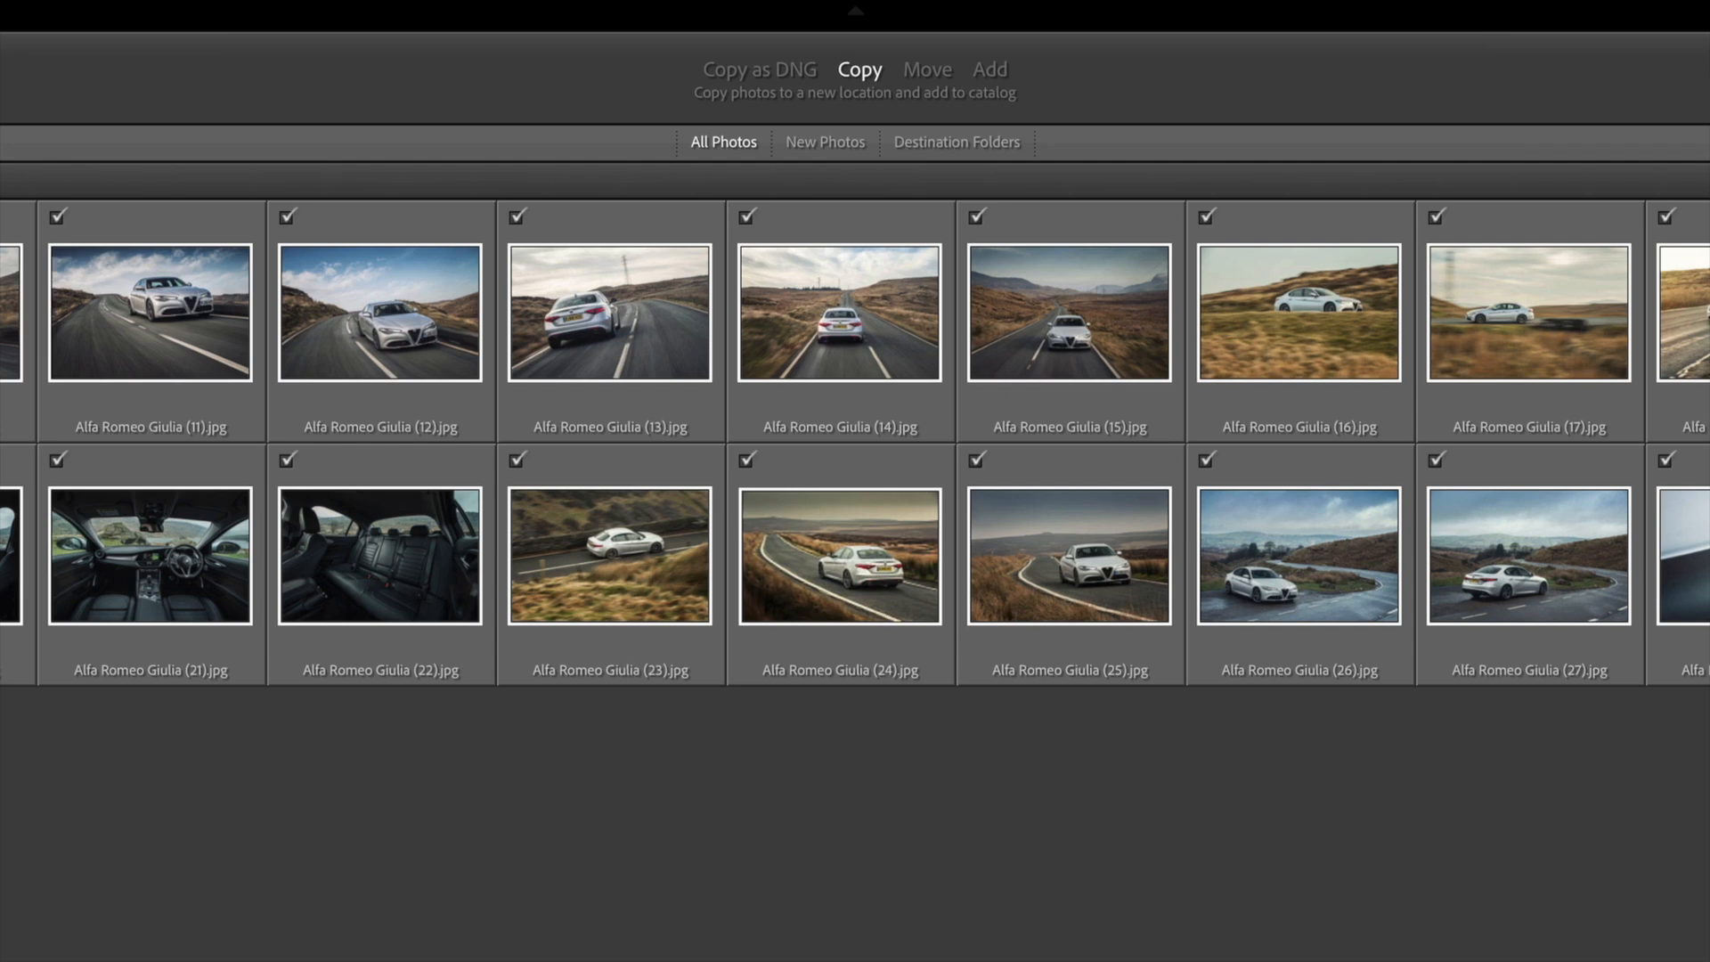
left_click(926, 69)
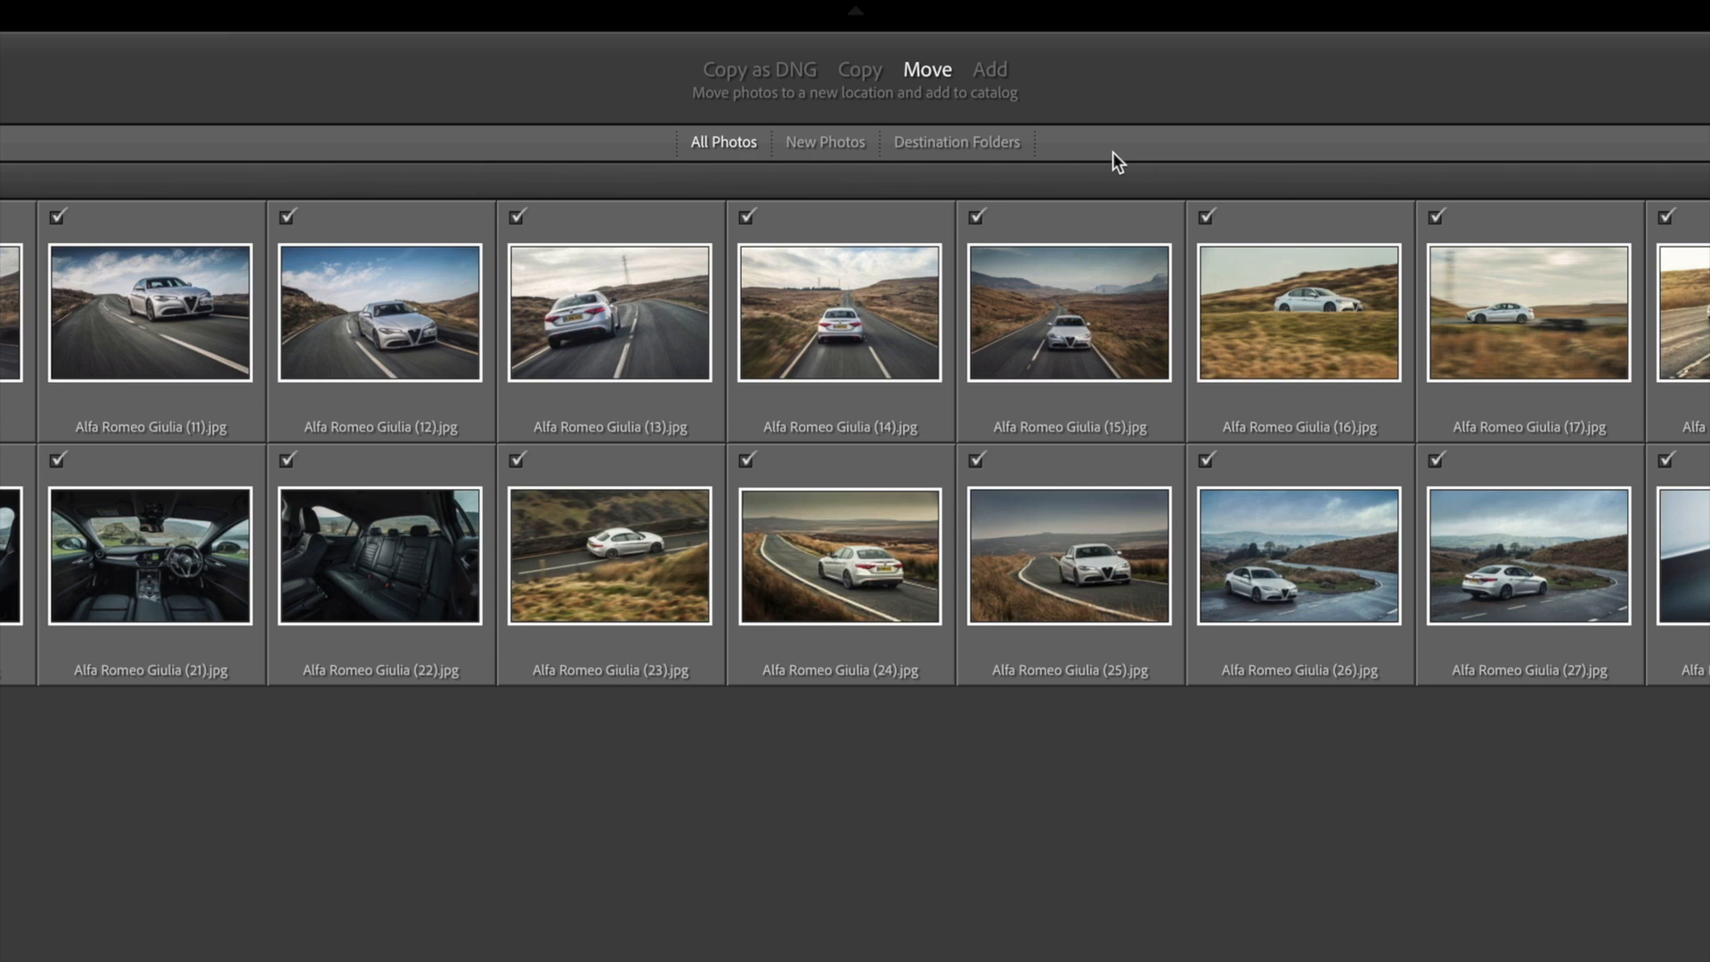
mouse_move(849, 275)
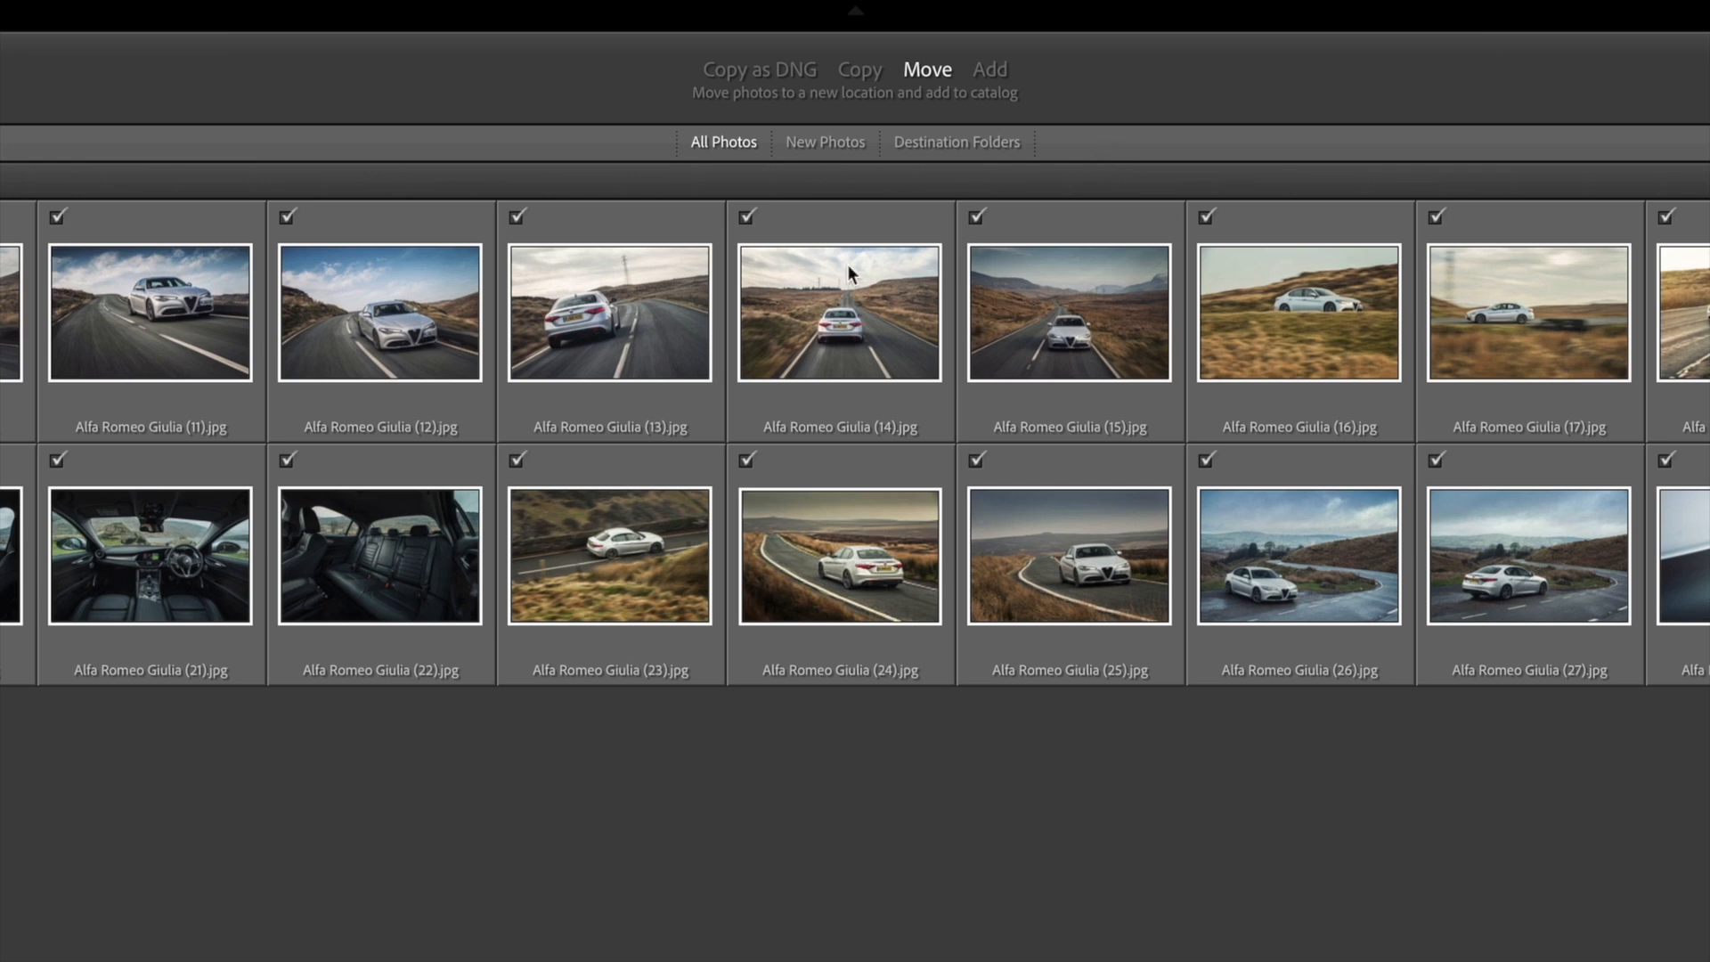
left_click(988, 68)
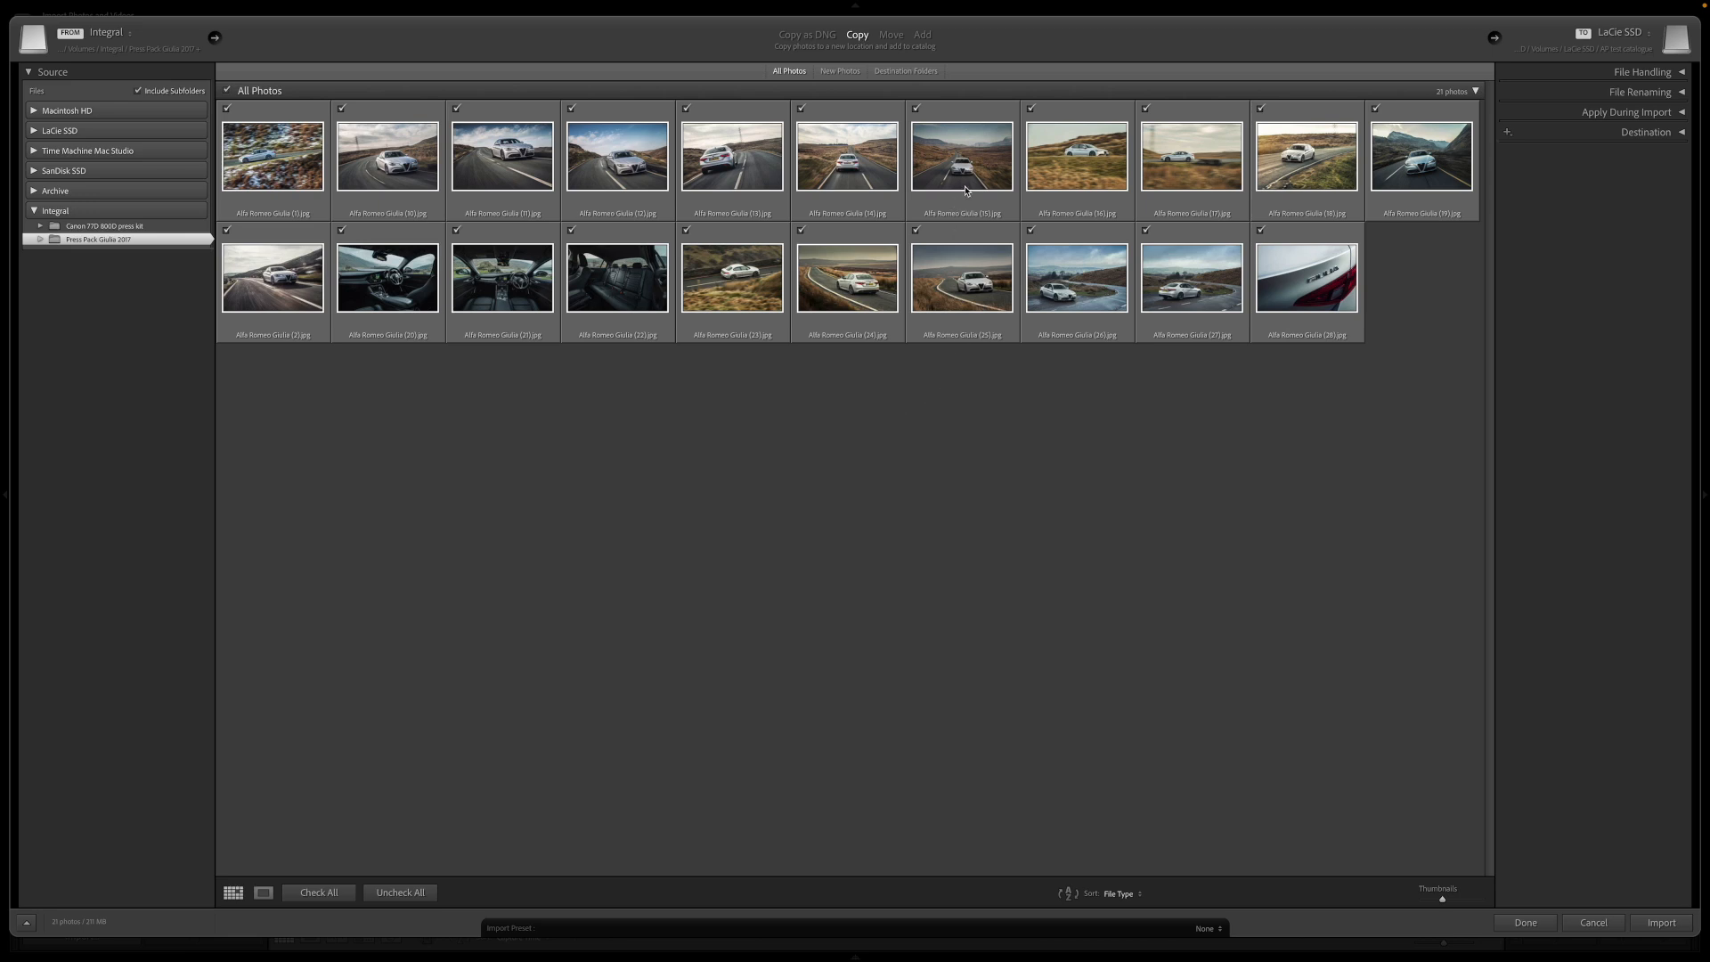
mouse_move(961, 75)
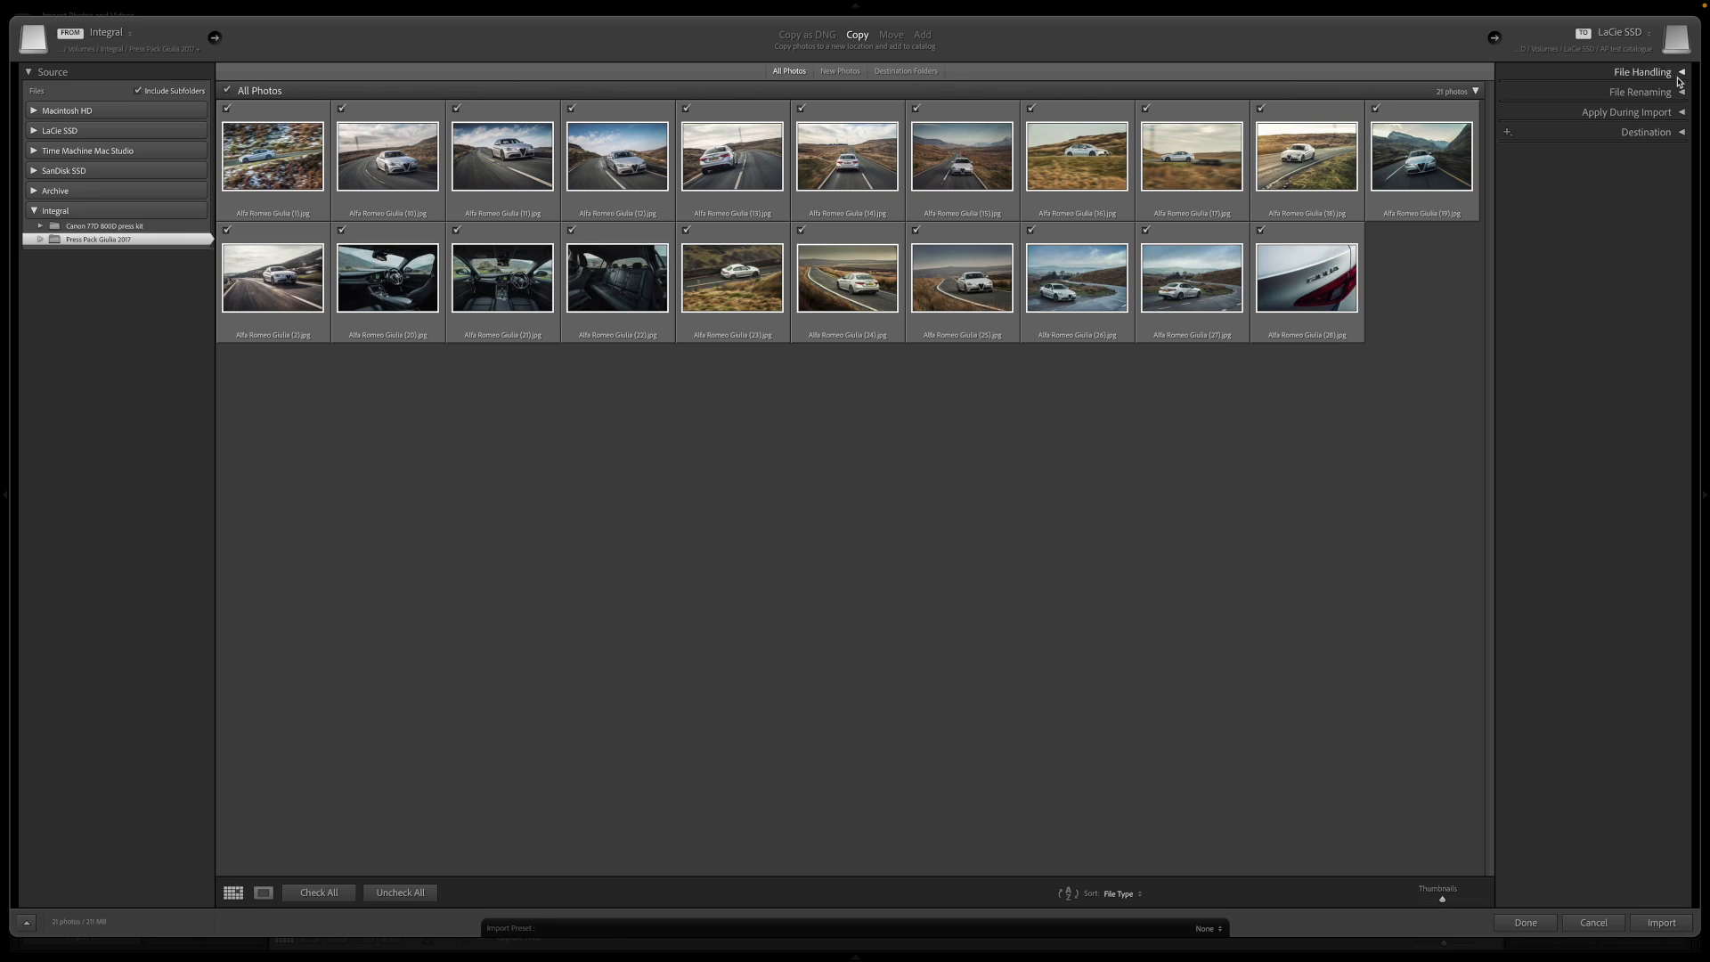
Review the File Handling options, then show the Destination settings with date-organized 2024/2024-05-06 folders.
left_click(1641, 72)
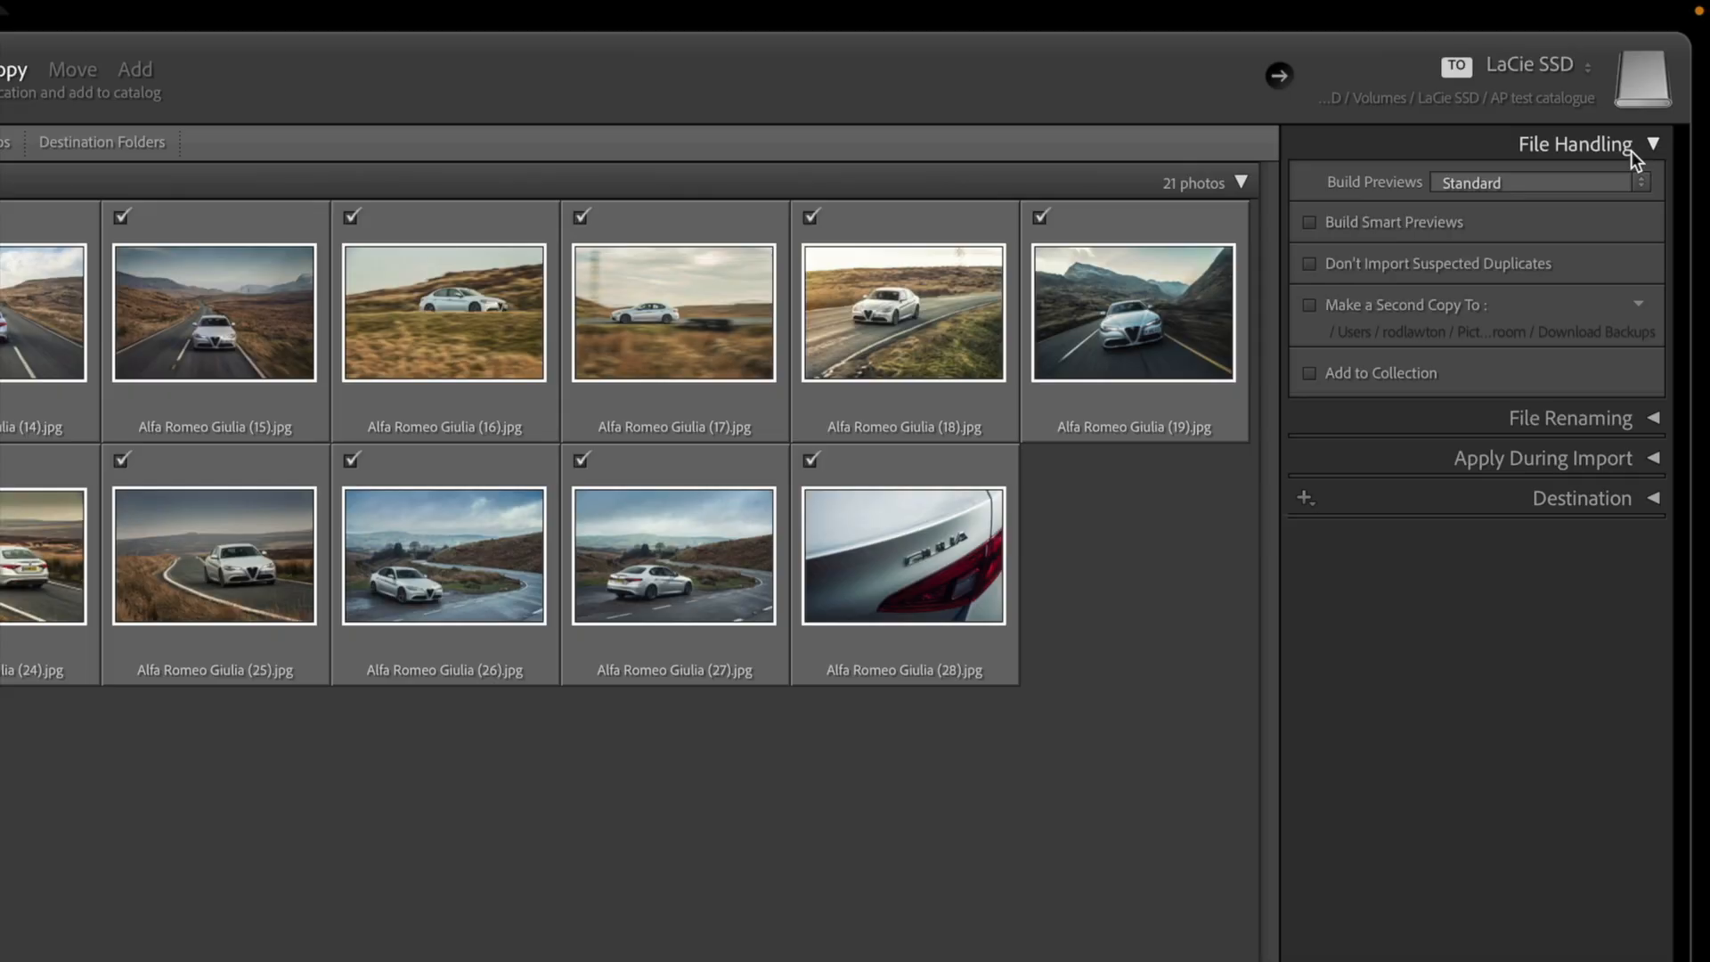
mouse_move(1626, 160)
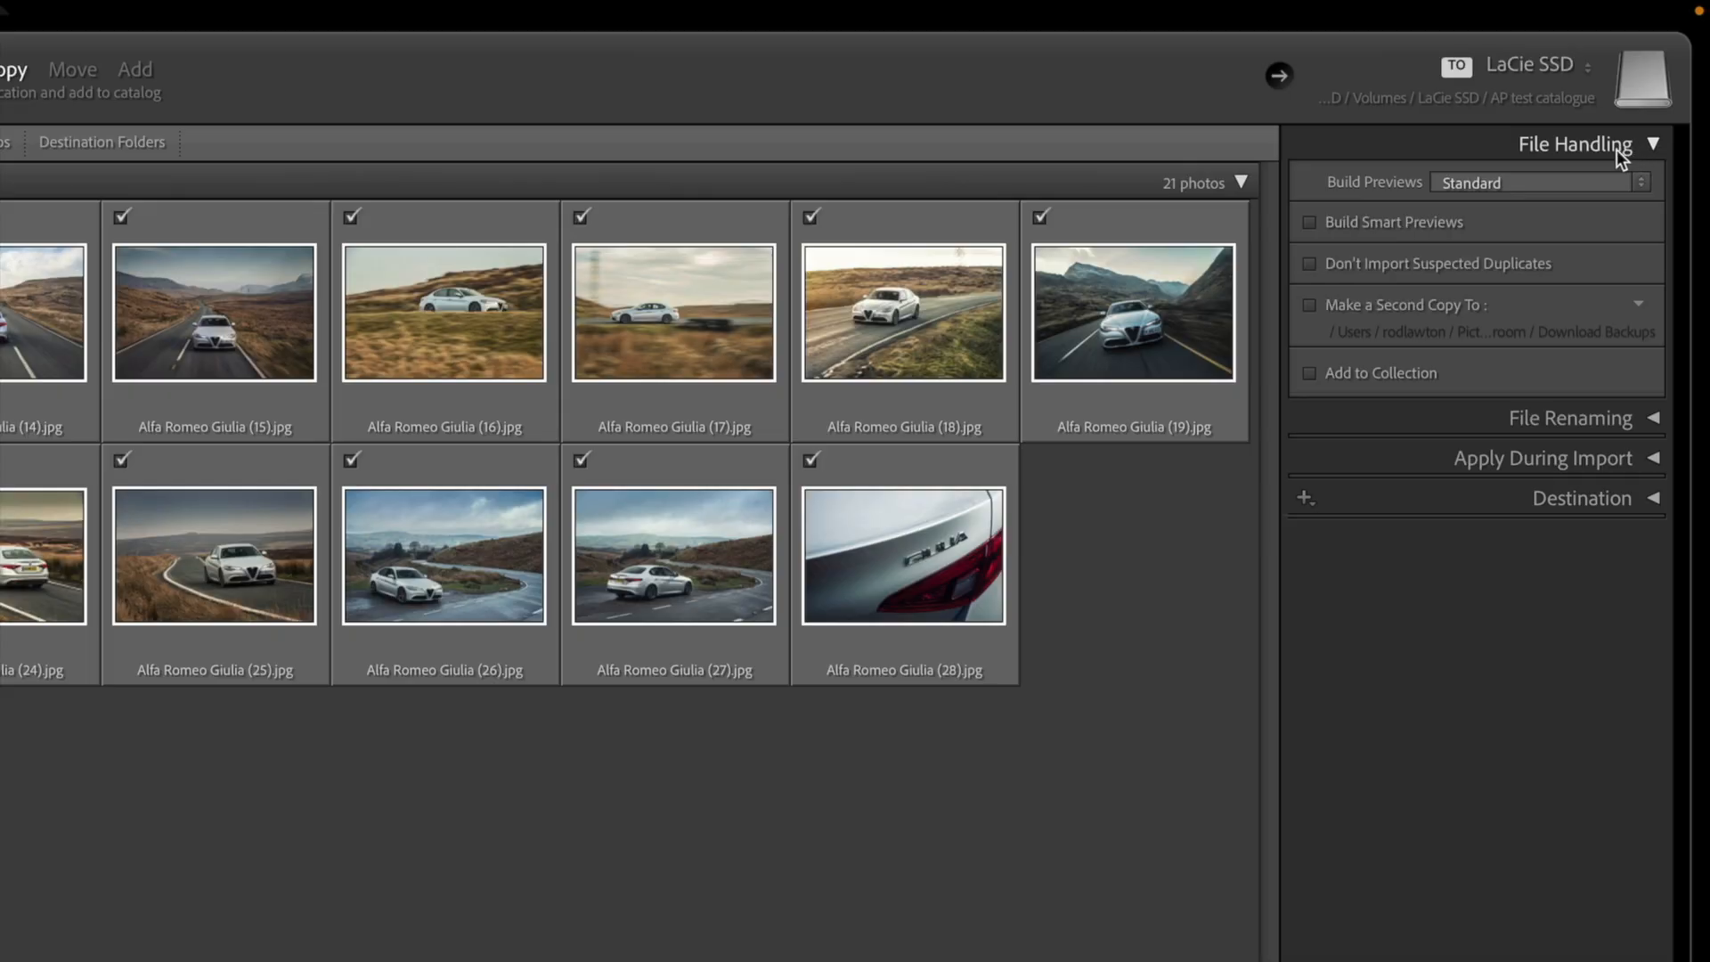
left_click(1575, 143)
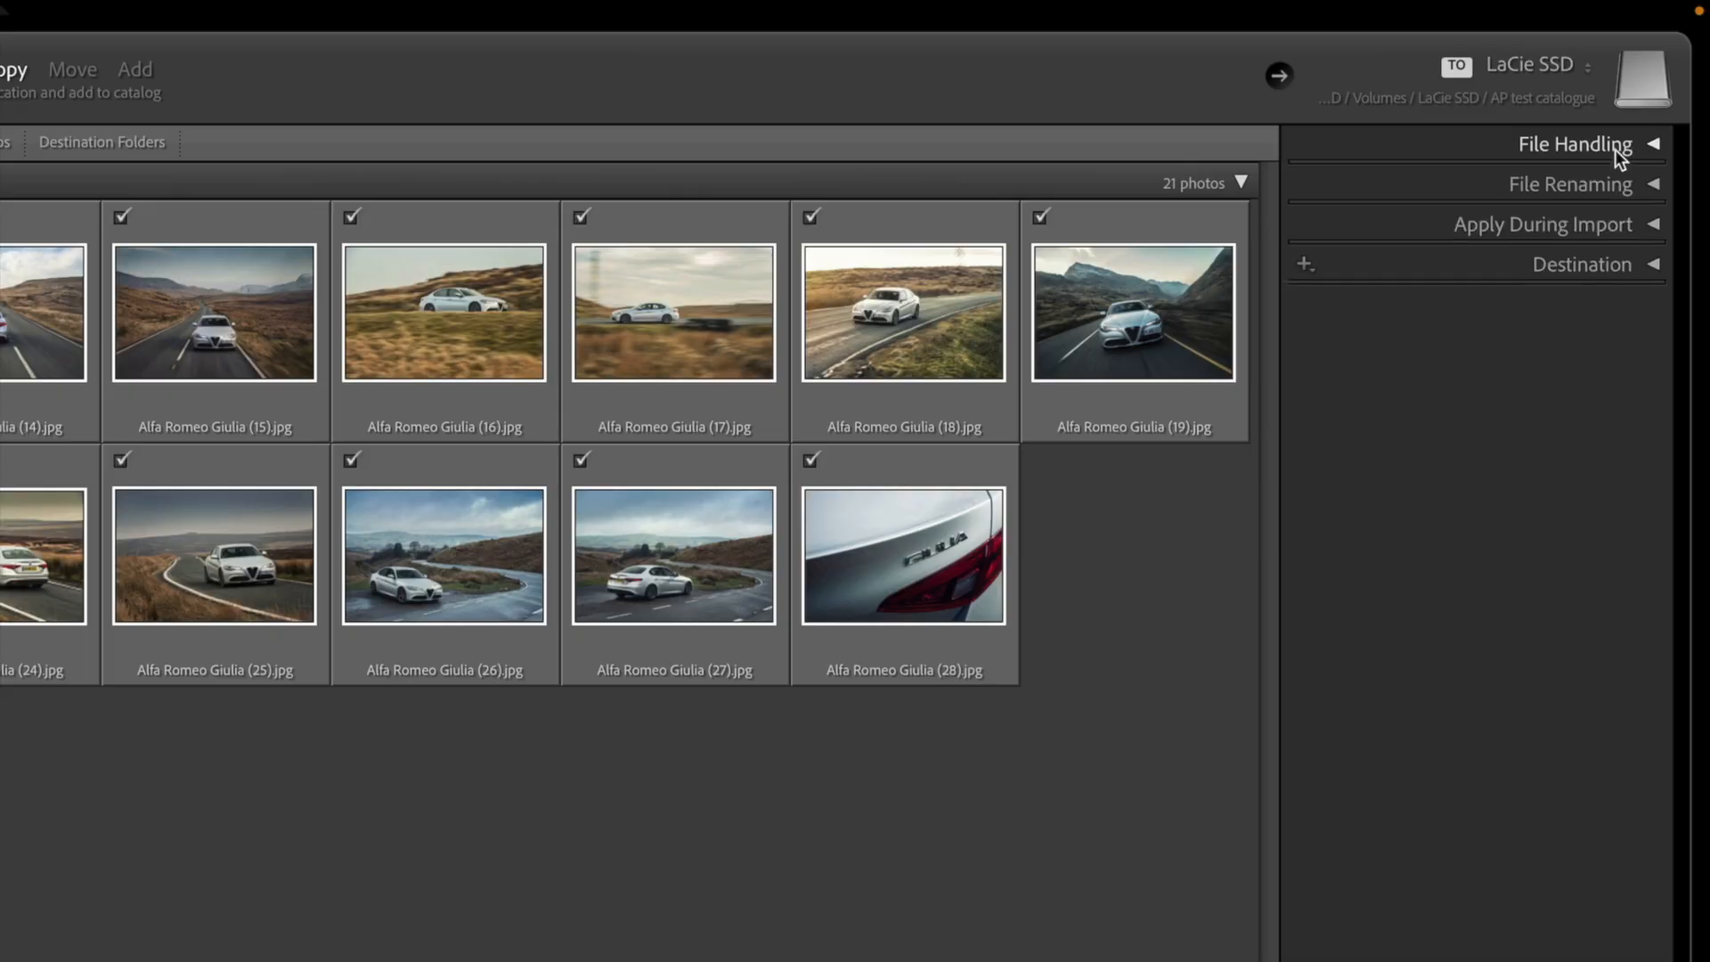
left_click(1571, 183)
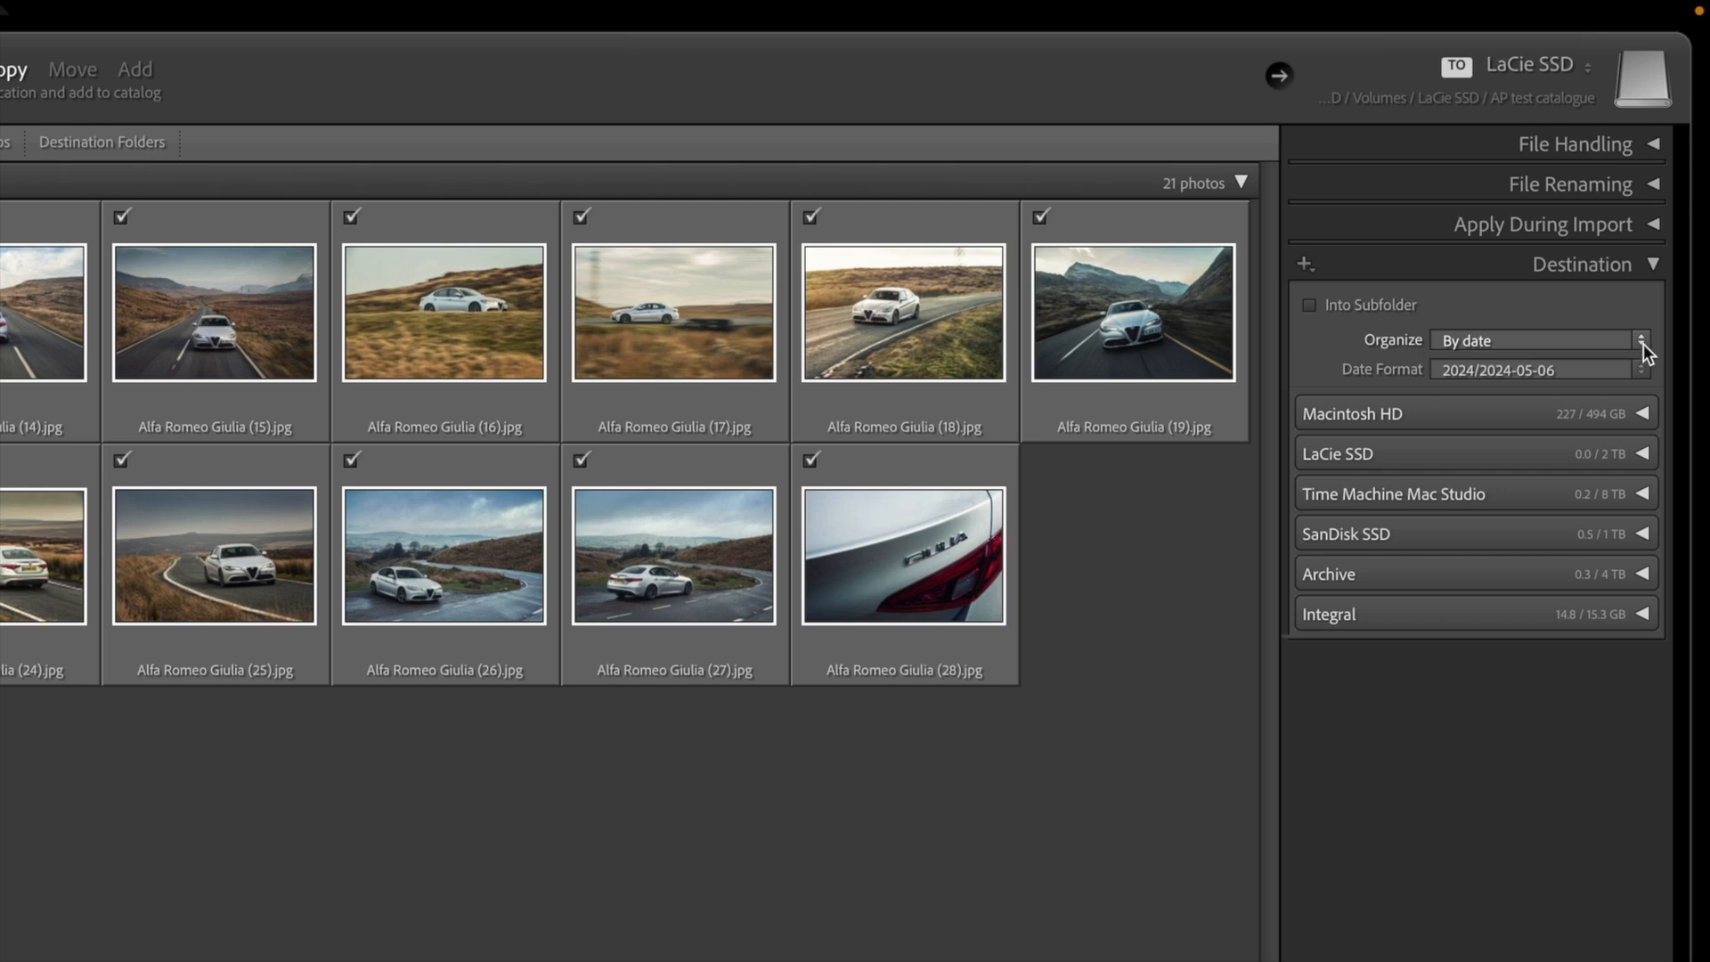
left_click(1536, 339)
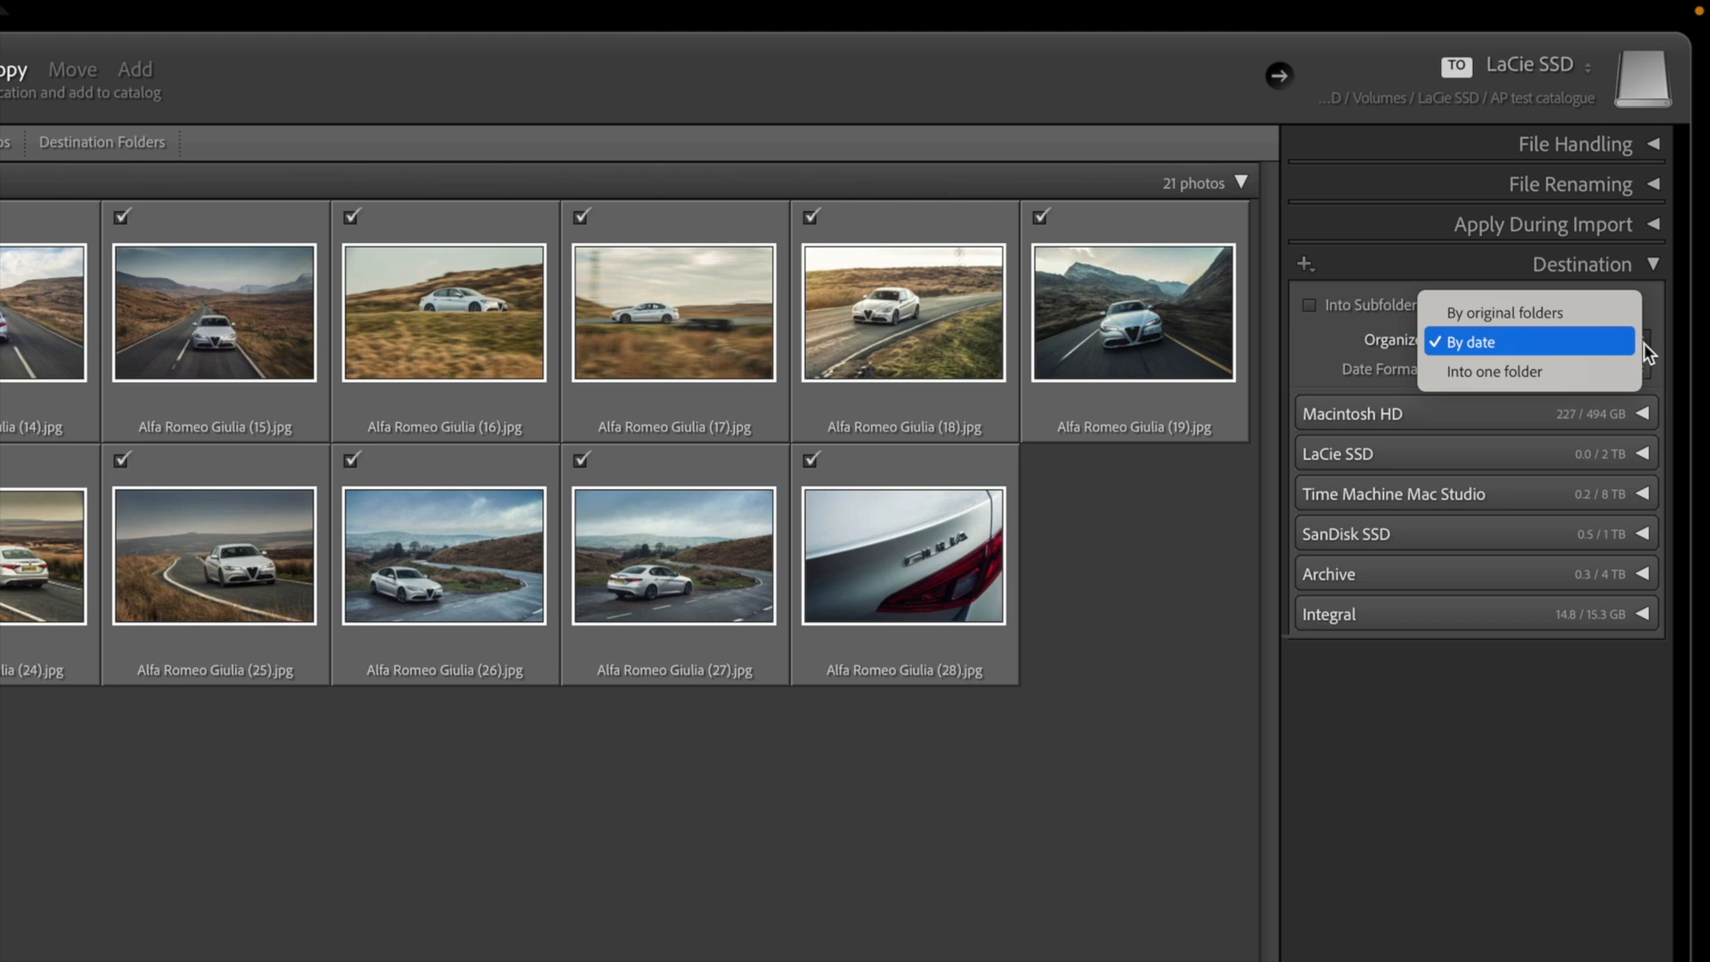
mouse_move(1620, 353)
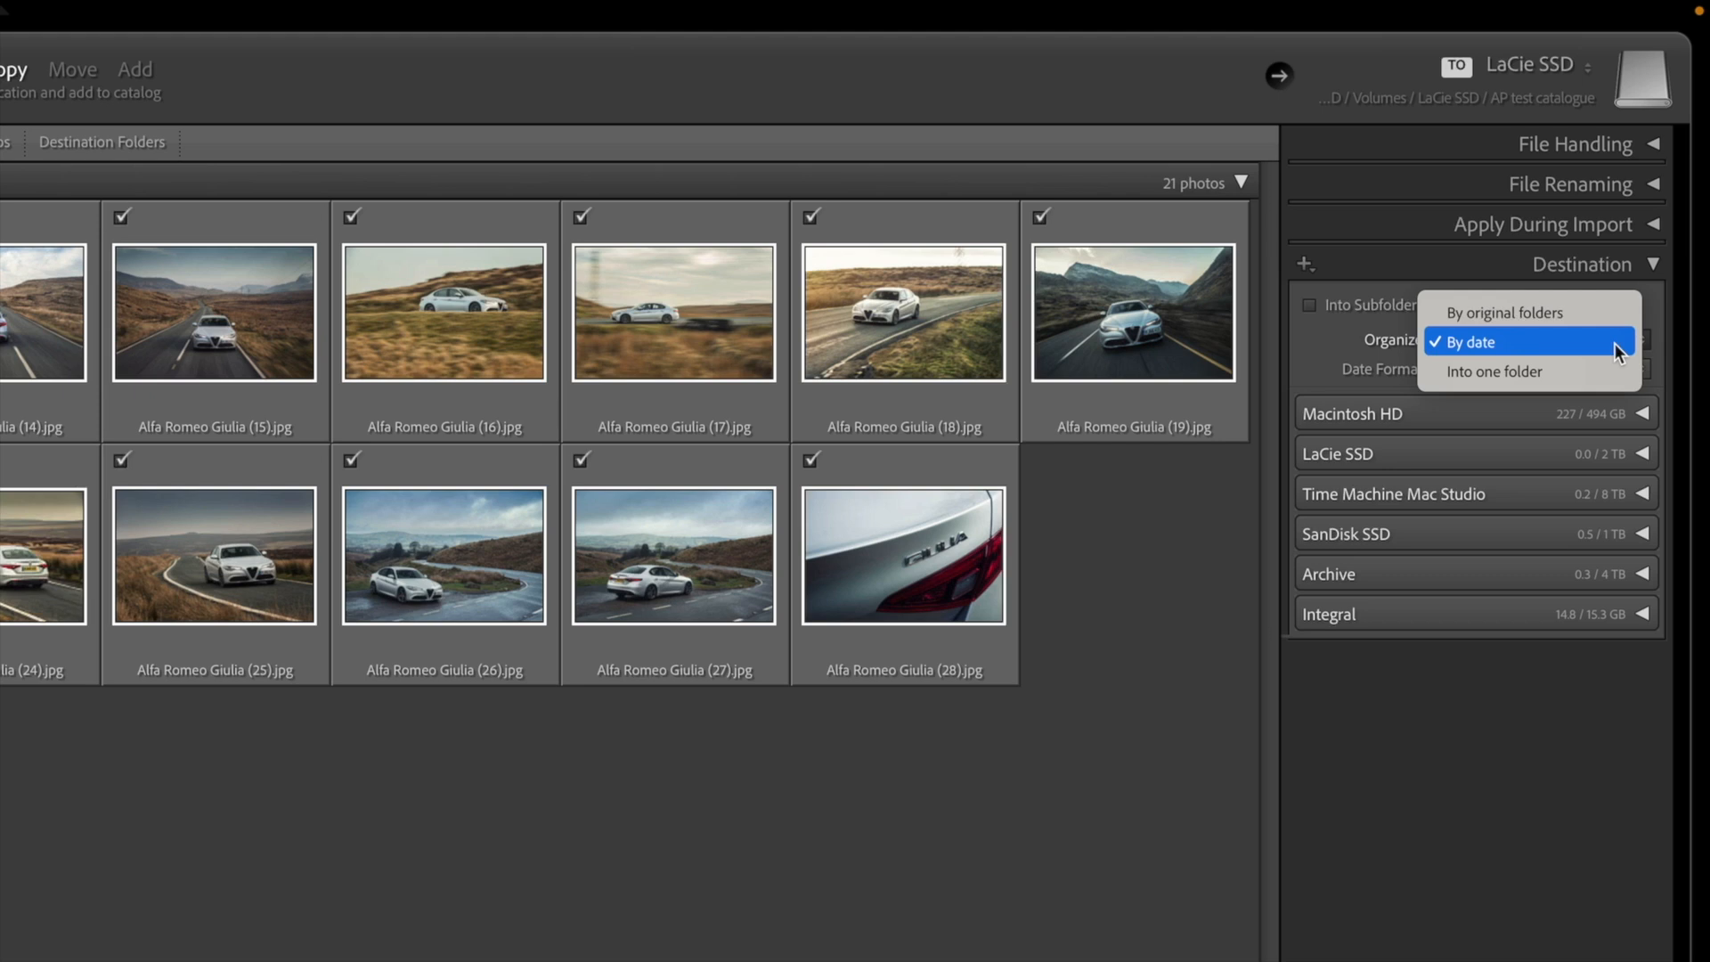
left_click(1526, 368)
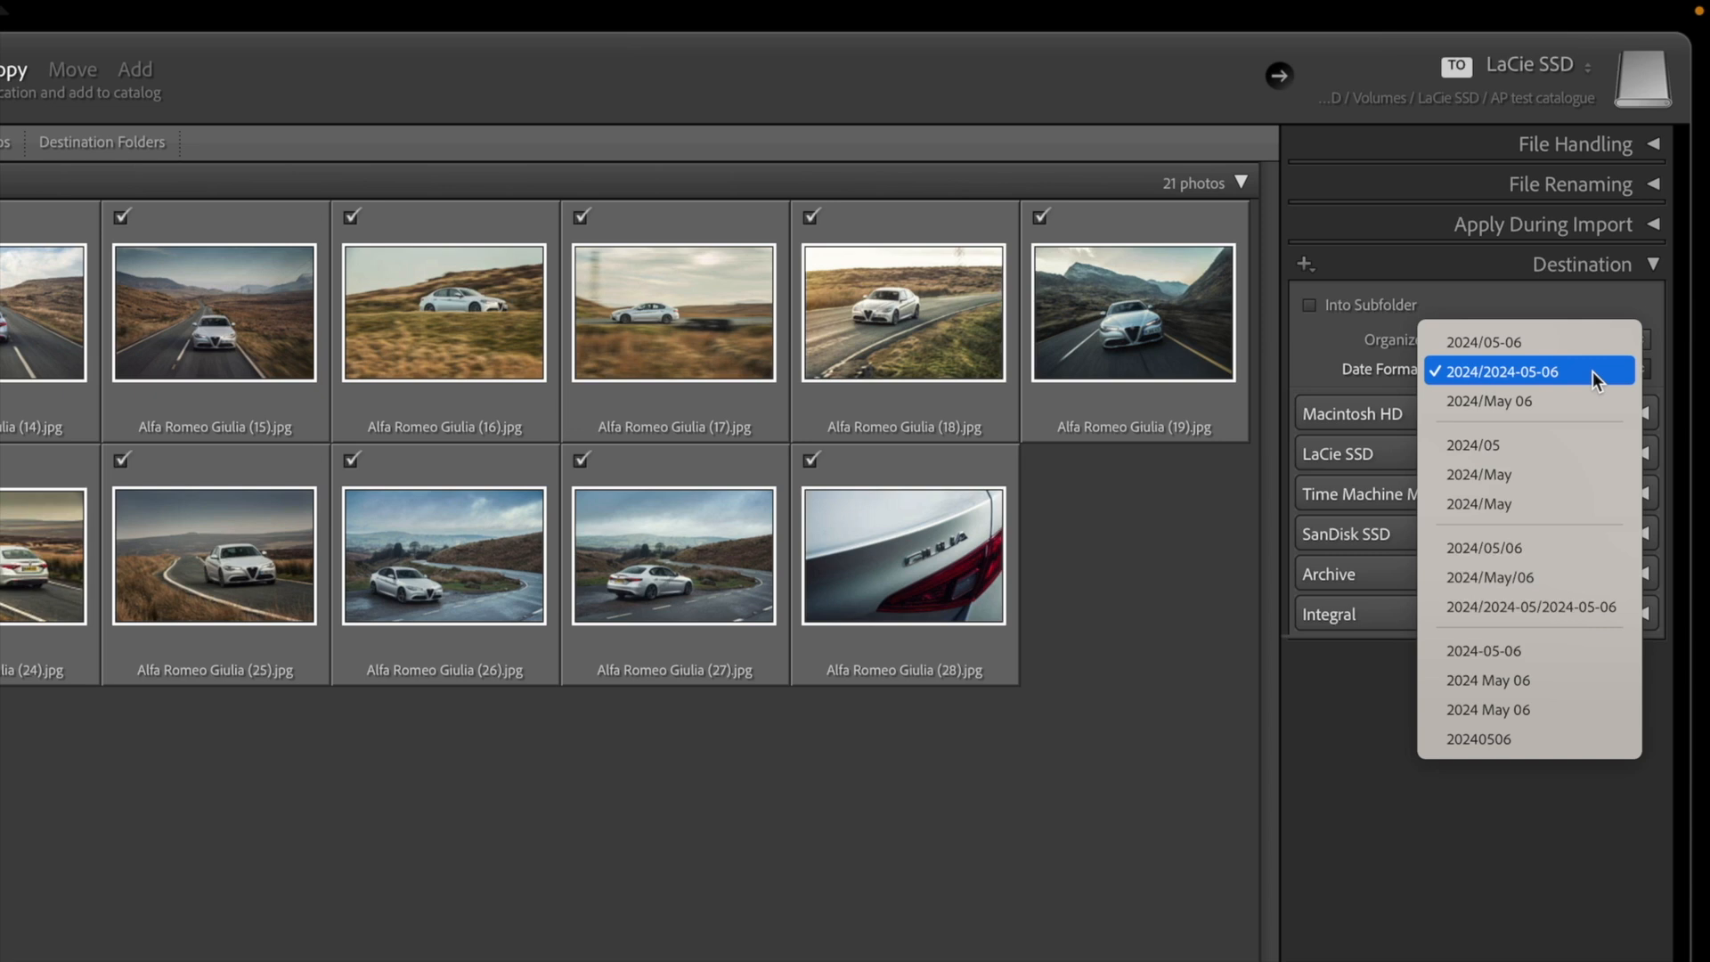
left_click(1502, 370)
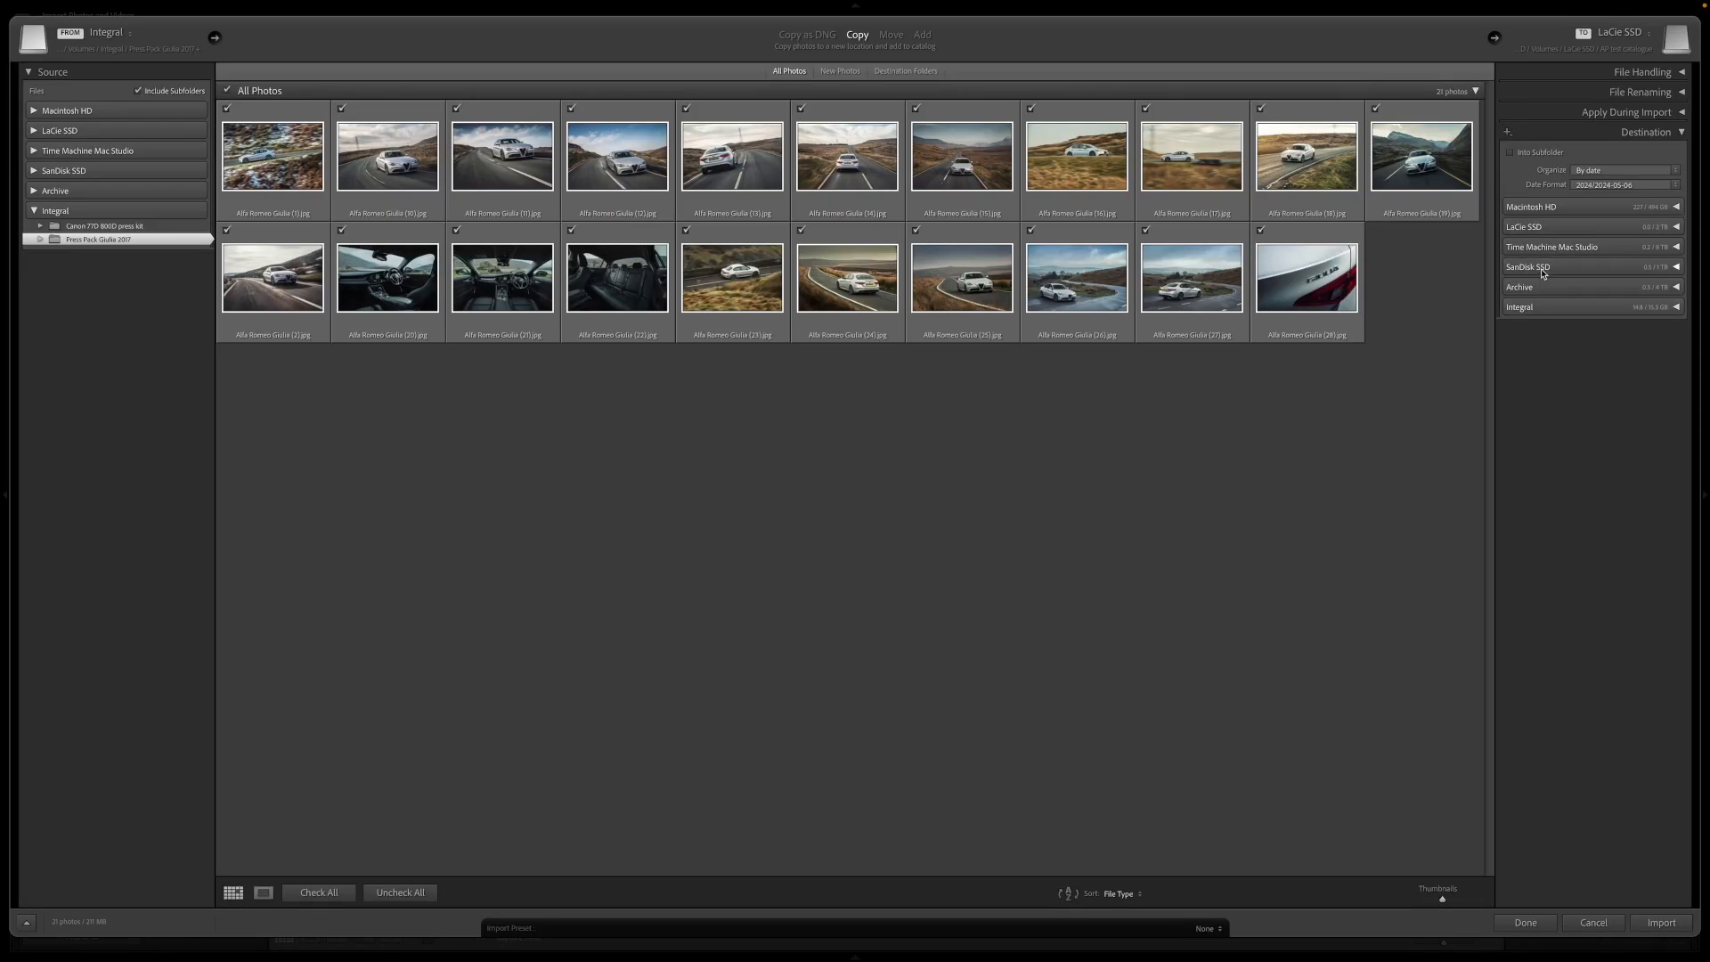
Set the New Lightroom catalogue folder on the LaCie SSD as the import destination.
left_click(1516, 227)
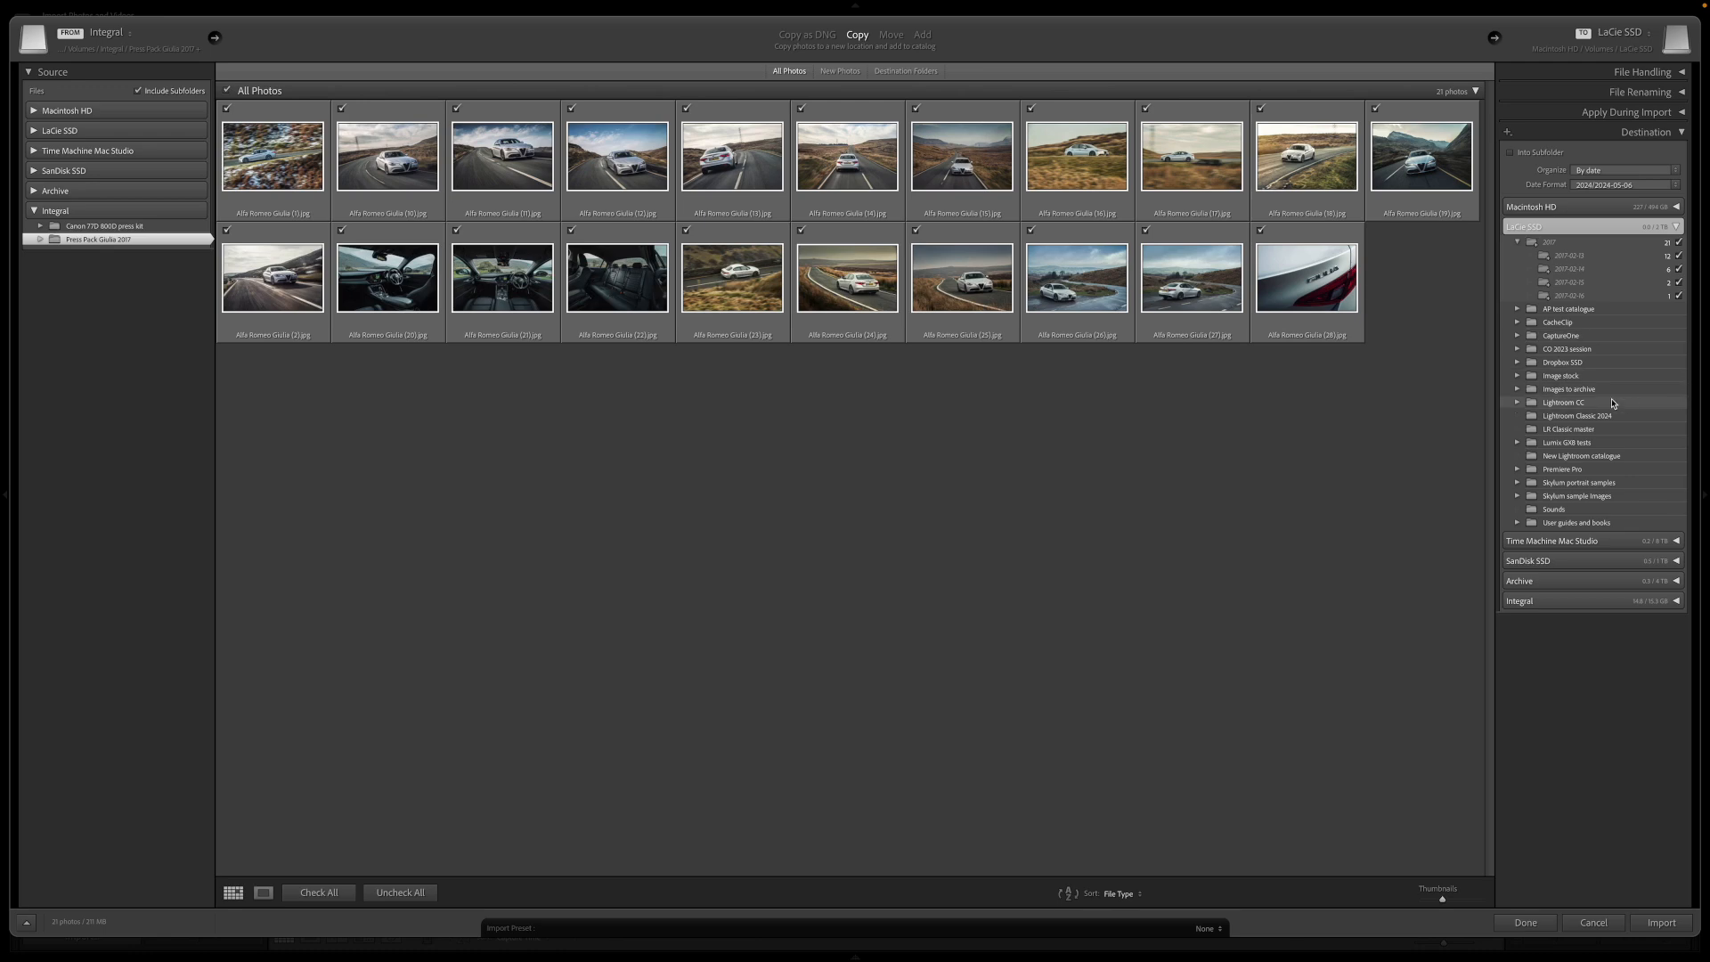
left_click(1580, 389)
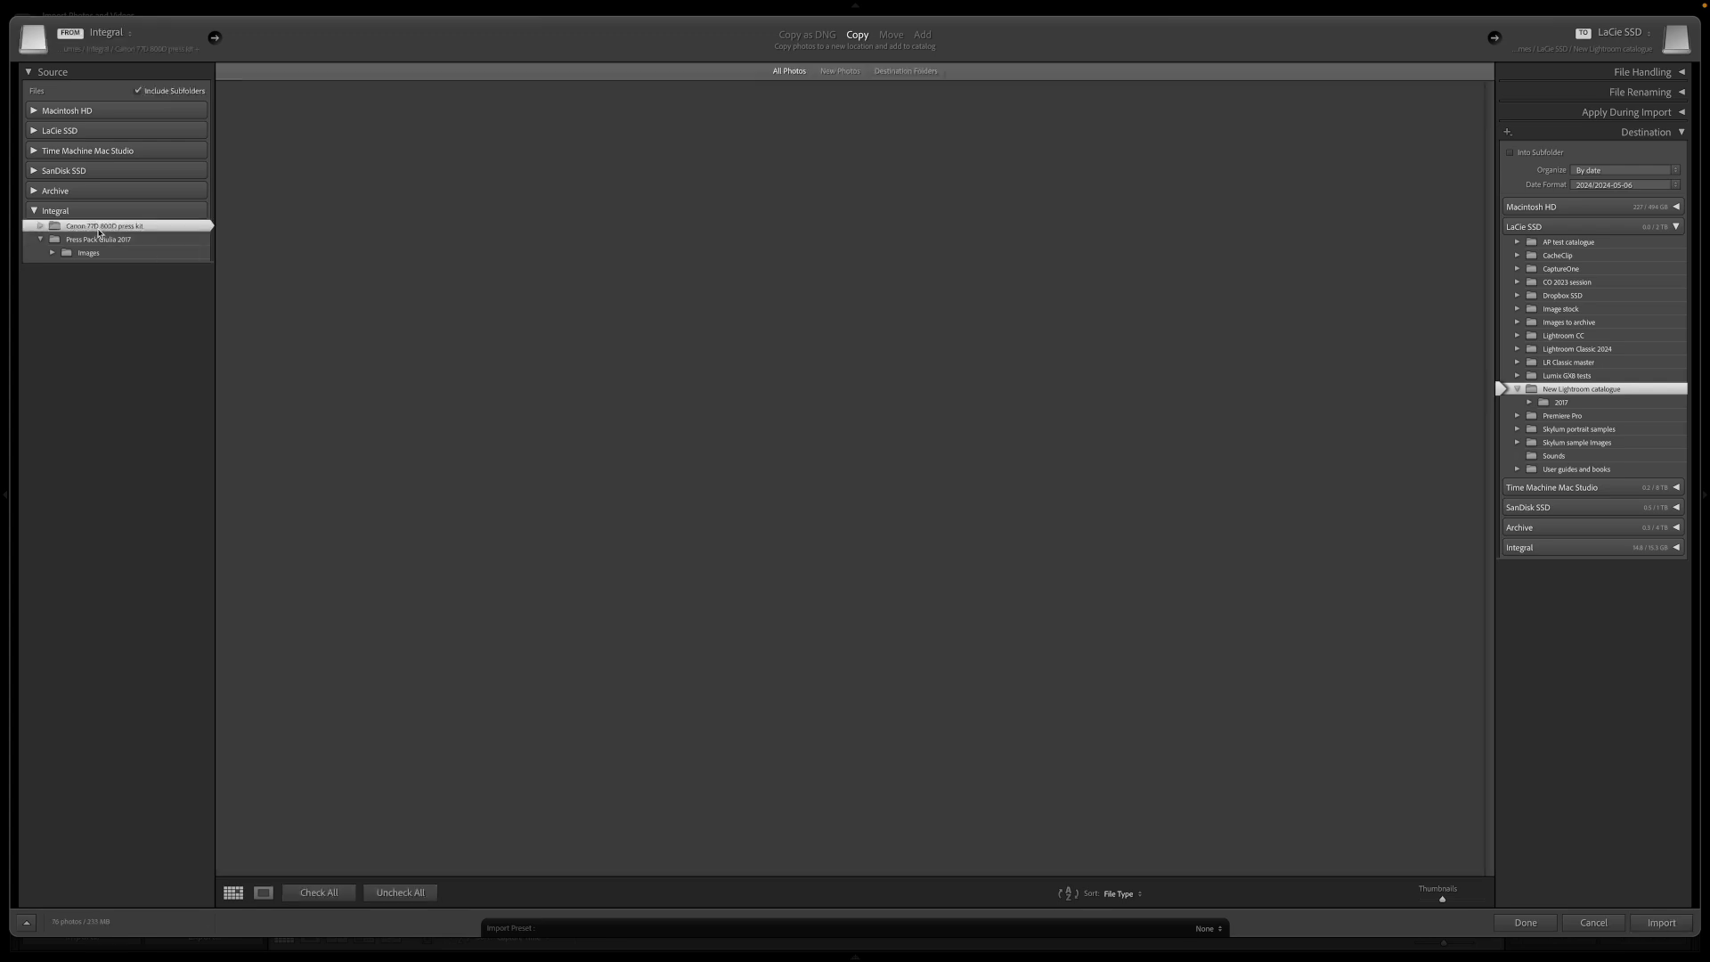
Select the source press kit photos and import them into dated folders in the catalogue.
left_click(103, 225)
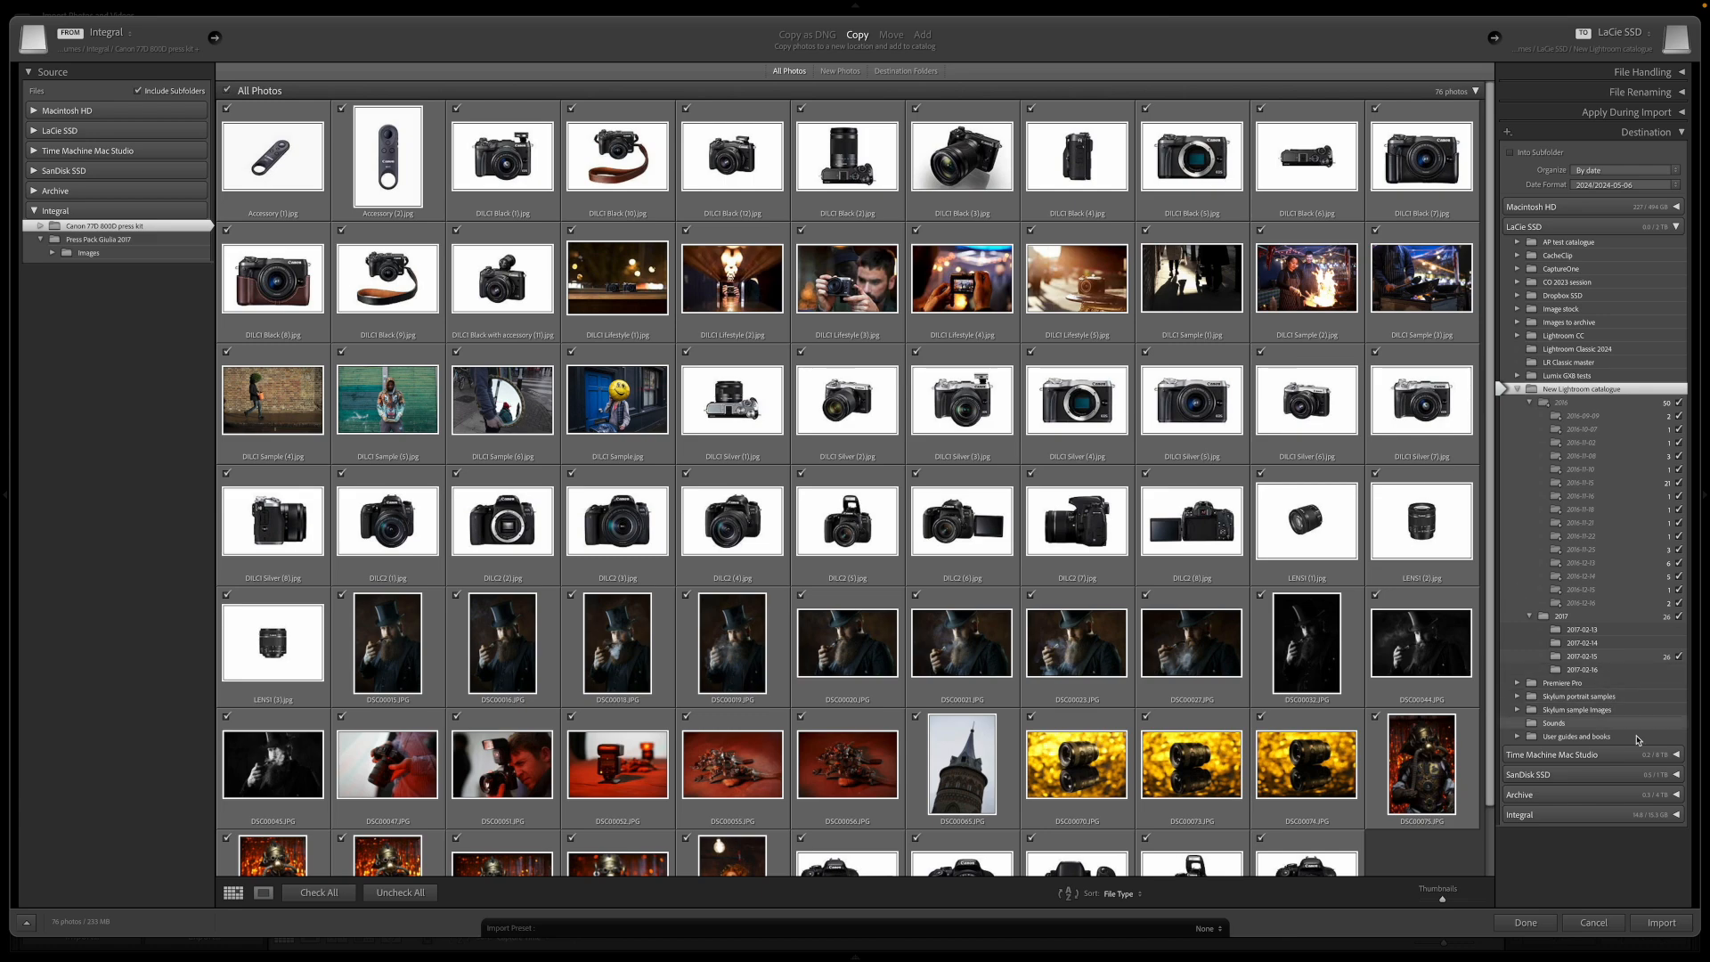
left_click(1658, 921)
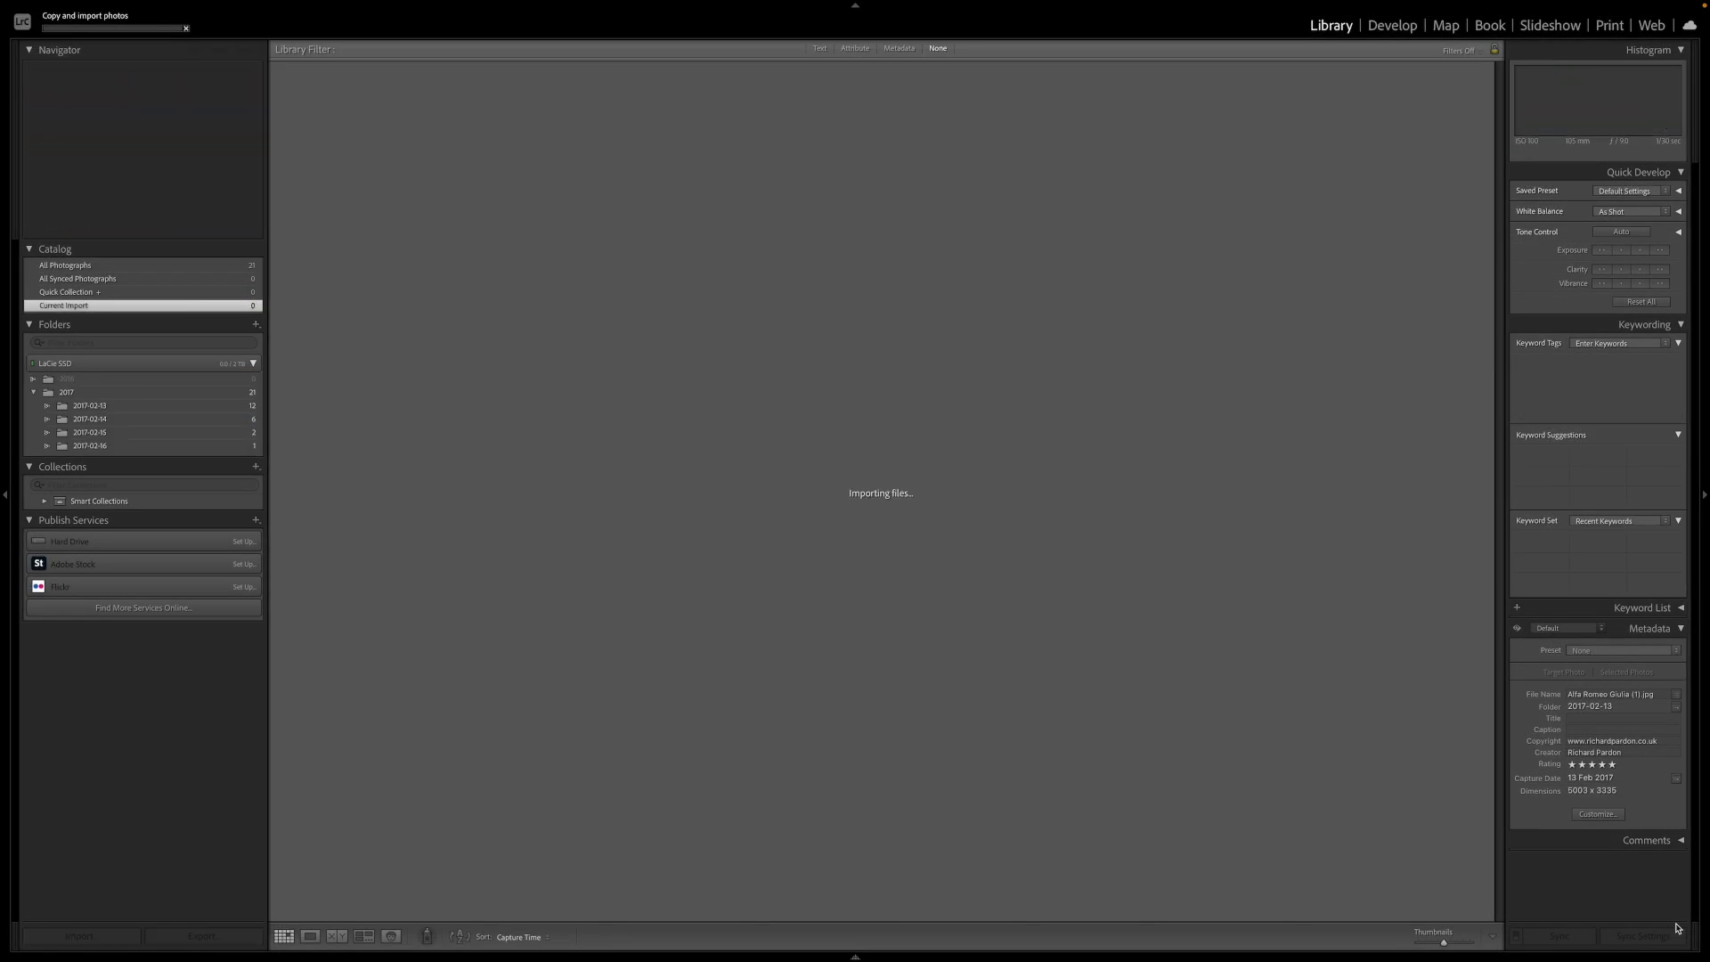